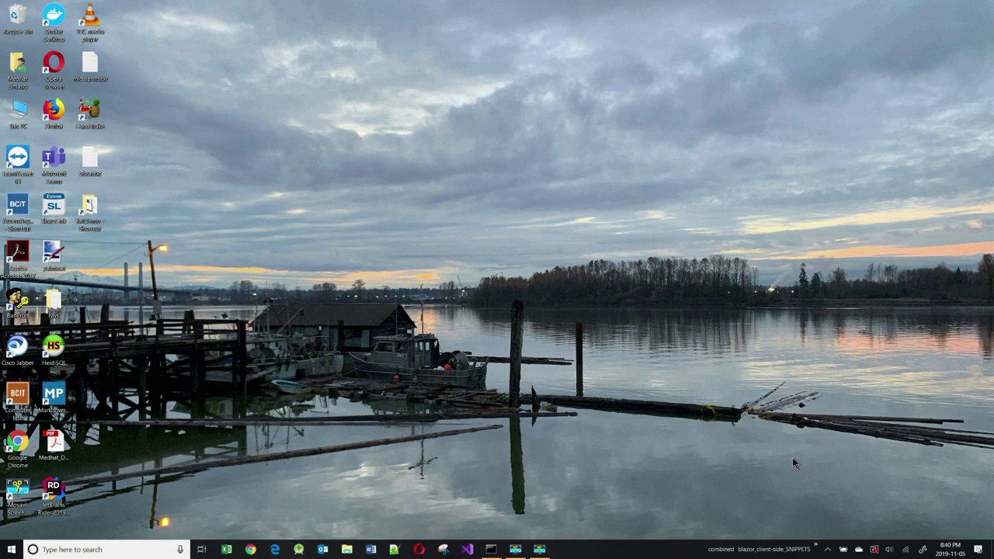
{"action": "mouse_move", "coordinate": [772, 503]}
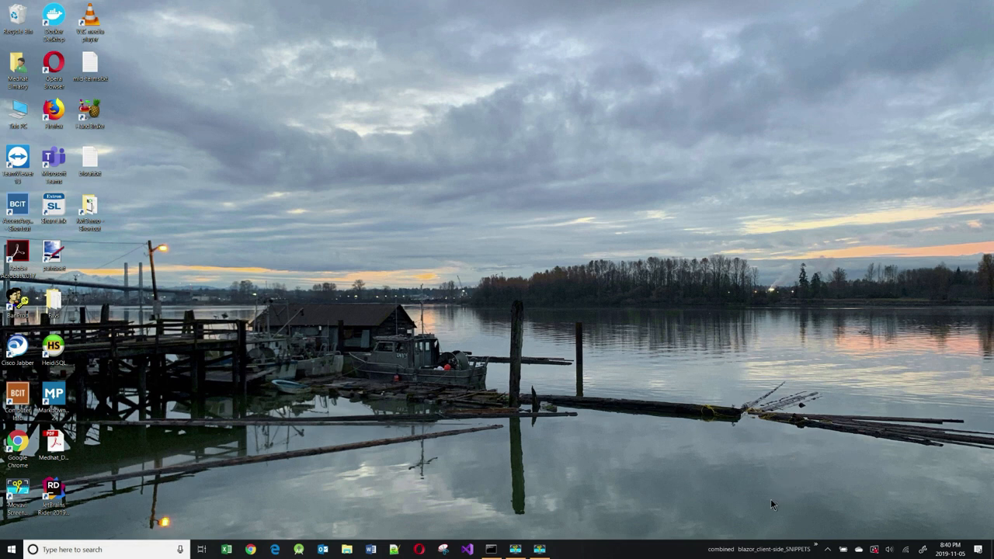
{"action": "mouse_move", "coordinate": [758, 506]}
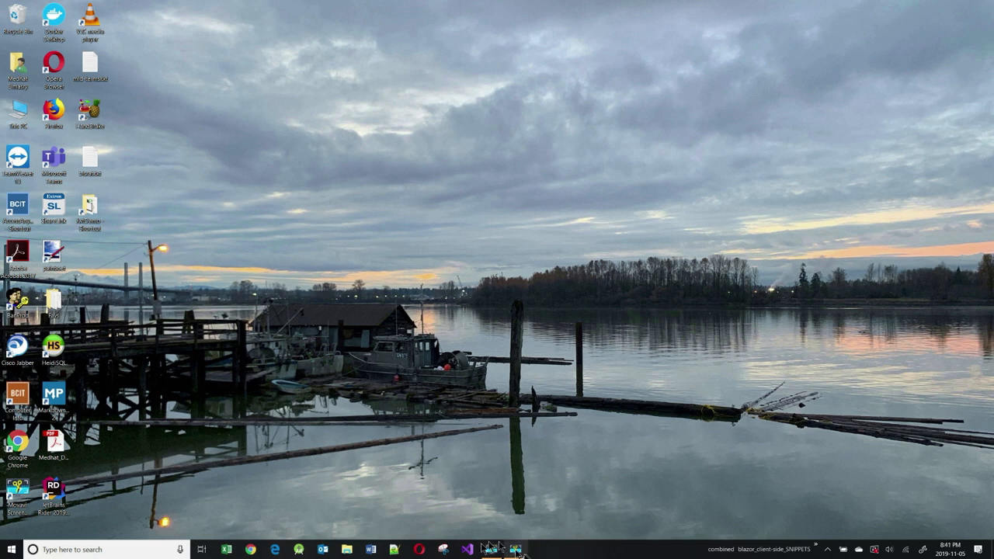
- Launch Visual Studio 2019, start a new project and filter templates by 'bla' to find Blazor App
{"action": "left_click", "coordinate": [491, 550]}
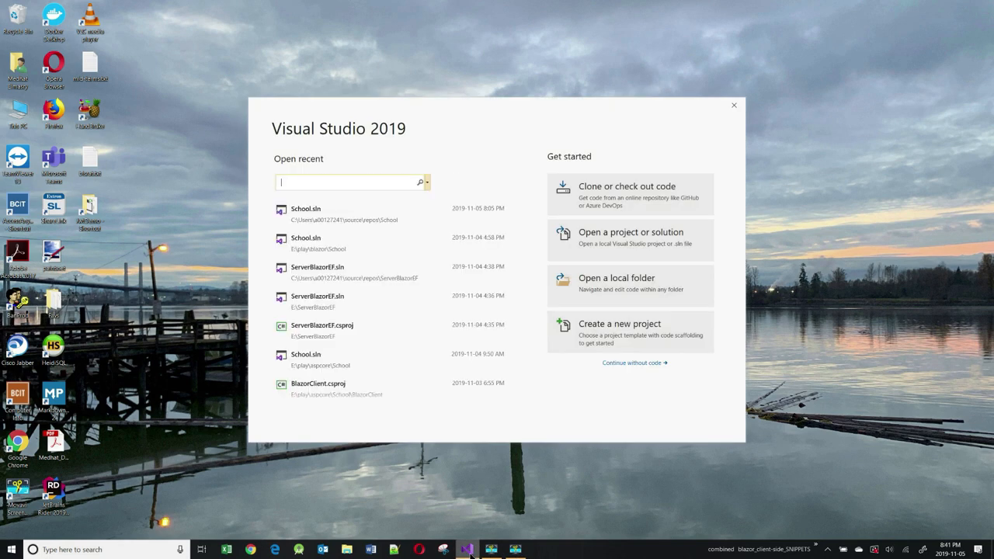
{"action": "mouse_move", "coordinate": [629, 333]}
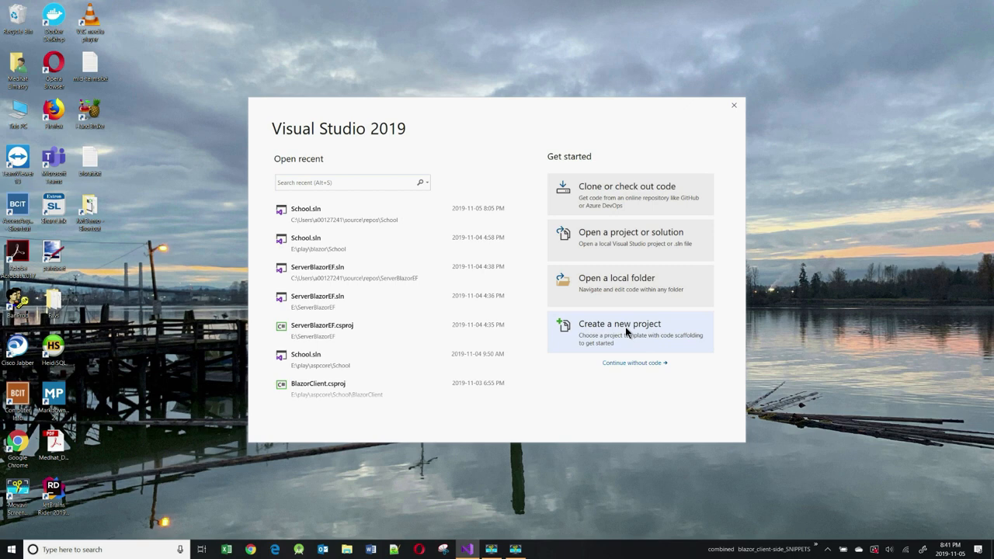
{"action": "left_click", "coordinate": [629, 330]}
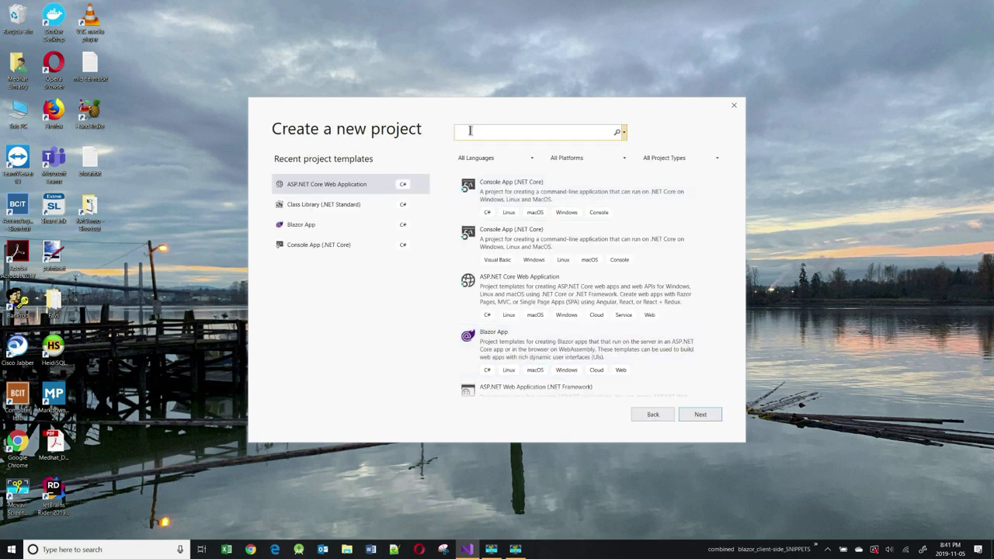
{"action": "type", "text": "bla"}
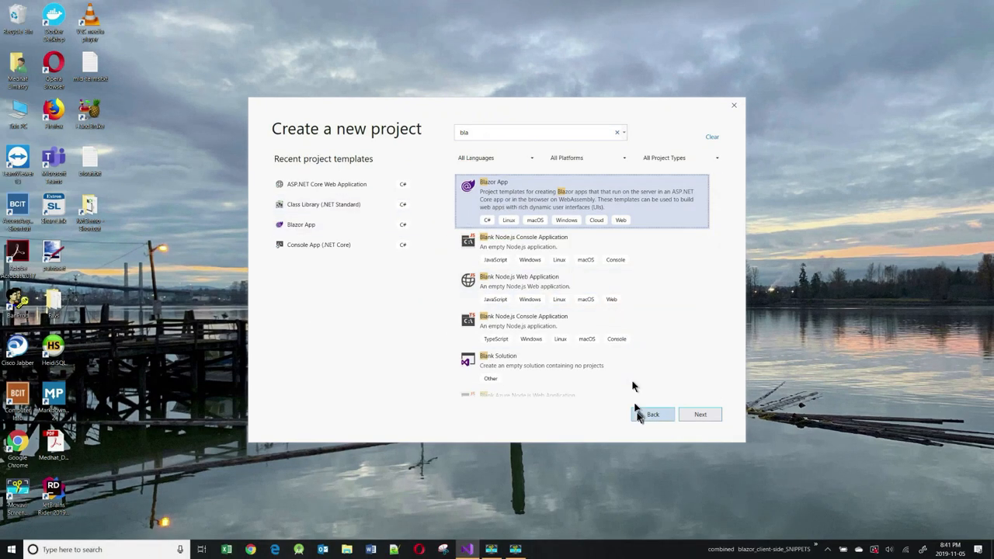
{"action": "mouse_move", "coordinate": [638, 416]}
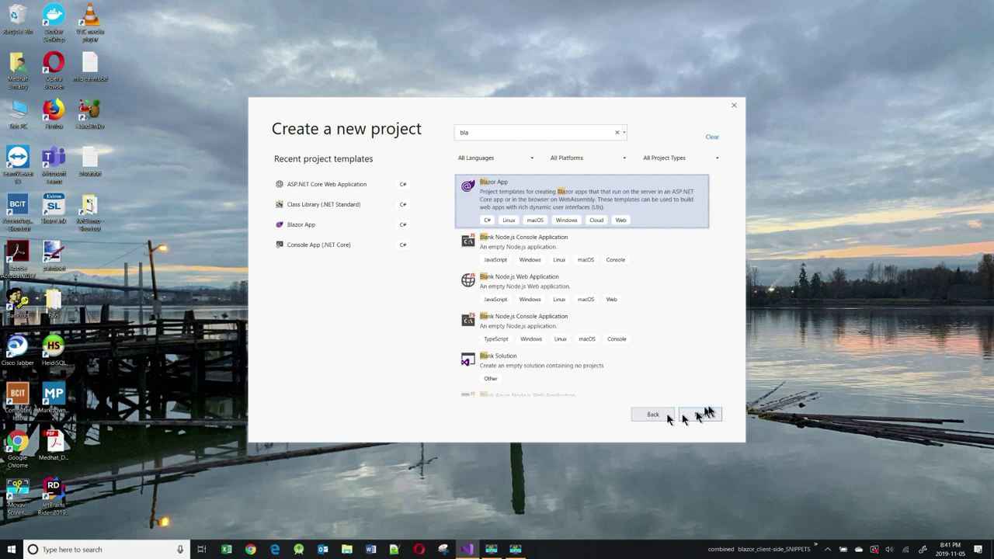
- Name the project BlazorOnServer and place it in the play folder on drive E:
{"action": "left_click", "coordinate": [699, 413]}
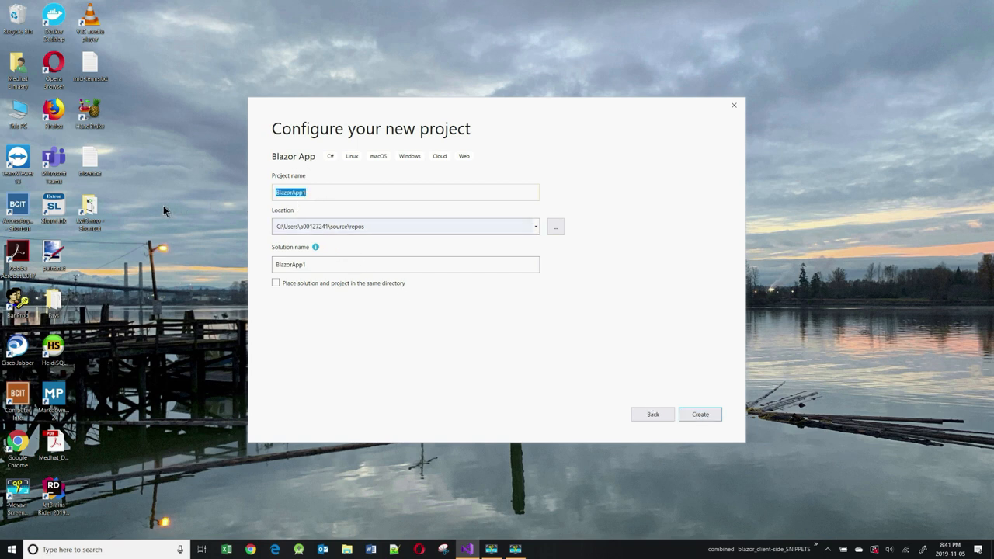
{"action": "type", "text": "BlazorOnServer"}
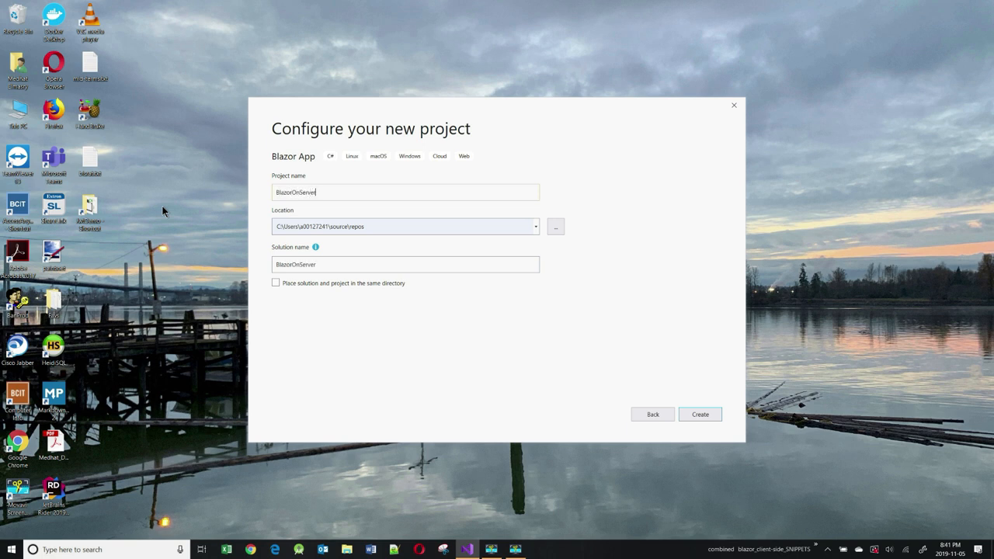
{"action": "mouse_move", "coordinate": [505, 223]}
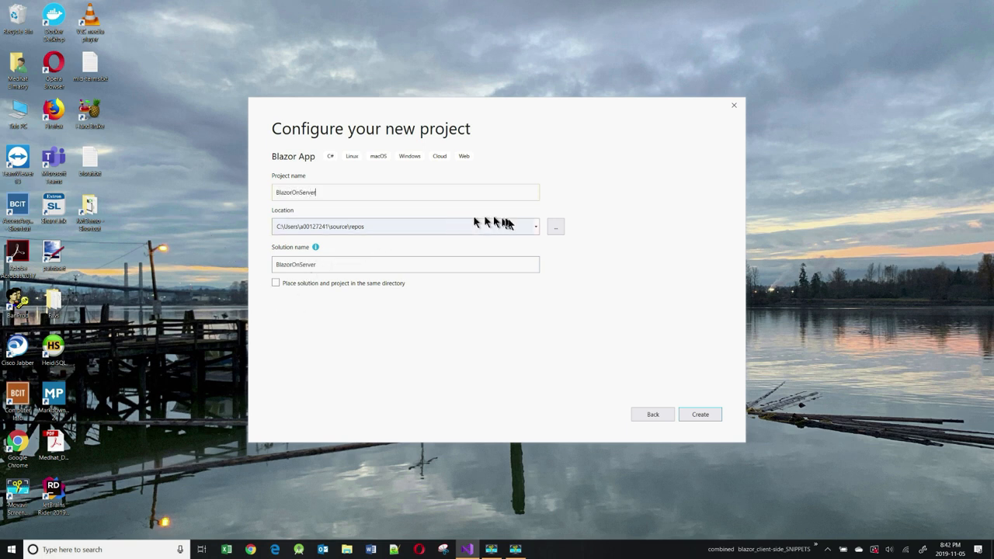
{"action": "left_click", "coordinate": [556, 227]}
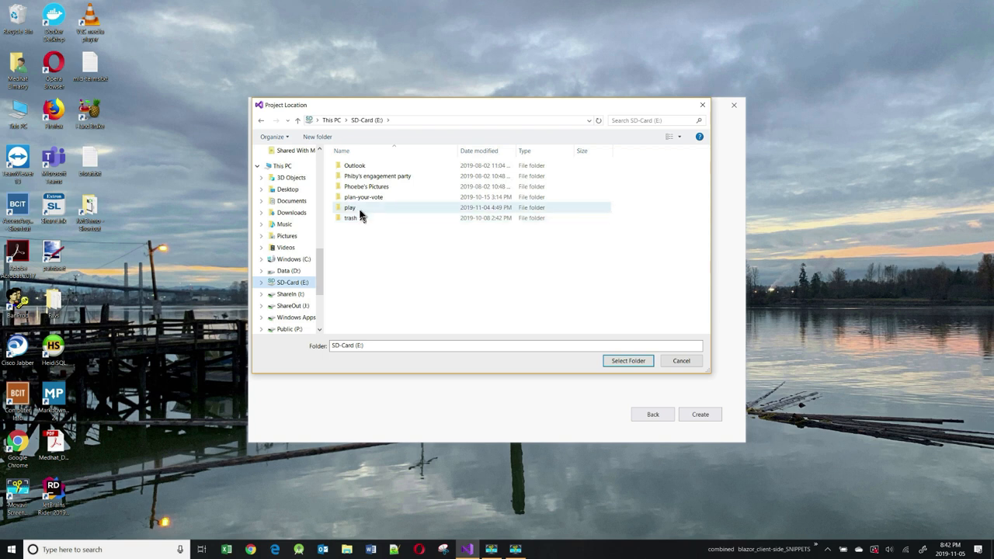
{"action": "left_click", "coordinate": [628, 360]}
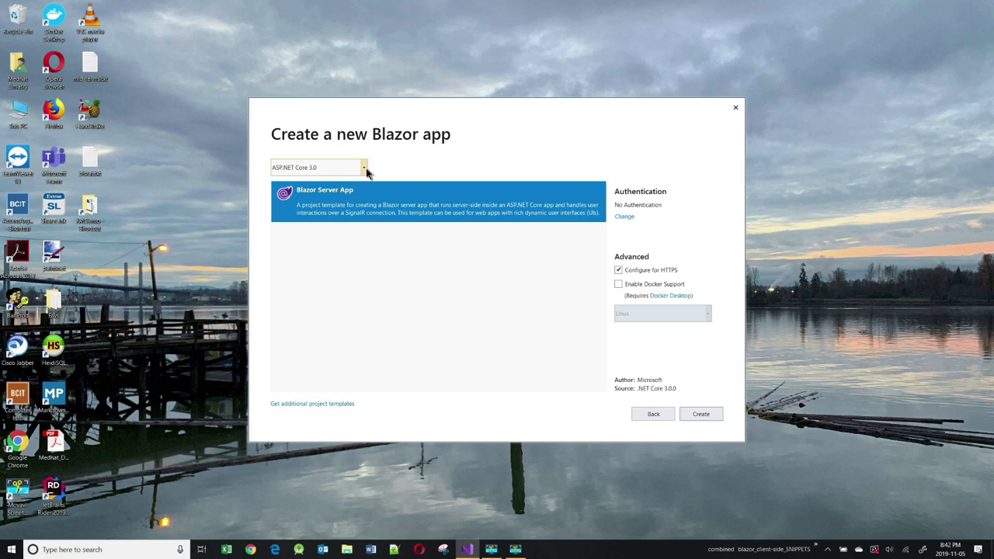
- Target ASP.NET Core 3.0 (after trying 3.1) and create the project as a Blazor Server App
{"action": "left_click", "coordinate": [364, 168]}
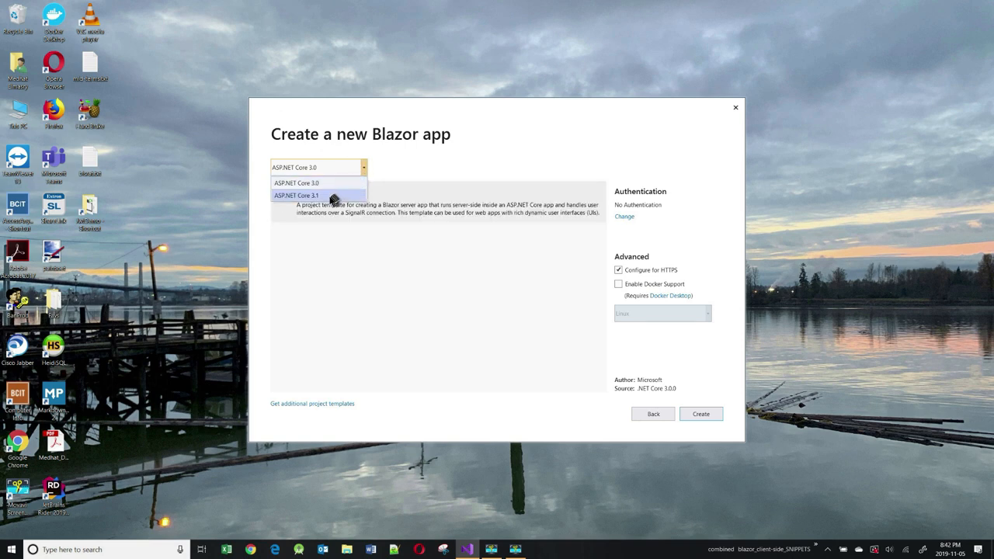
{"action": "left_click", "coordinate": [295, 196]}
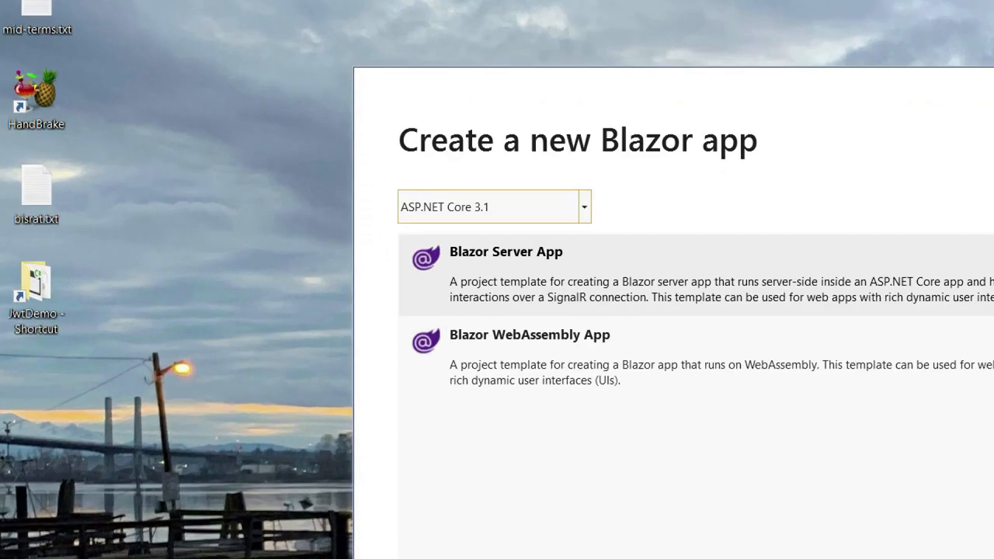
{"action": "left_click", "coordinate": [531, 358]}
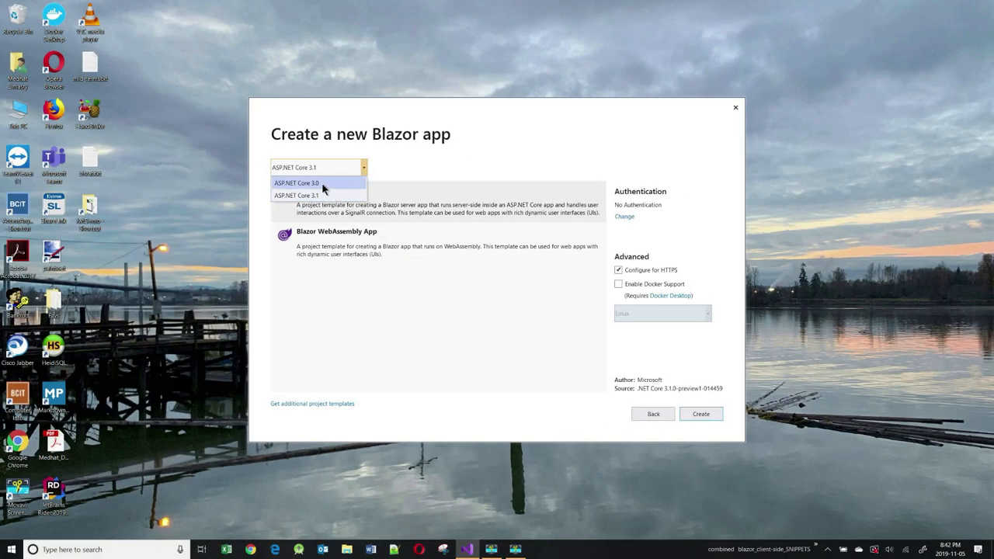
{"action": "left_click", "coordinate": [296, 183]}
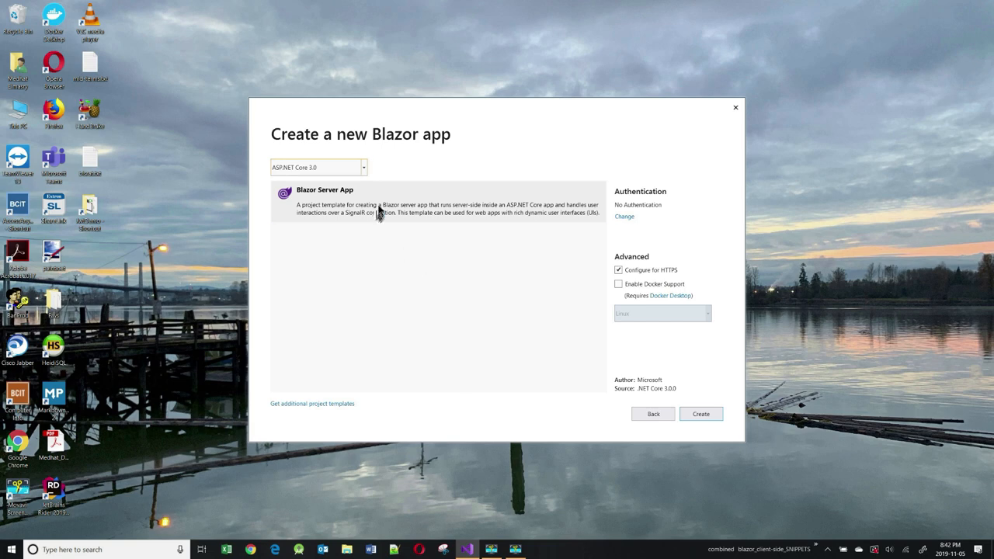
{"action": "left_click", "coordinate": [438, 200]}
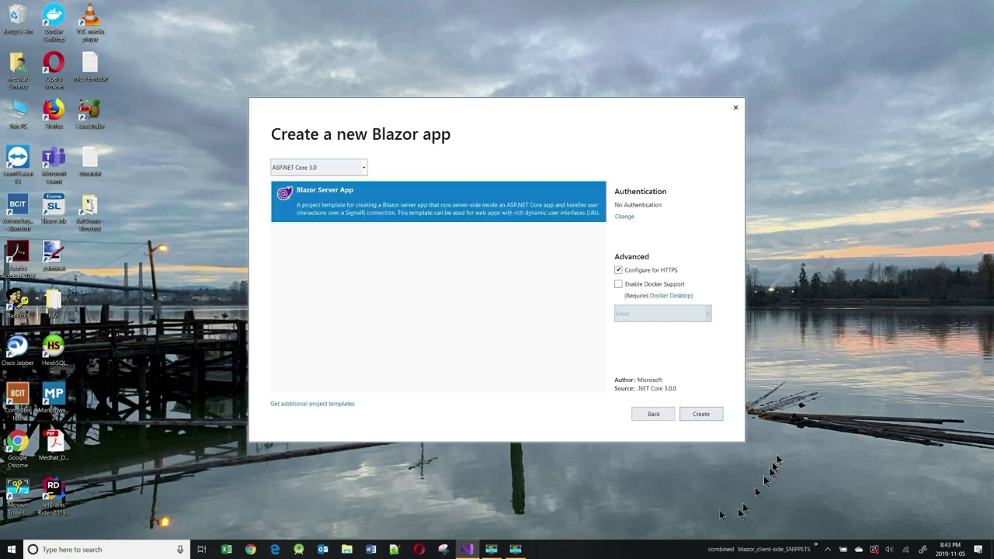
{"action": "left_click", "coordinate": [699, 413]}
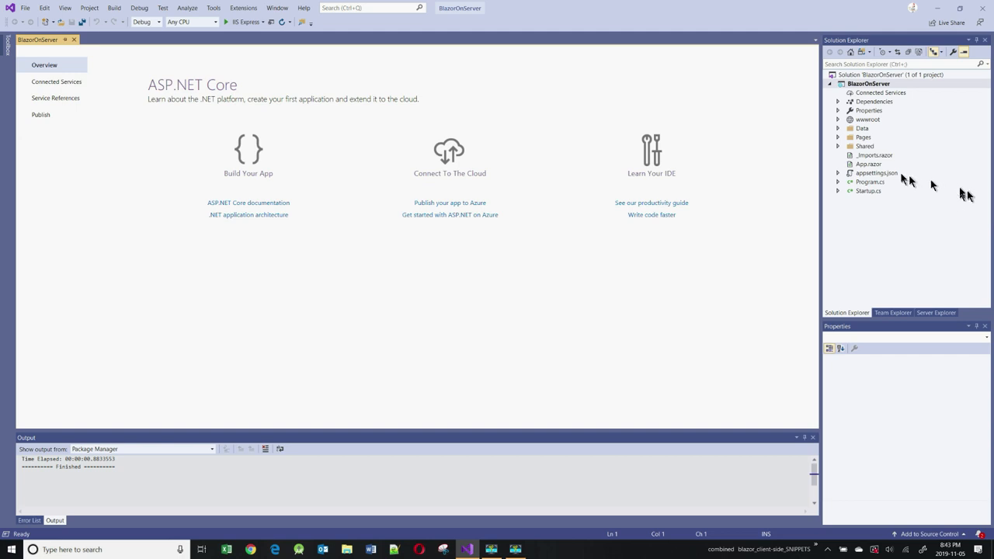
- Add a Models folder to BlazorOnServer and create a Student class inside it
{"action": "left_click", "coordinate": [869, 84]}
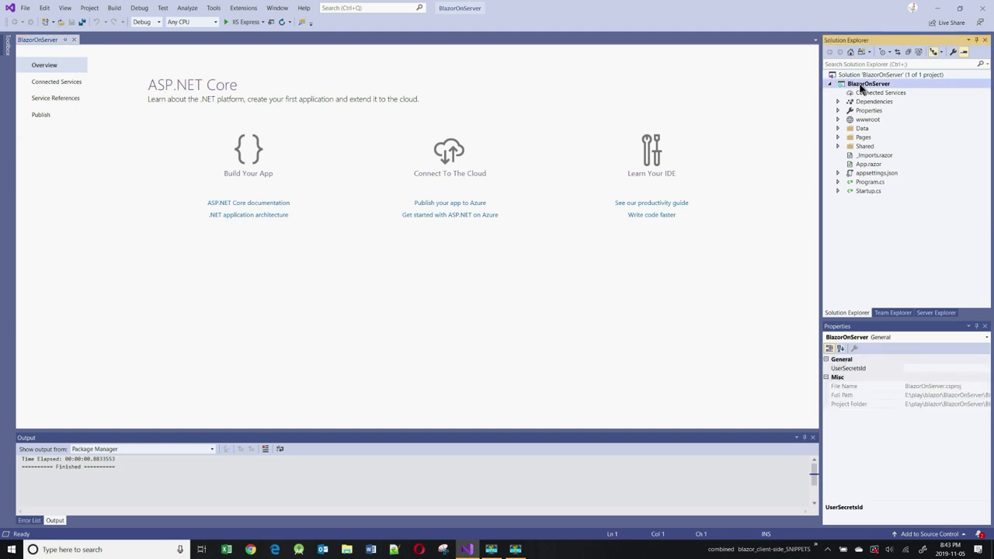
{"action": "right_click", "coordinate": [868, 84]}
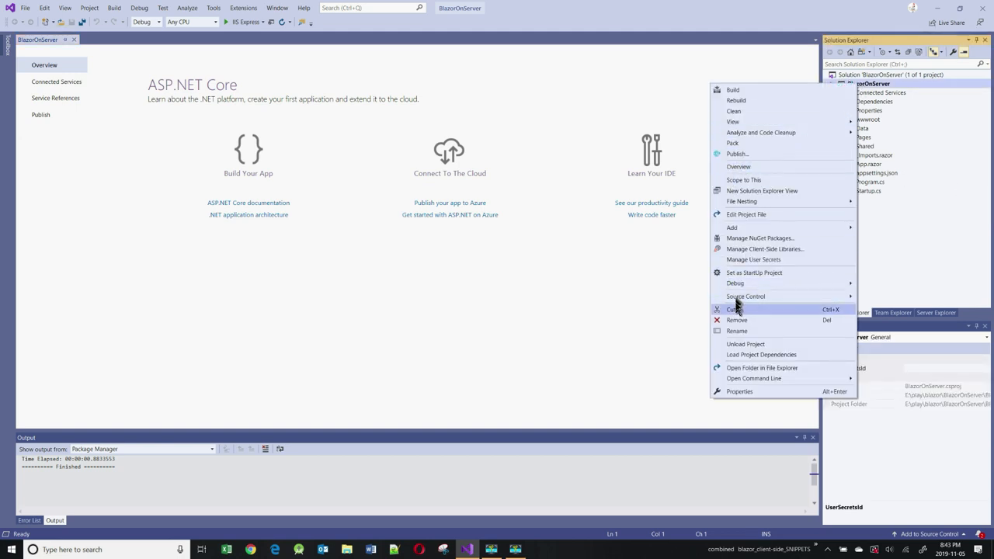
{"action": "mouse_move", "coordinate": [731, 227]}
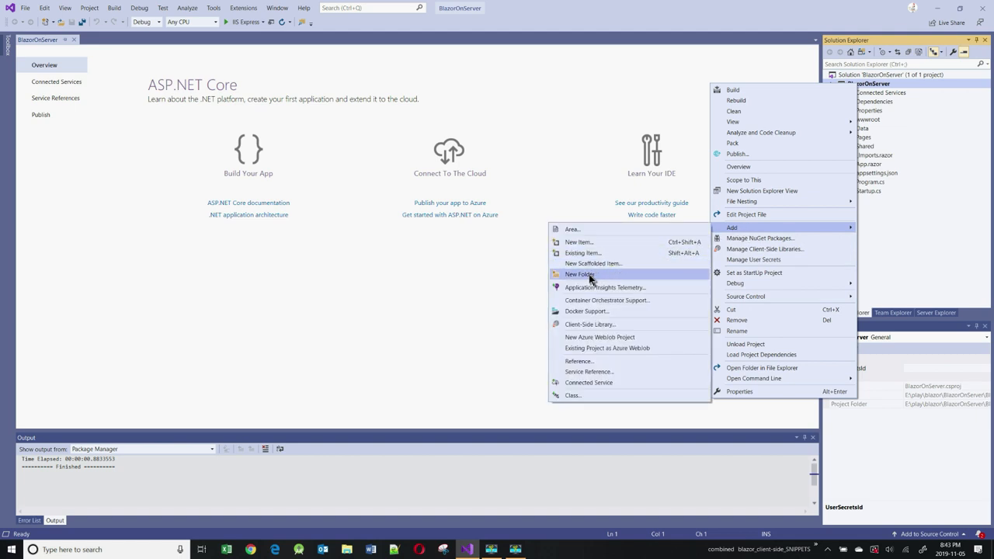
{"action": "left_click", "coordinate": [581, 274]}
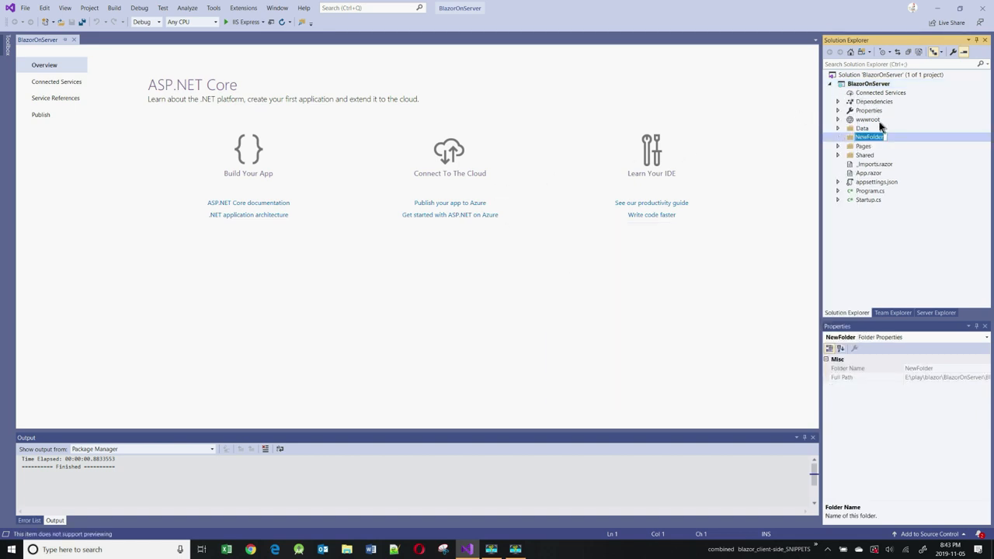
{"action": "type", "text": "Models"}
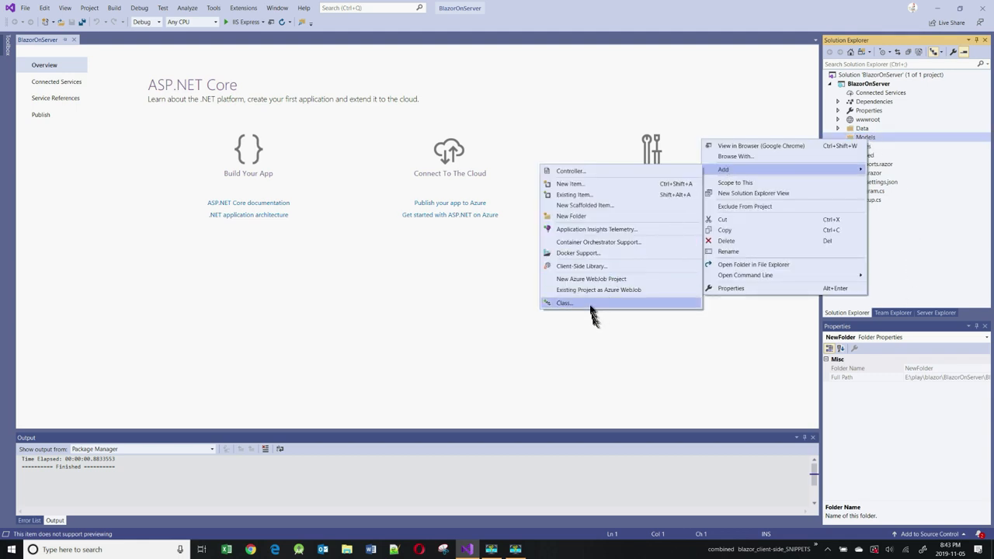
{"action": "left_click", "coordinate": [563, 303]}
{"action": "type", "text": "Student"}
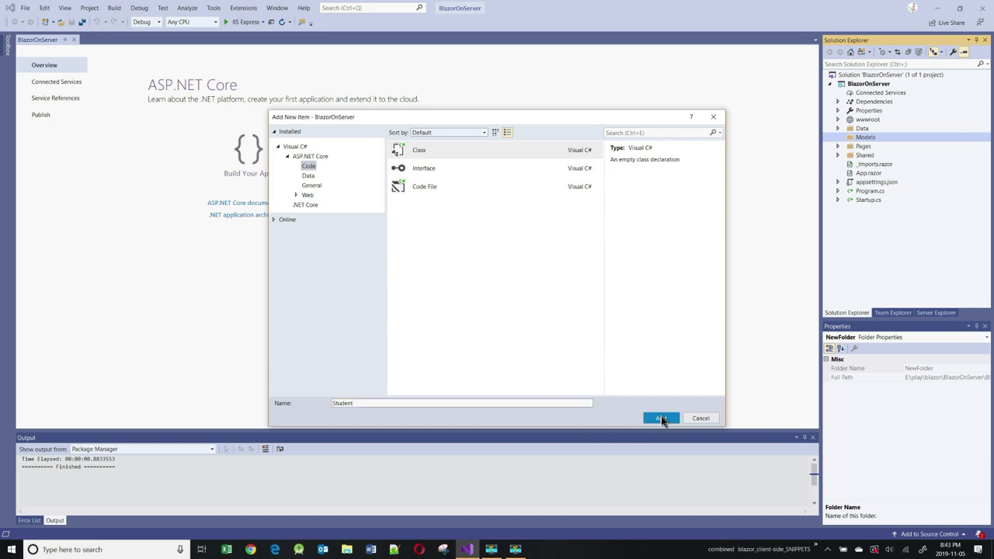
{"action": "left_click", "coordinate": [658, 418]}
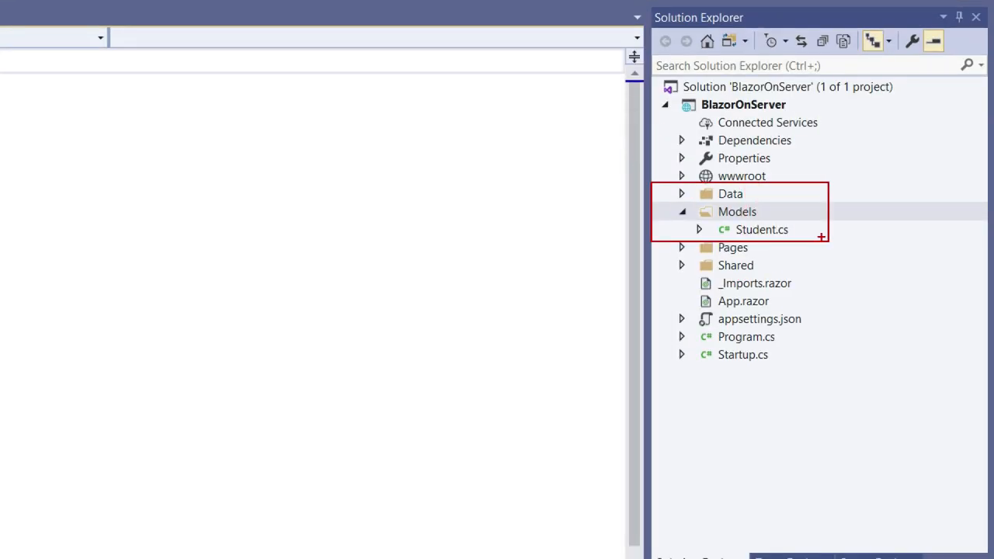
- Give Student its properties and add the System.ComponentModel.DataAnnotations using for [Required]
{"action": "double_click", "coordinate": [762, 230]}
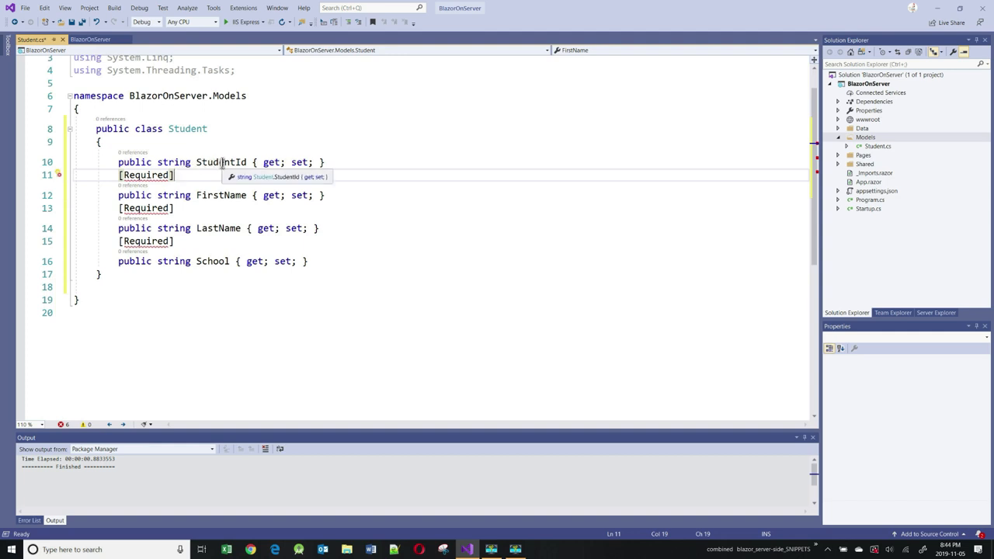
{"action": "double_click", "coordinate": [220, 195]}
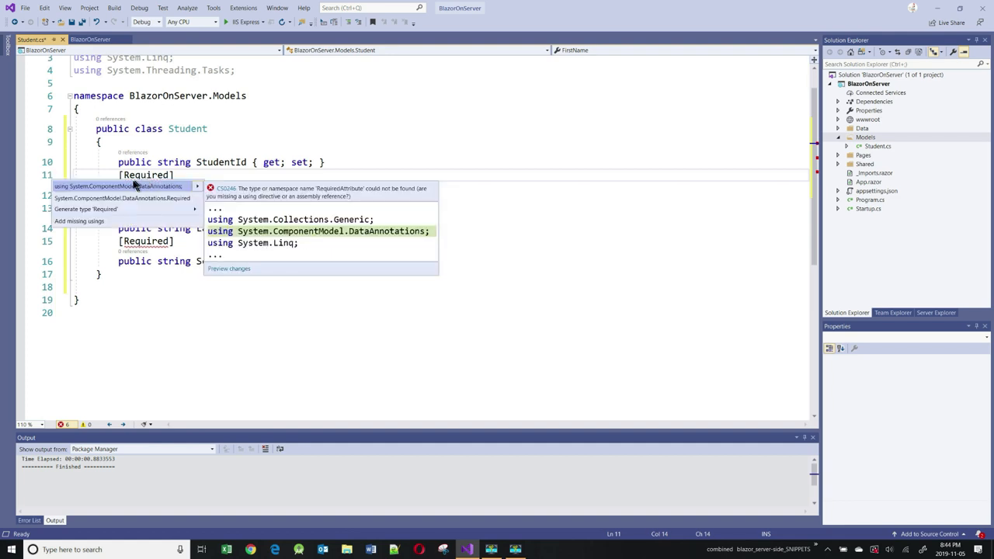
{"action": "left_click", "coordinate": [319, 230]}
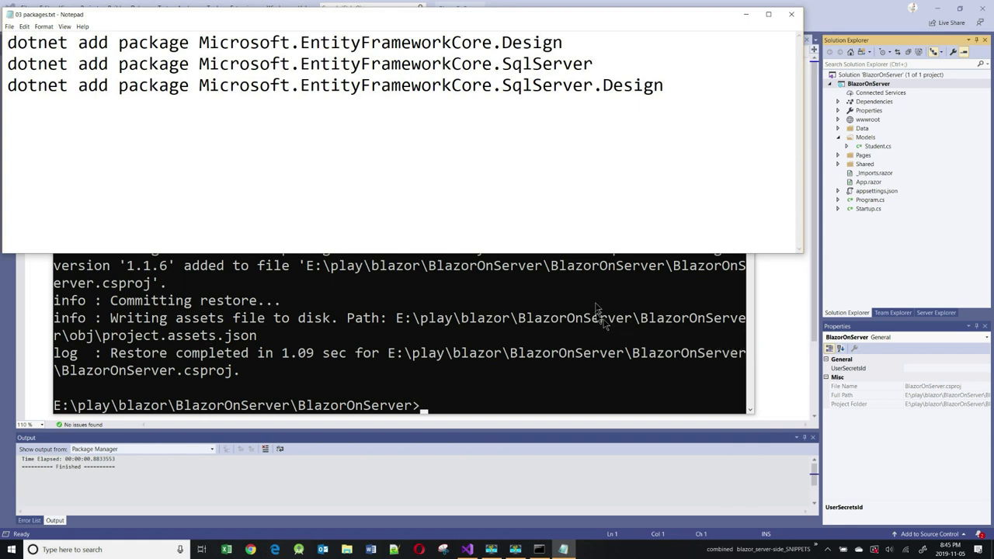
{"action": "mouse_move", "coordinate": [602, 319]}
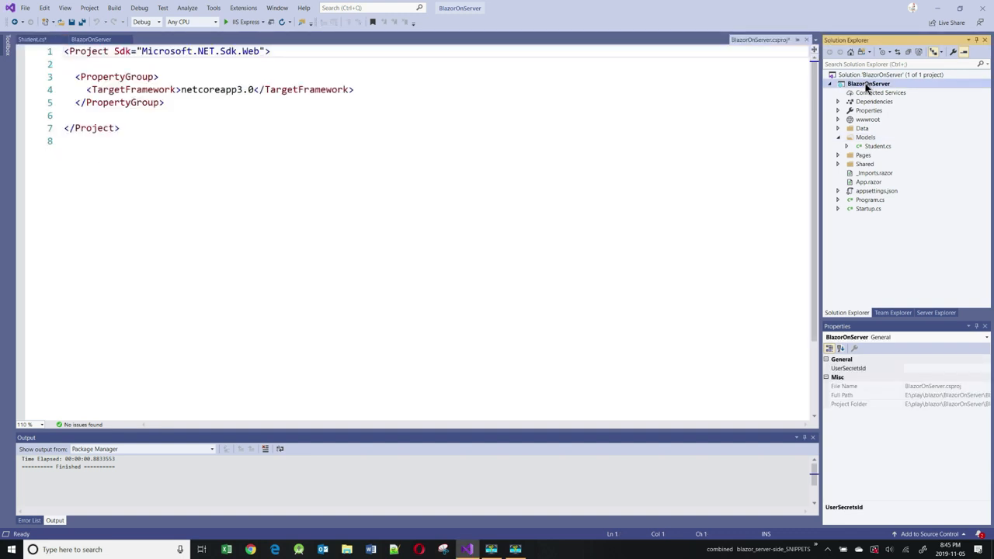
- Run 'dotnet add package Microsoft.EntityFrameworkCore.Design' from the project command line and resolve the project-file conflict
{"action": "right_click", "coordinate": [868, 84]}
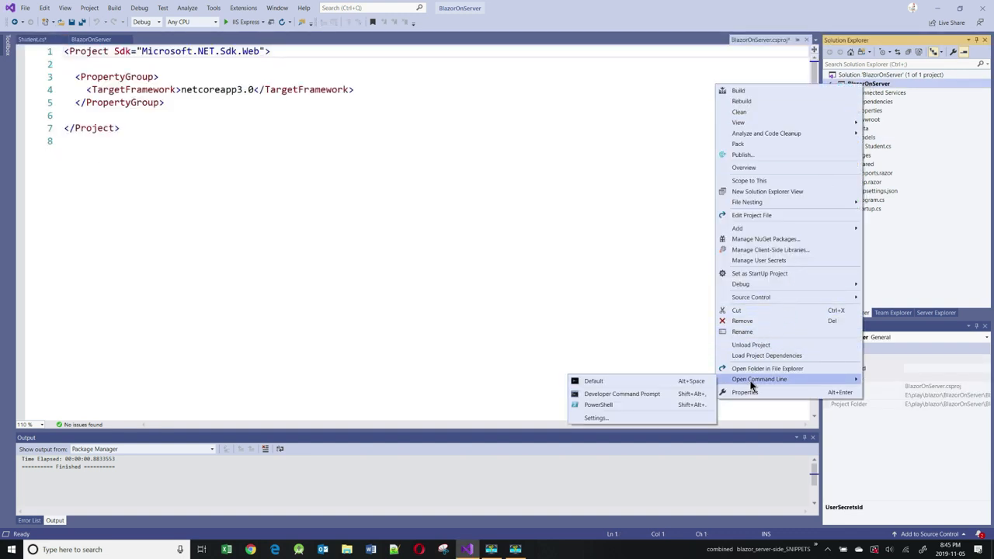
{"action": "left_click", "coordinate": [621, 395]}
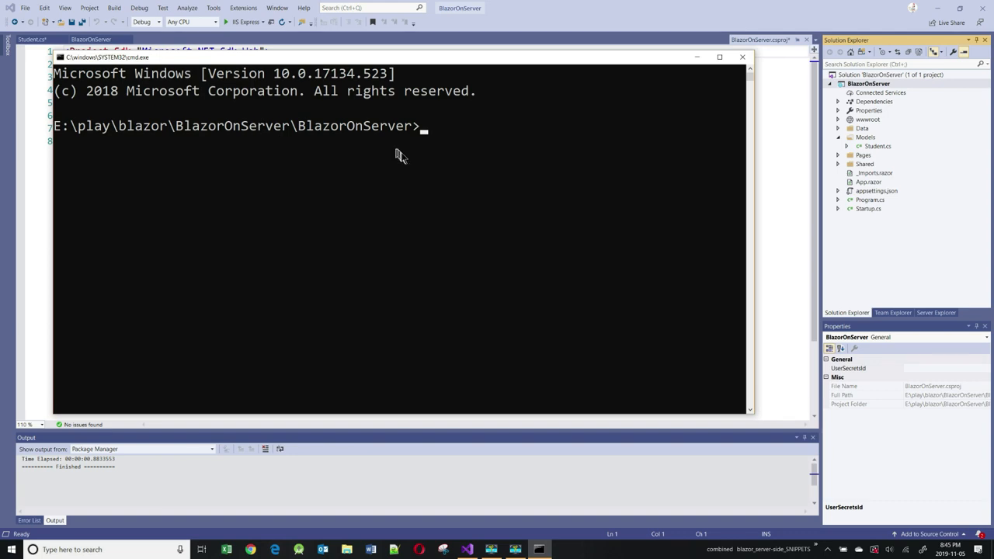
{"action": "type", "text": "dotnet add package Microsoft.EntityFrameworkCore.Design"}
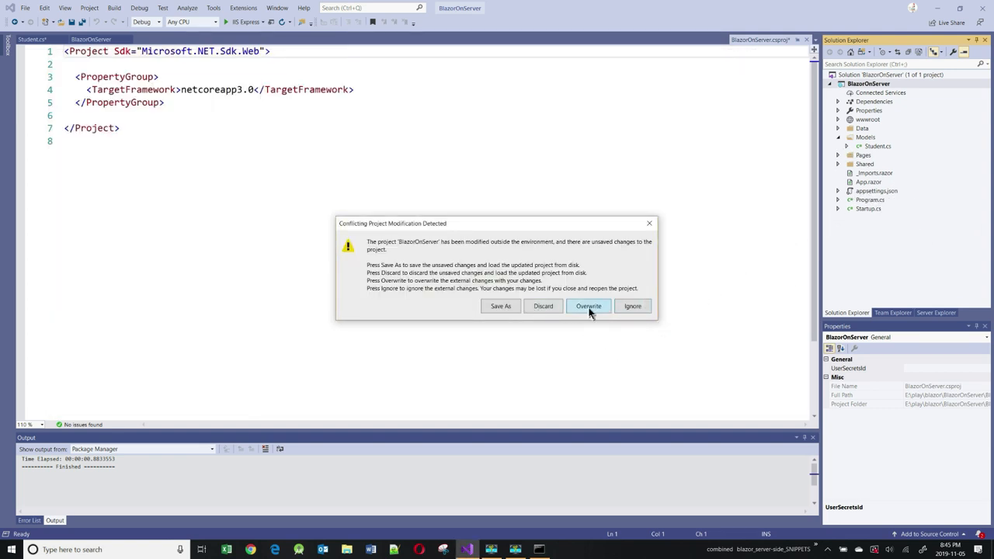
{"action": "left_click", "coordinate": [589, 304]}
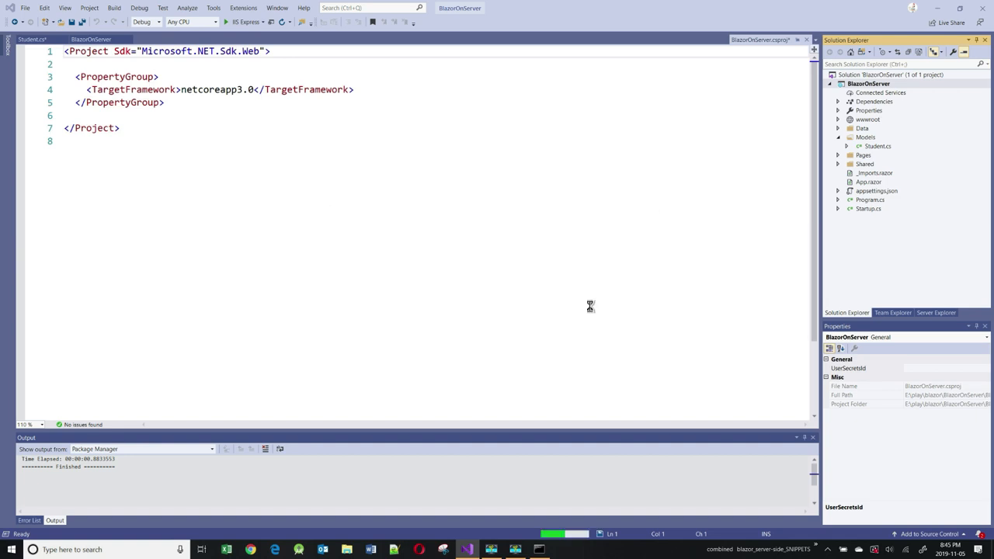
{"action": "left_click", "coordinate": [876, 190]}
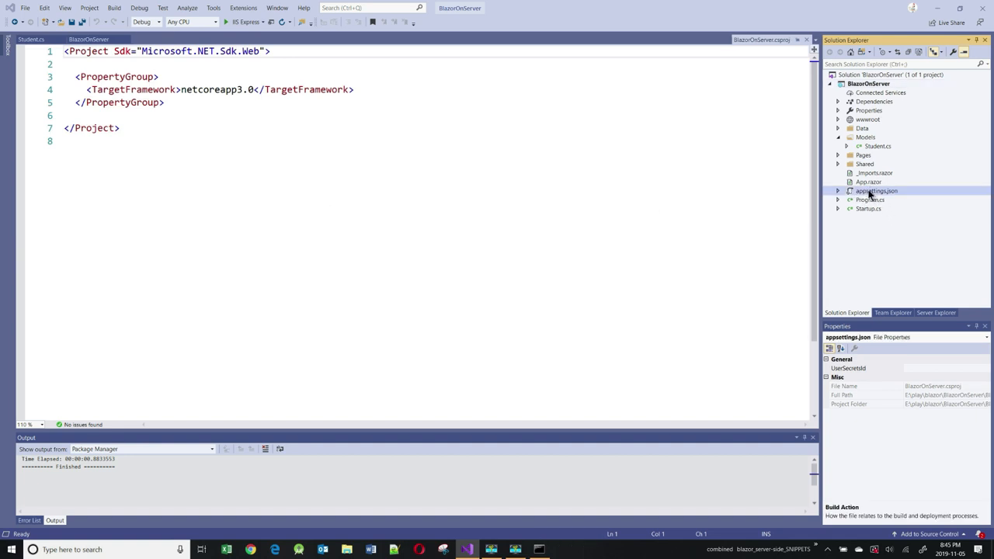
- Review appsettings.json's DefaultConnection string pointing to CollegeDB on localdb
{"action": "double_click", "coordinate": [877, 189]}
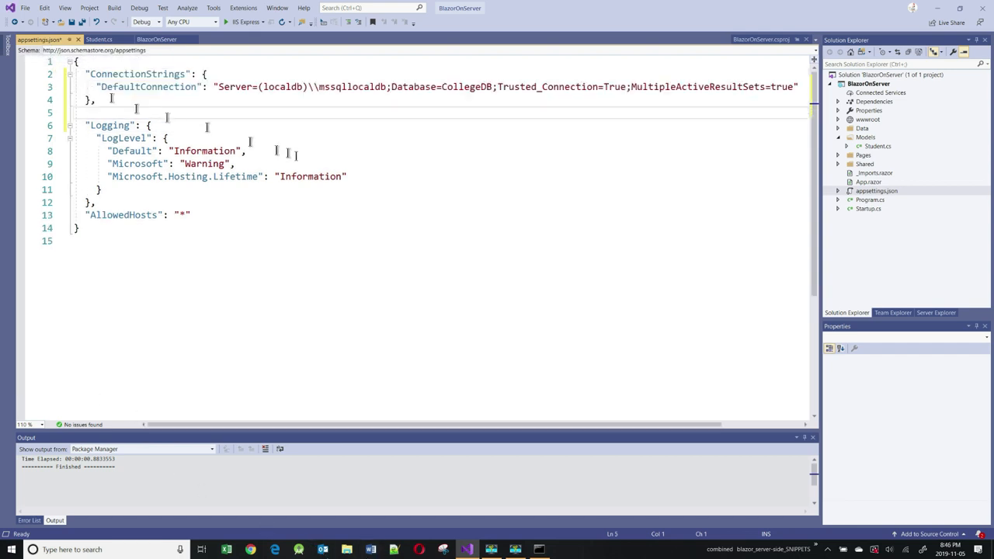
{"action": "double_click", "coordinate": [283, 87]}
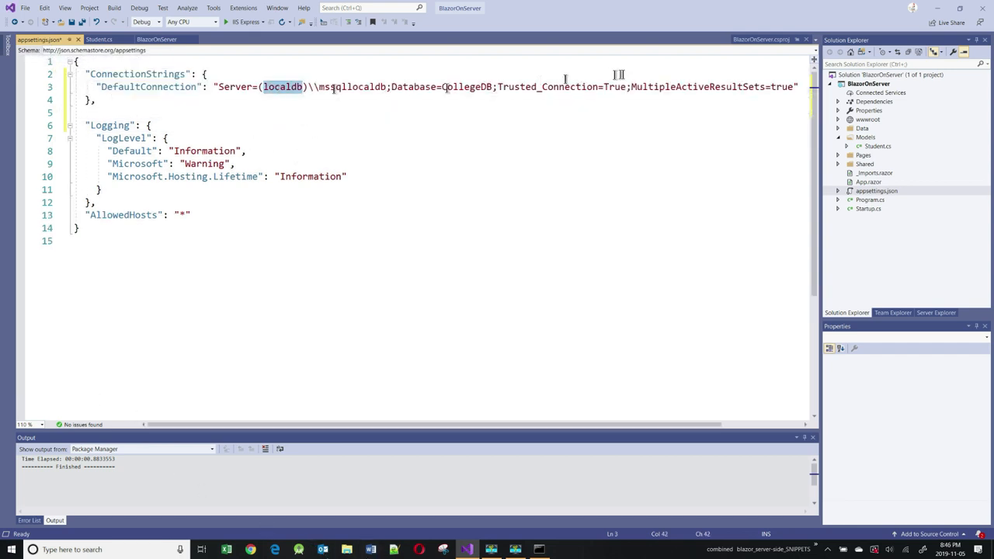
{"action": "double_click", "coordinate": [466, 87]}
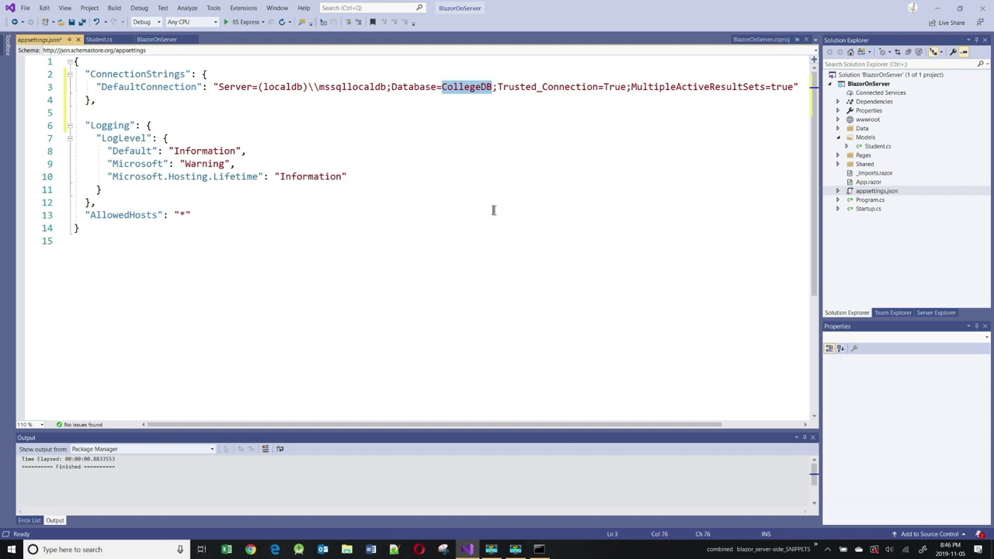
{"action": "mouse_move", "coordinate": [894, 108]}
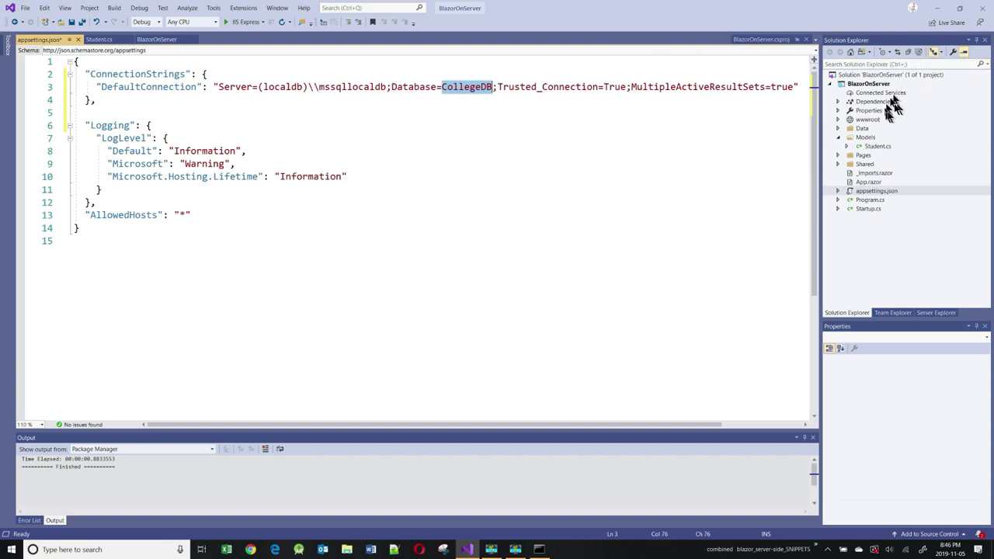
- Create SchoolDbContext in the Data folder with a Students DbSet, options constructor and four seeded students
{"action": "left_click", "coordinate": [866, 127]}
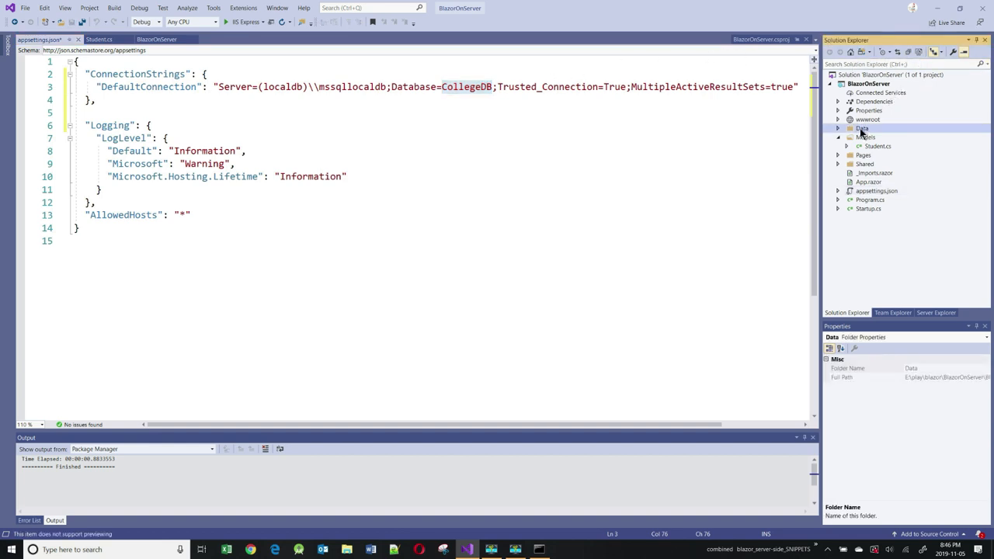
{"action": "right_click", "coordinate": [862, 128]}
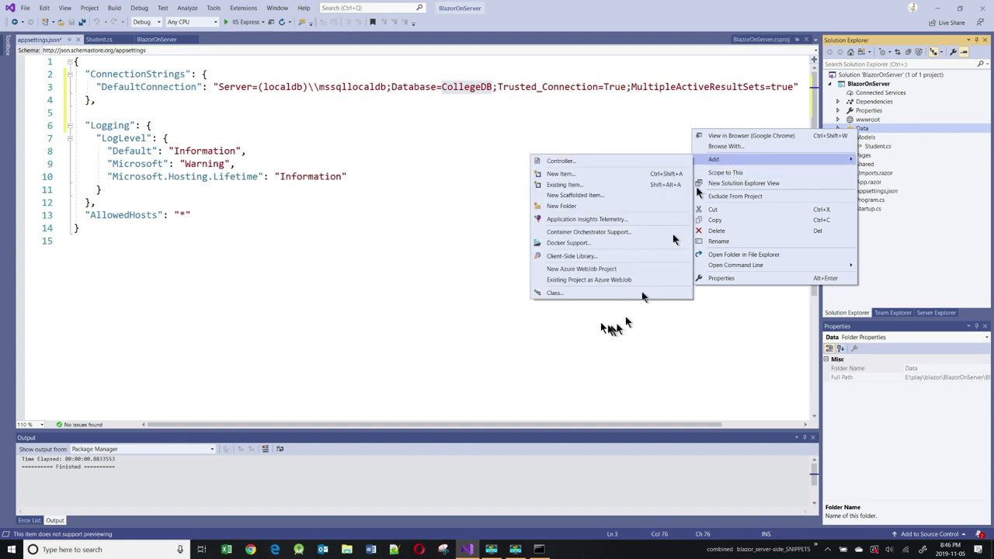
{"action": "left_click", "coordinate": [555, 292]}
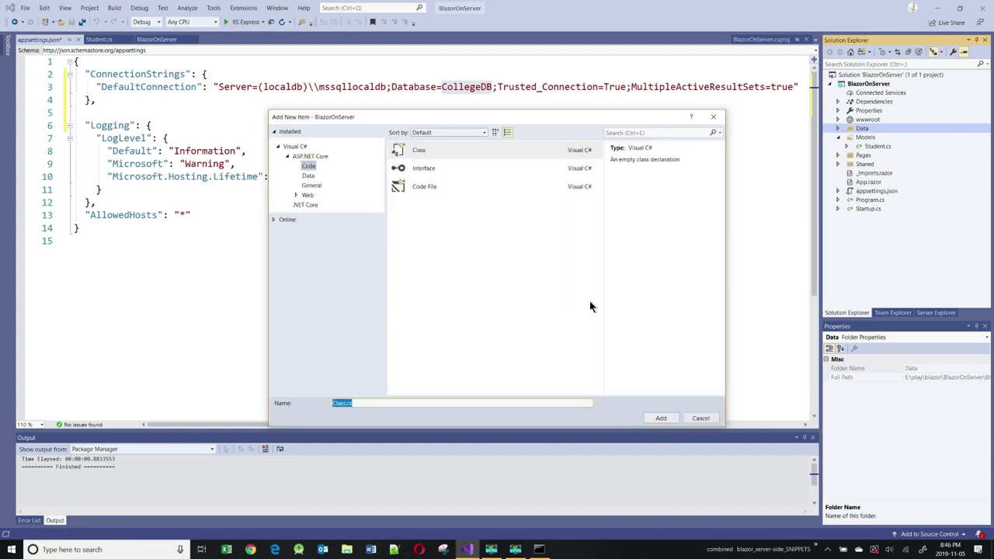
{"action": "type", "text": "SchoolDbContext"}
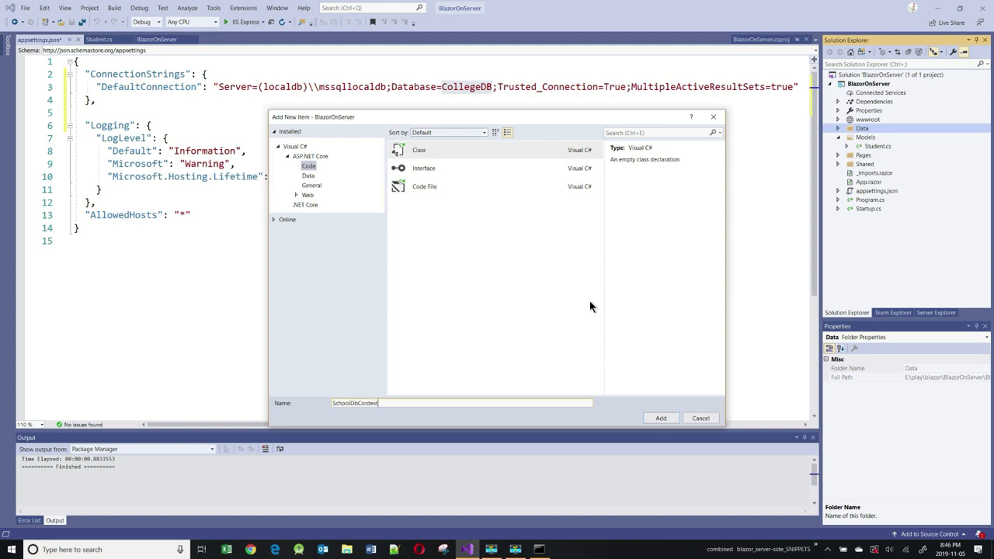
{"action": "left_click", "coordinate": [660, 417]}
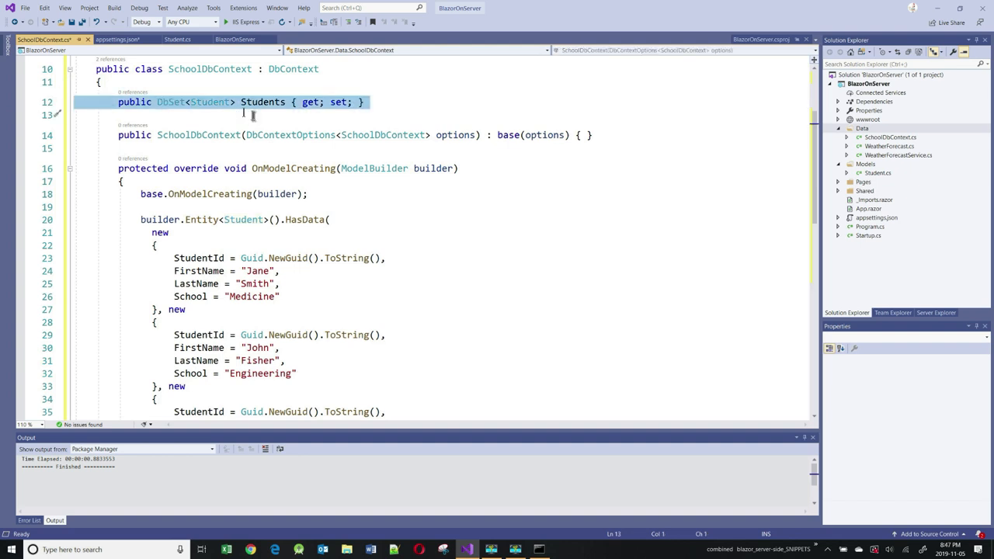
{"action": "double_click", "coordinate": [263, 103]}
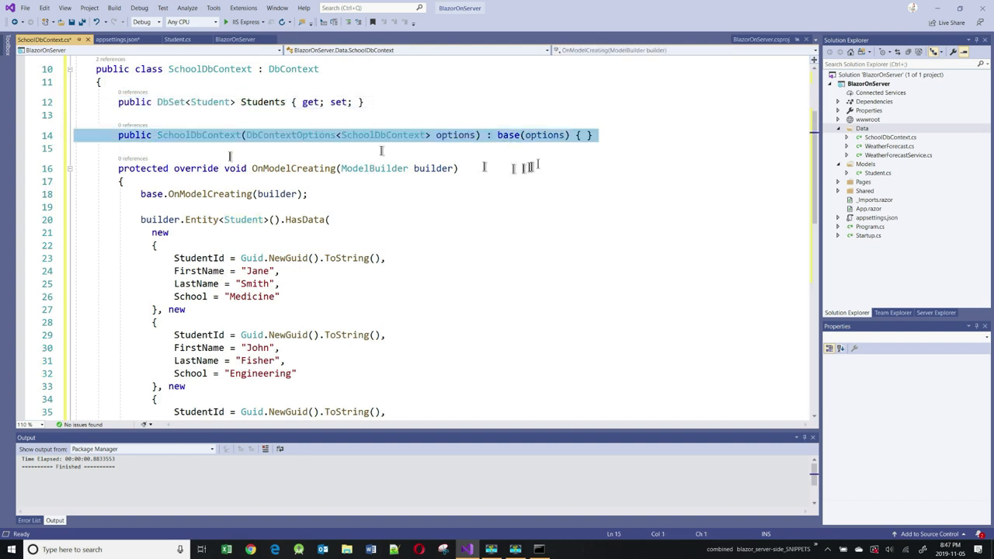
{"action": "left_click", "coordinate": [543, 133]}
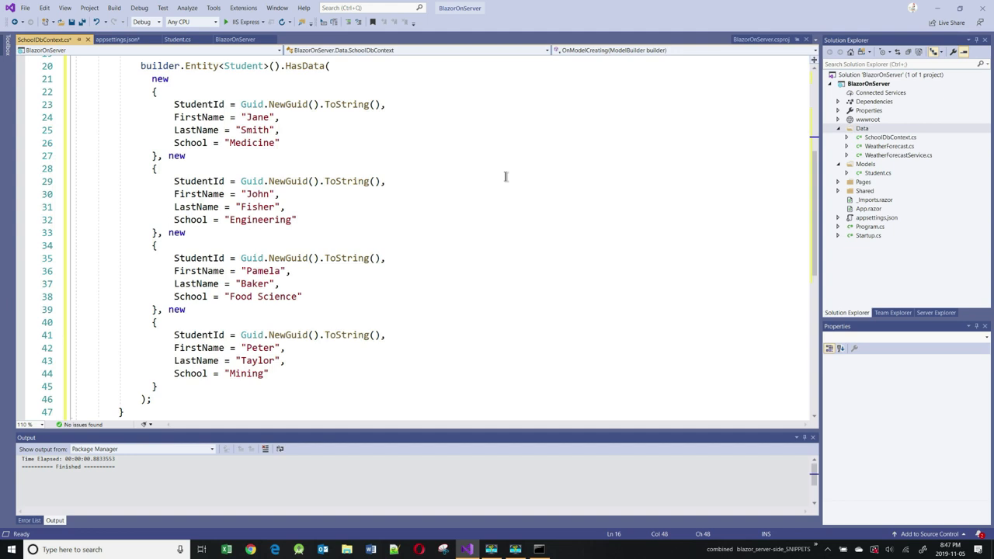
{"action": "mouse_move", "coordinate": [885, 205]}
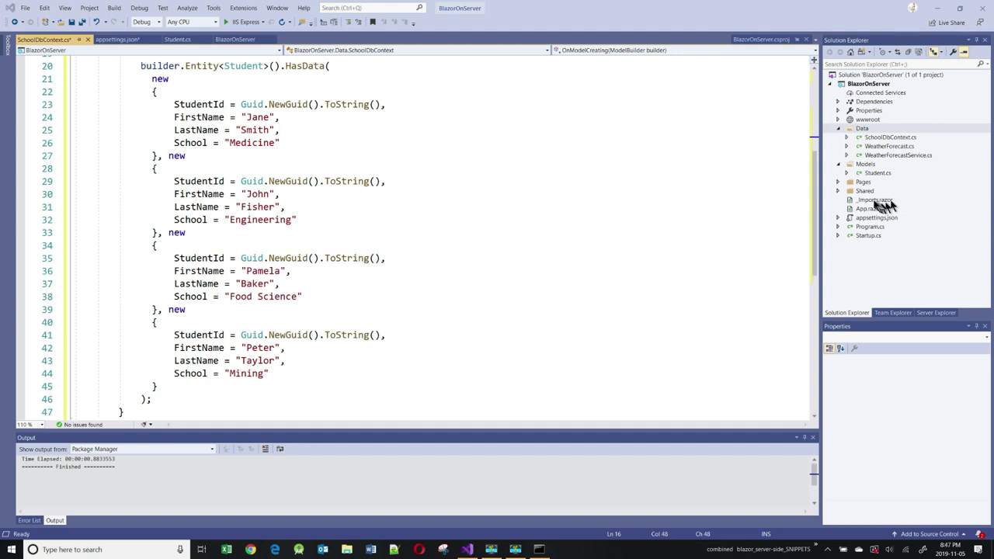
- Open Startup.cs from Solution Explorer in the editor
{"action": "left_click", "coordinate": [869, 236]}
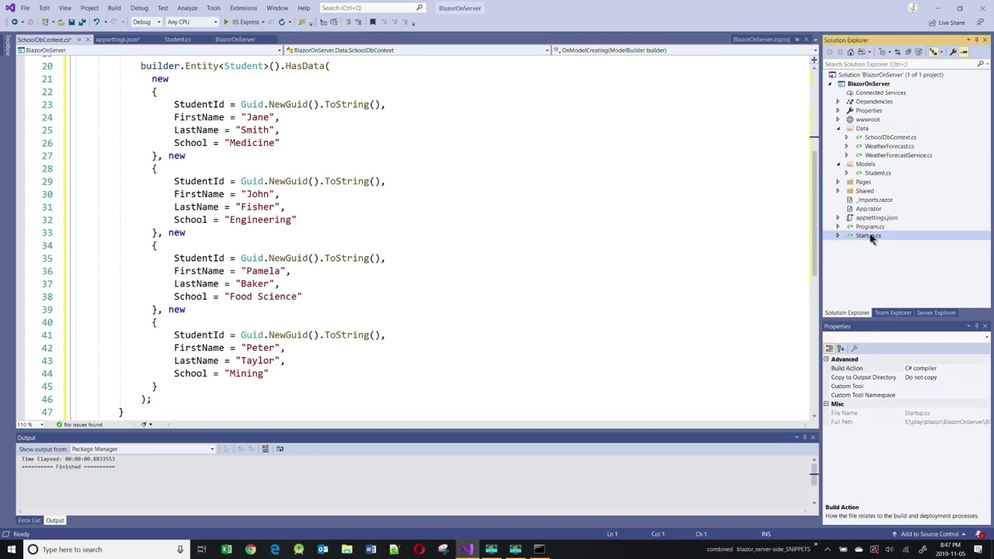
{"action": "double_click", "coordinate": [867, 236]}
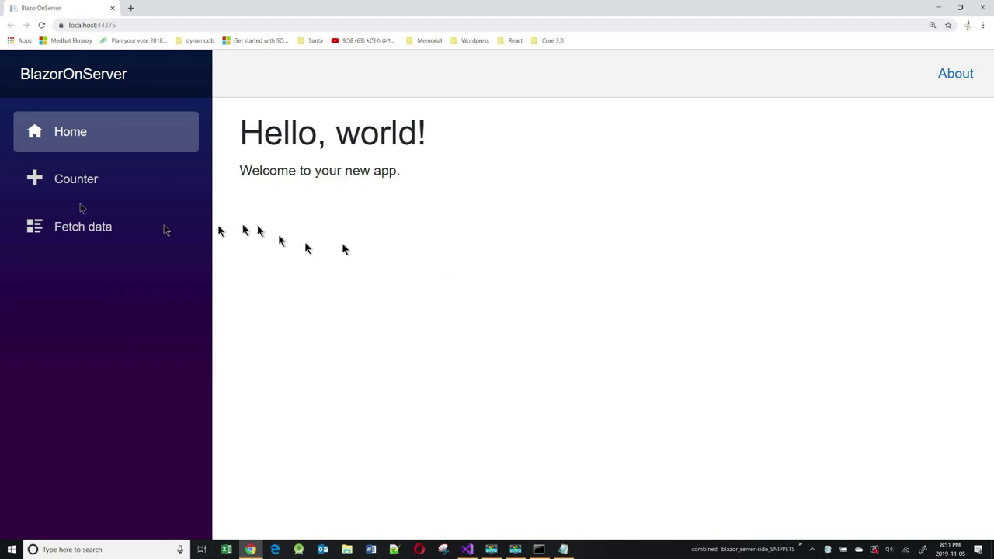
- Raise the Counter page count to 8, then view the Fetch data weather forecast table
{"action": "left_click", "coordinate": [75, 178]}
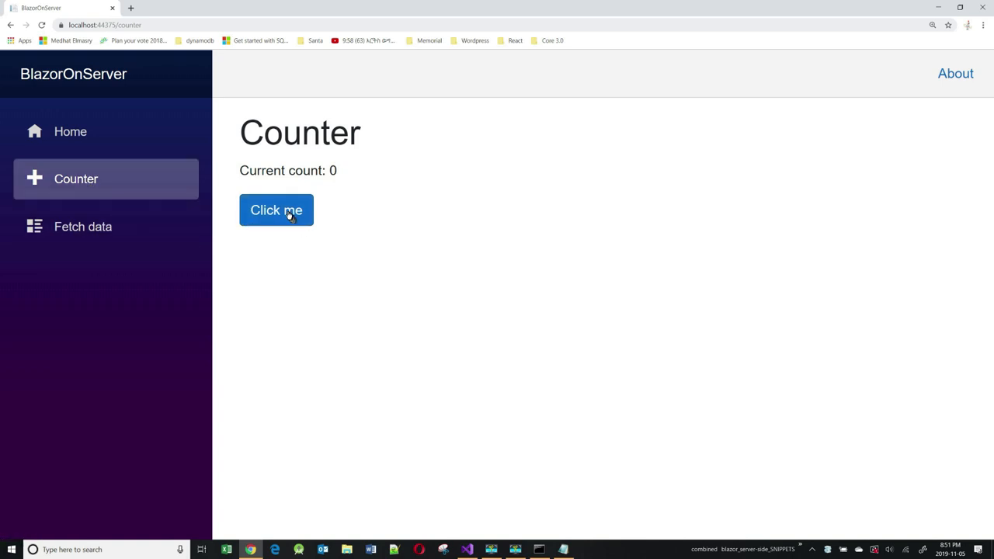
{"action": "left_click", "coordinate": [276, 209]}
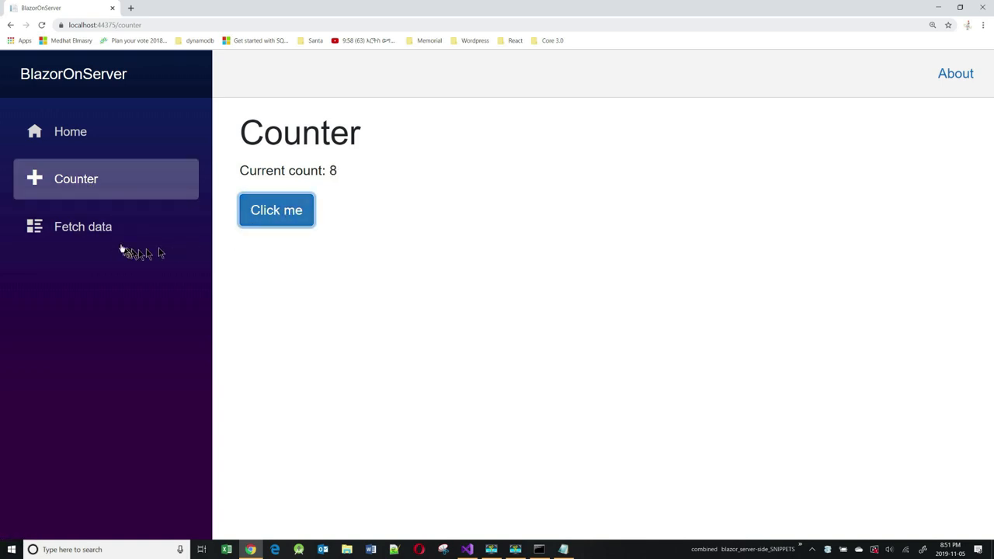
{"action": "mouse_move", "coordinate": [82, 227]}
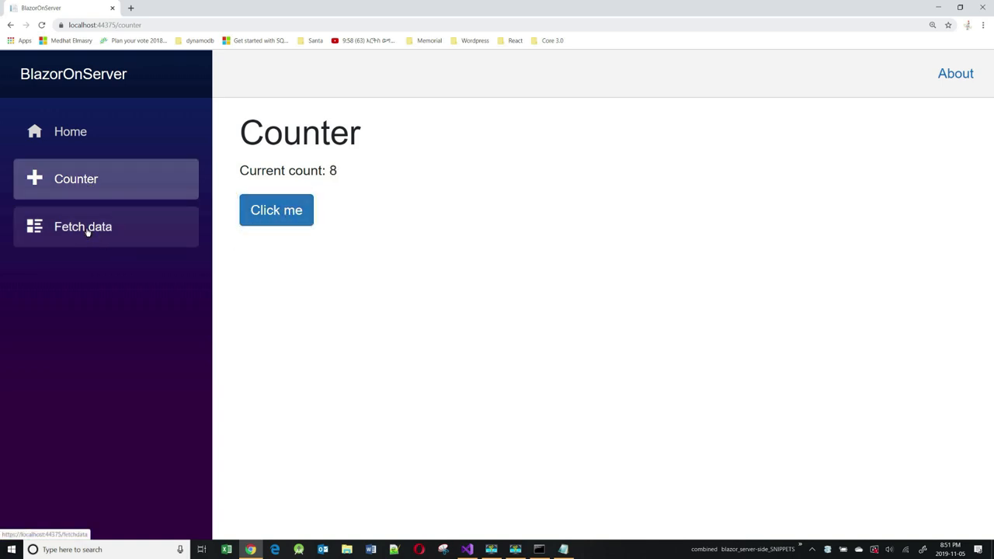
{"action": "left_click", "coordinate": [83, 226]}
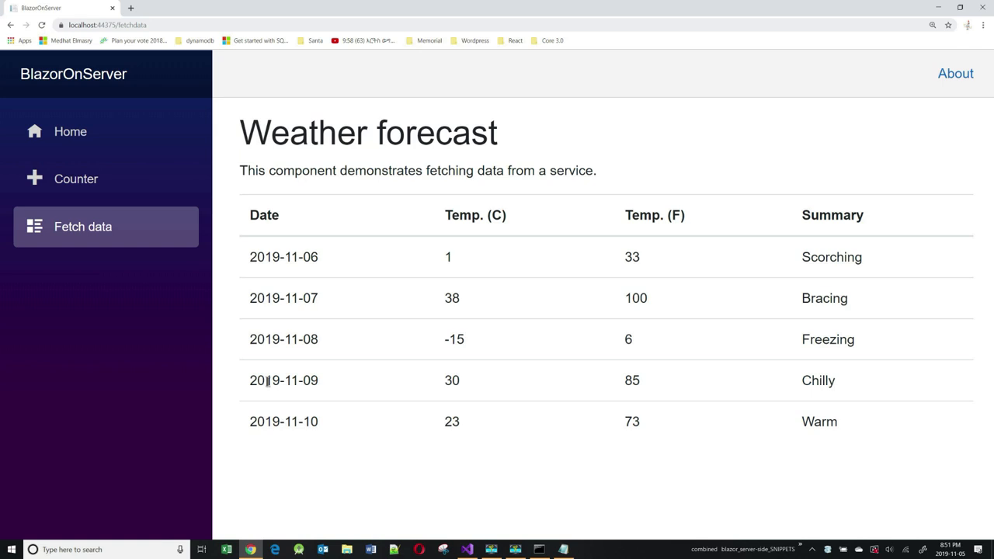
{"action": "mouse_move", "coordinate": [447, 536]}
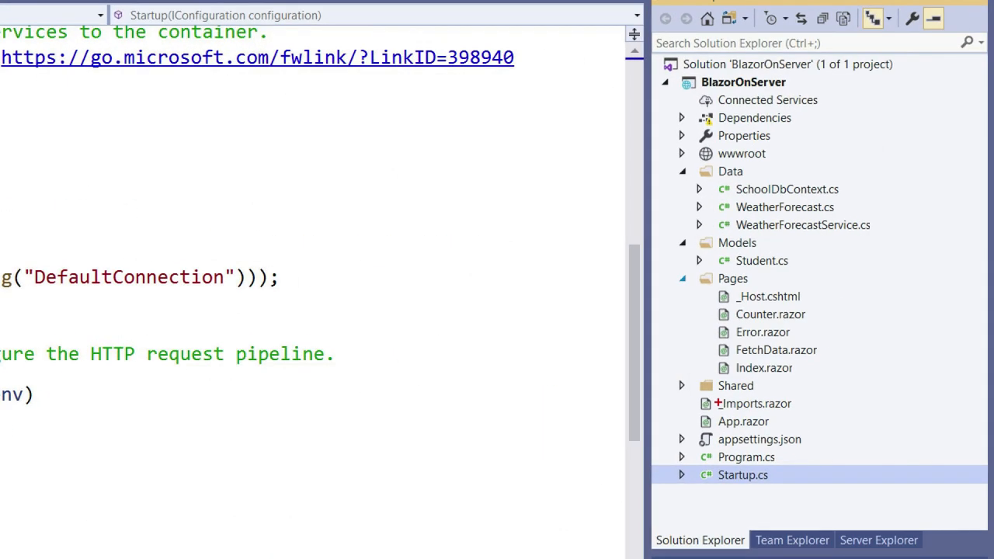
- Review FetchData.razor's forecasts table loop and its OnInitializedAsync call to ForecastService
{"action": "left_click", "coordinate": [777, 349]}
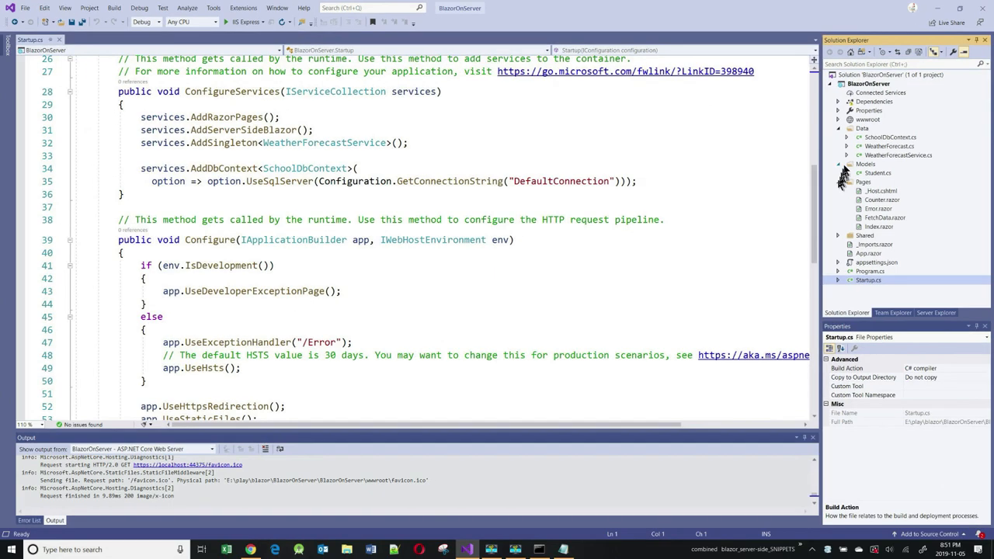
{"action": "double_click", "coordinate": [886, 217]}
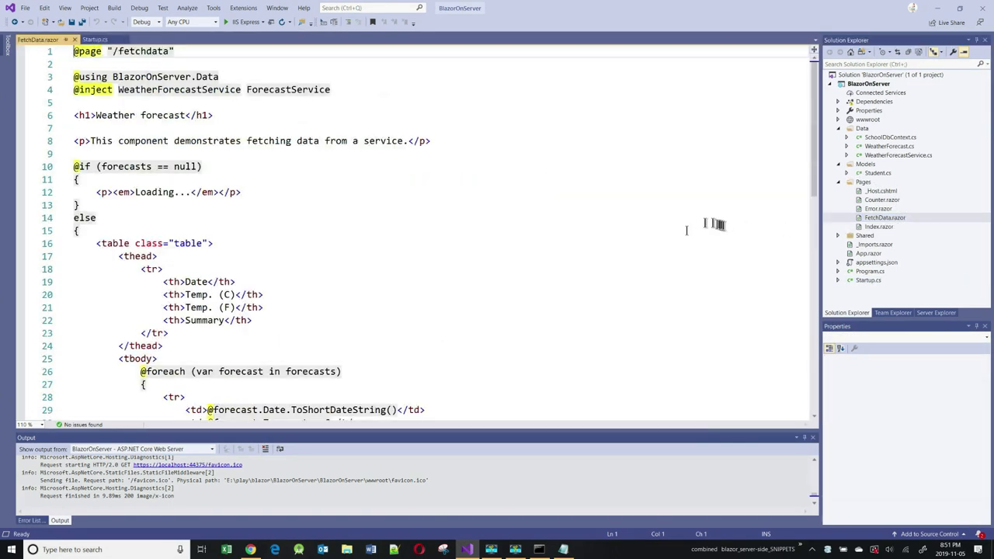
{"action": "scroll", "scroll_direction": "down", "scroll_amount": 3}
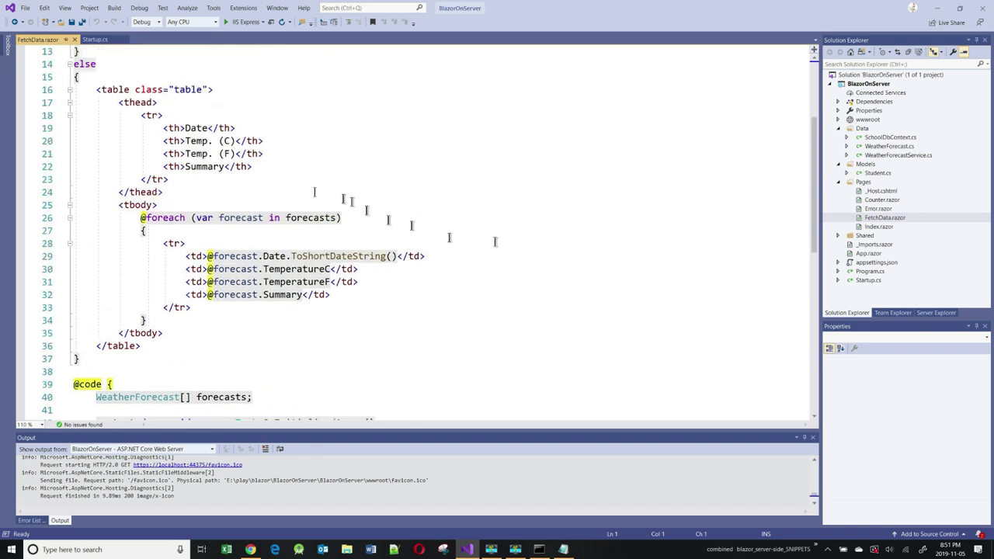
{"action": "double_click", "coordinate": [311, 218]}
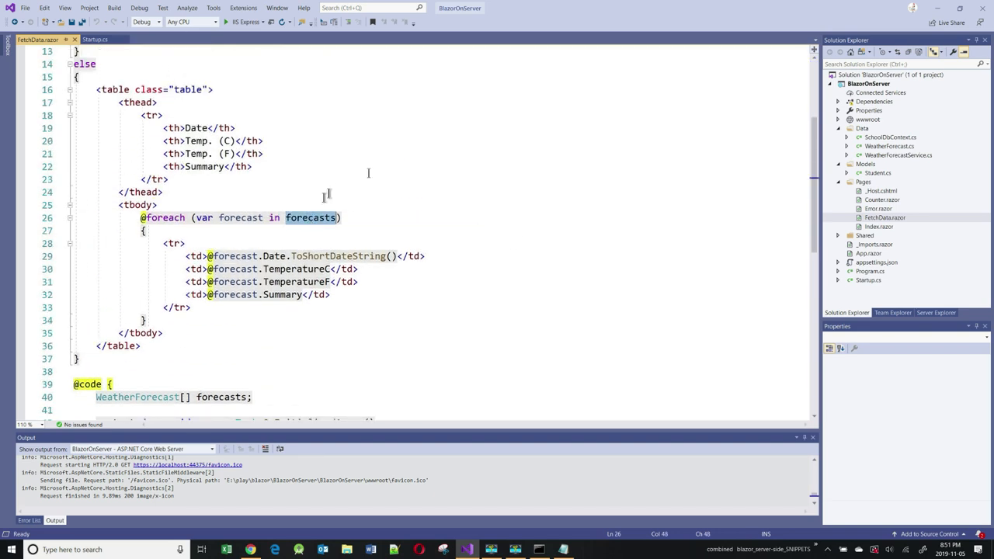
{"action": "mouse_move", "coordinate": [403, 177]}
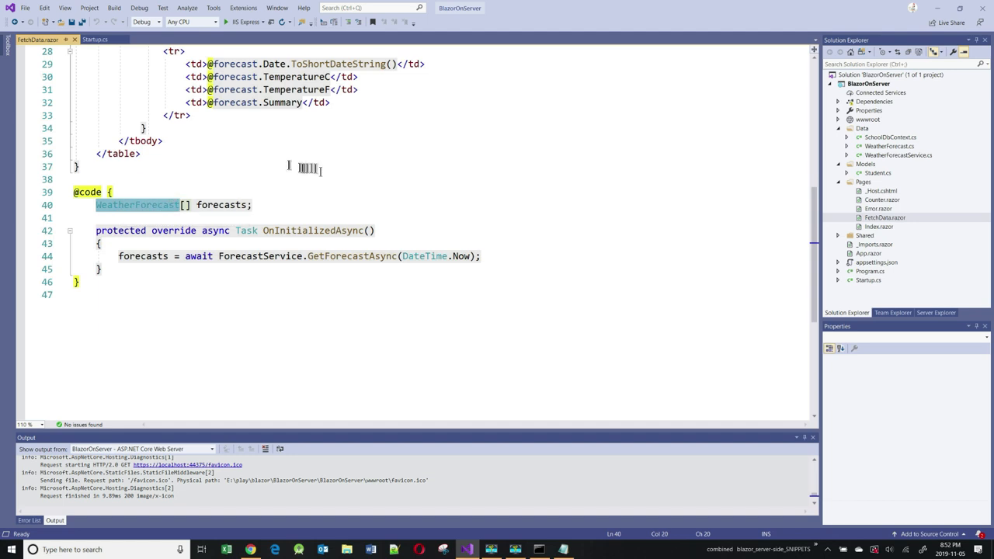
{"action": "left_click", "coordinate": [305, 230]}
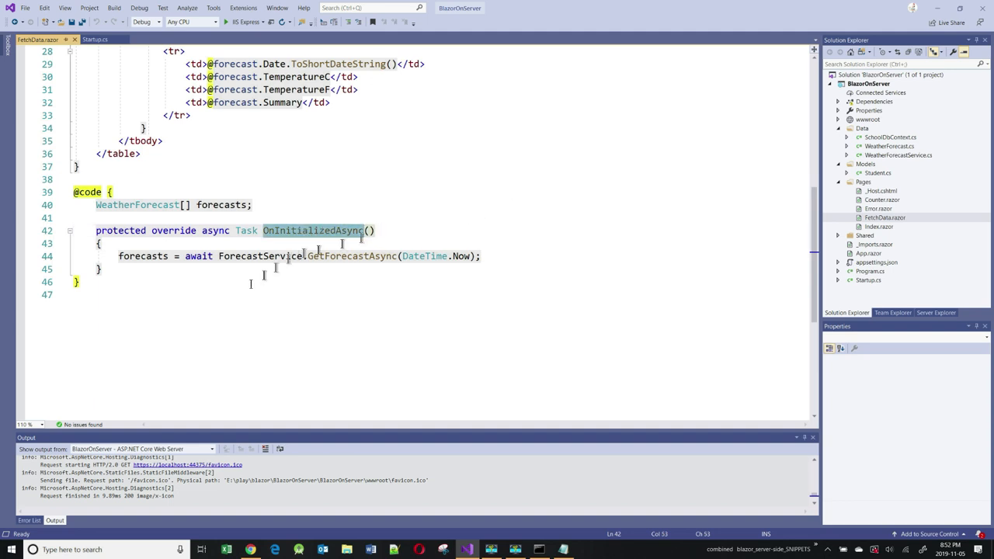
{"action": "mouse_move", "coordinate": [261, 256]}
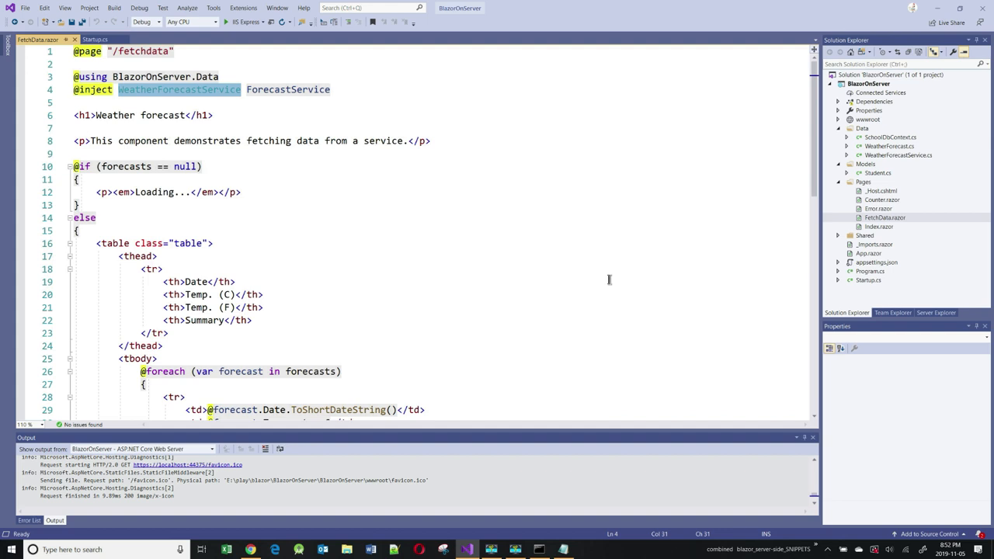
{"action": "mouse_move", "coordinate": [662, 286]}
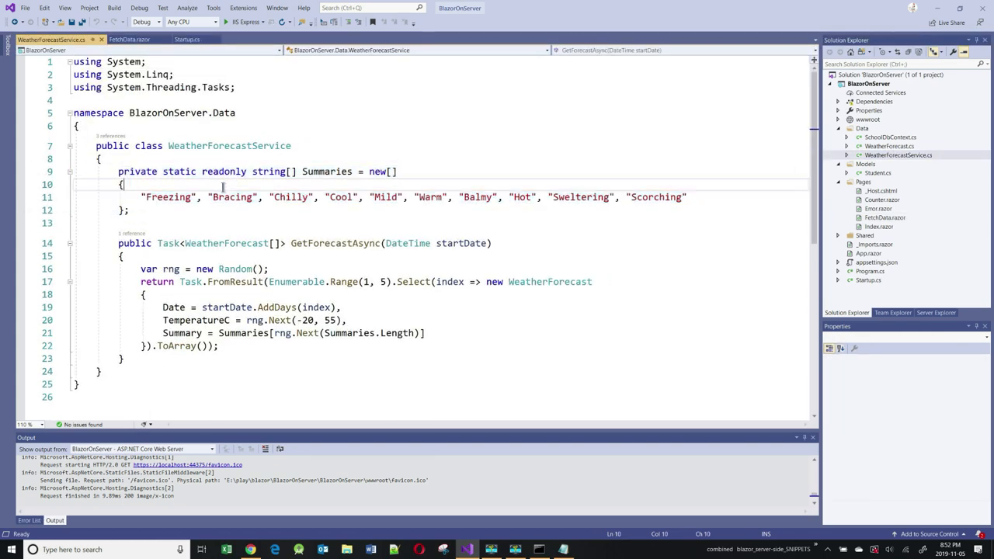
- Review GetForecastAsync in WeatherForecastService.cs generating five random forecasts from Summaries
{"action": "double_click", "coordinate": [168, 196]}
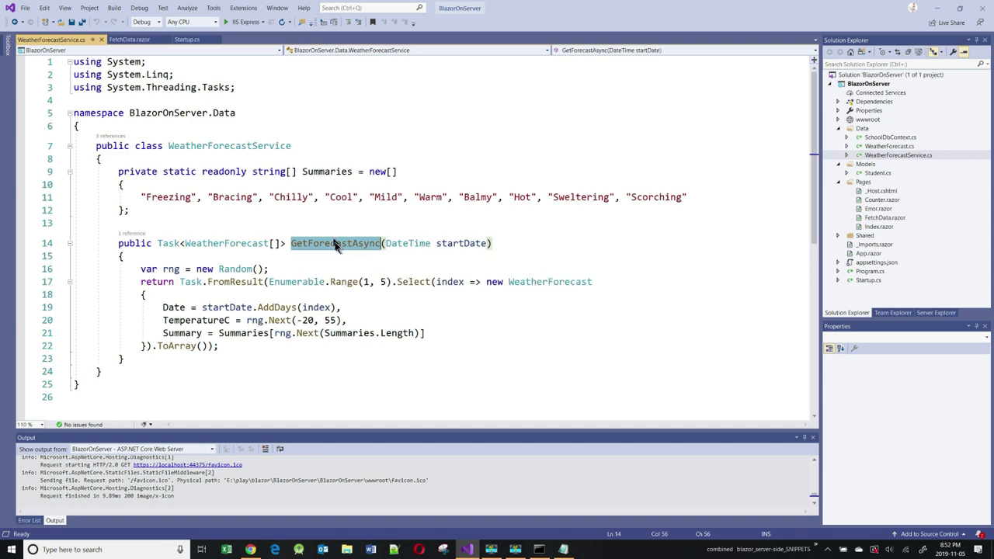
{"action": "left_click", "coordinate": [130, 38]}
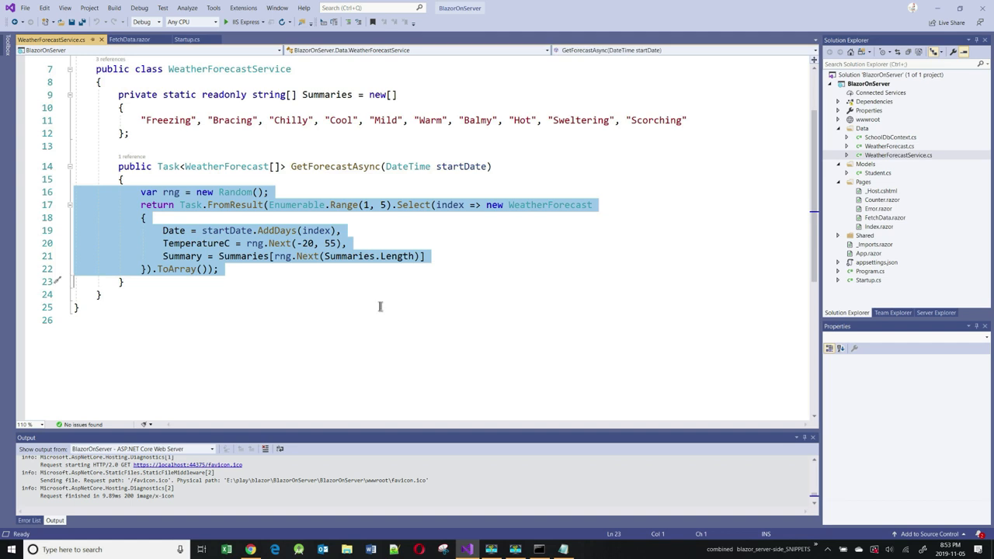
{"action": "mouse_move", "coordinate": [103, 19]}
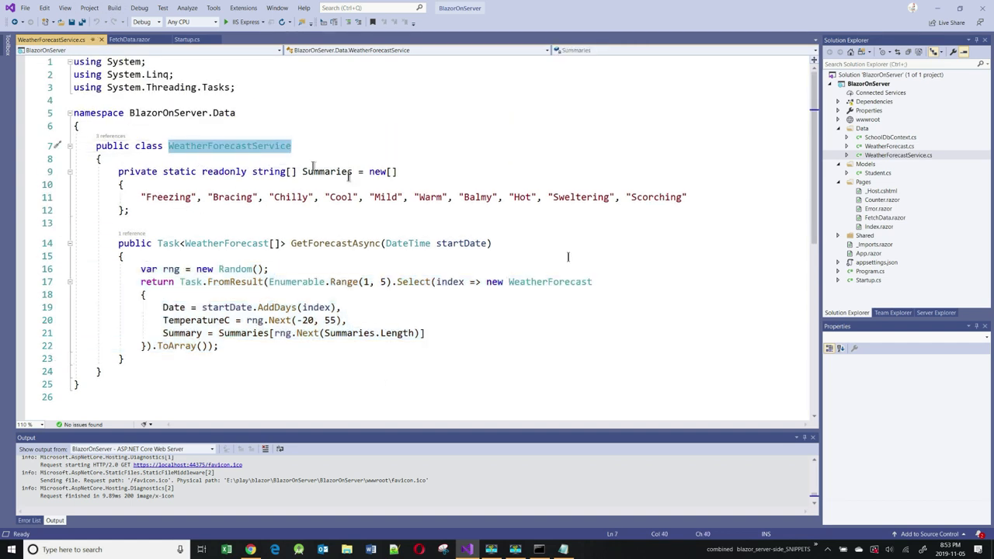
- Highlight services.AddSingleton<WeatherForecastService>() in Startup.cs, then bring up the migration notes
{"action": "left_click", "coordinate": [187, 41]}
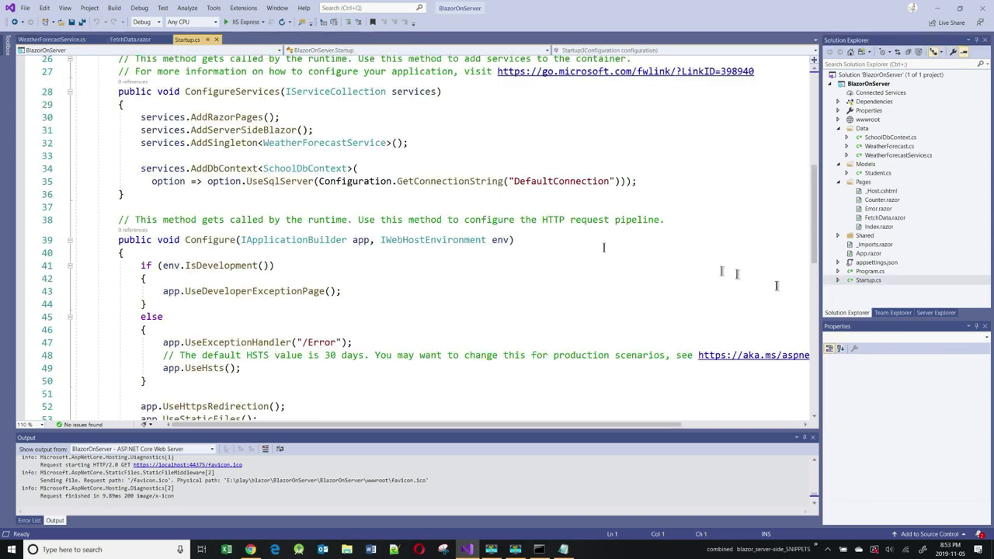
{"action": "scroll", "scroll_direction": "down", "scroll_amount": 3}
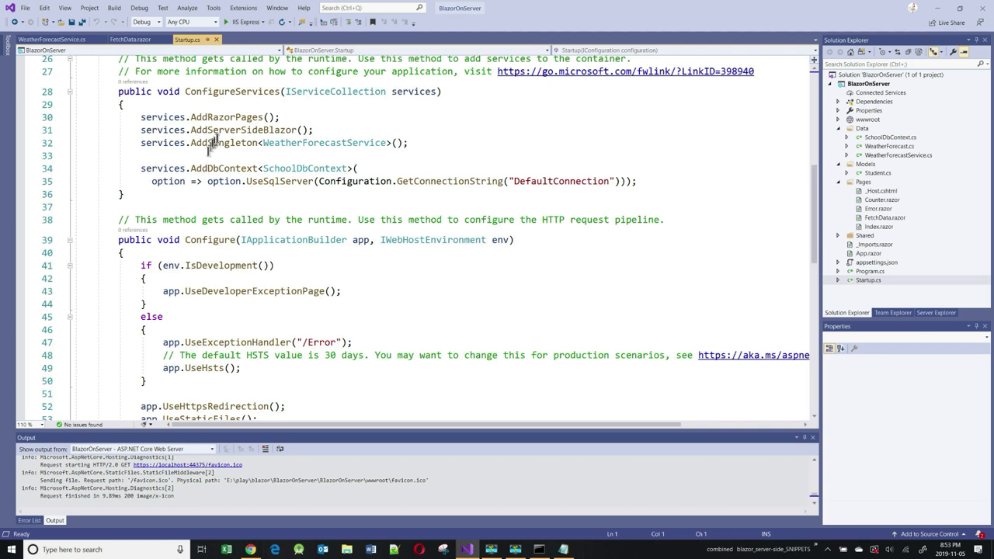
{"action": "double_click", "coordinate": [224, 143]}
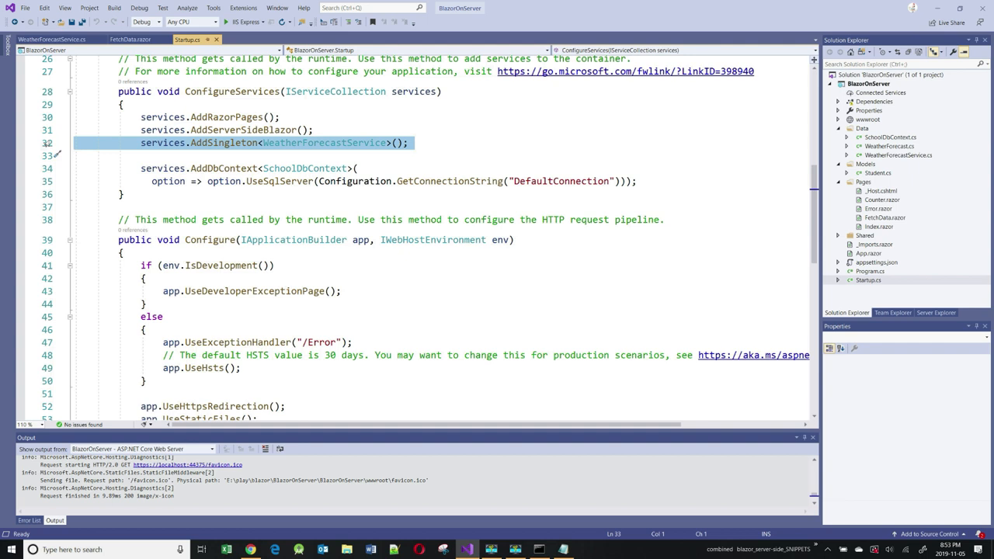
{"action": "left_click", "coordinate": [74, 155]}
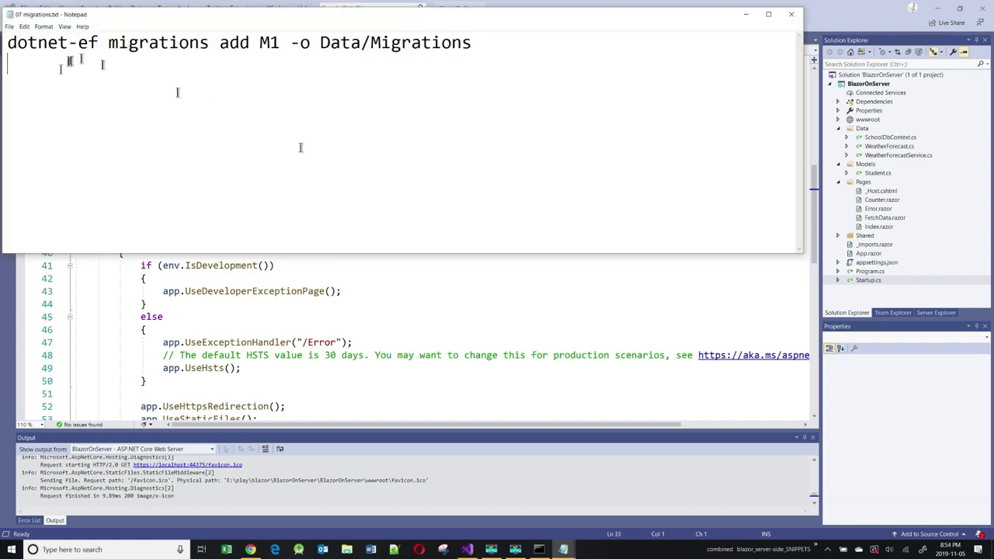
- Run the dotnet-ef migrations add M1 command from a prompt in the BlazorOnServer project folder
{"action": "triple_click", "coordinate": [233, 42]}
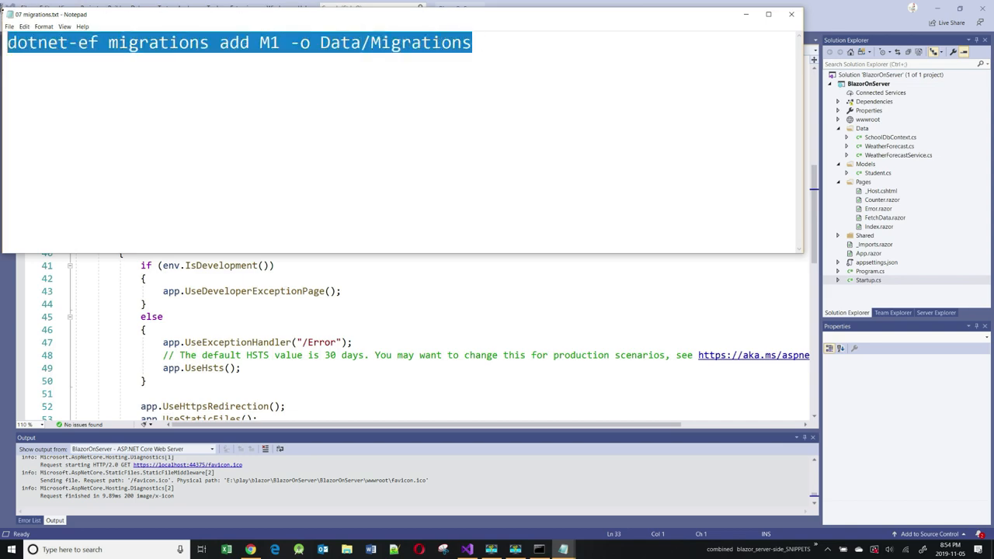
{"action": "right_click", "coordinate": [873, 84]}
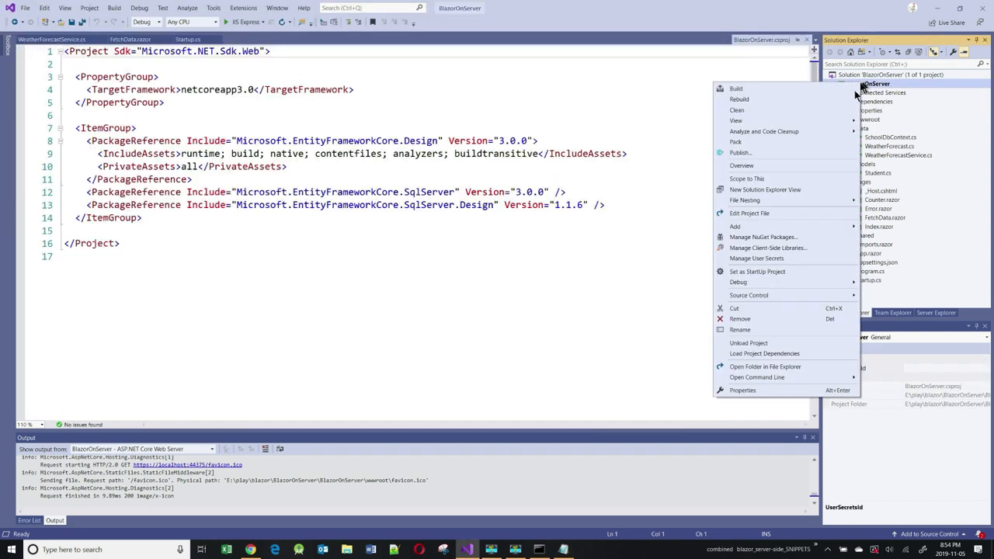
{"action": "mouse_move", "coordinate": [757, 377]}
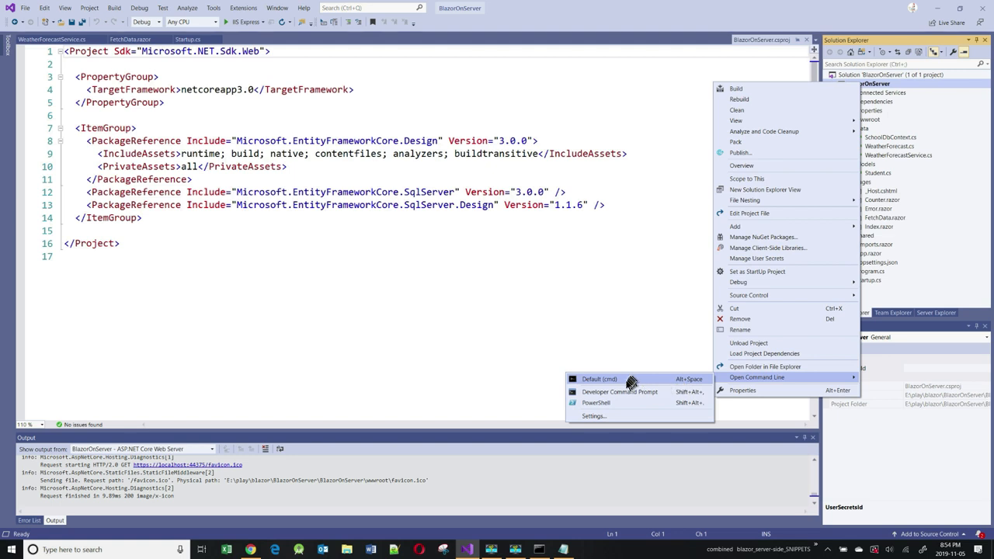
{"action": "left_click", "coordinate": [600, 379]}
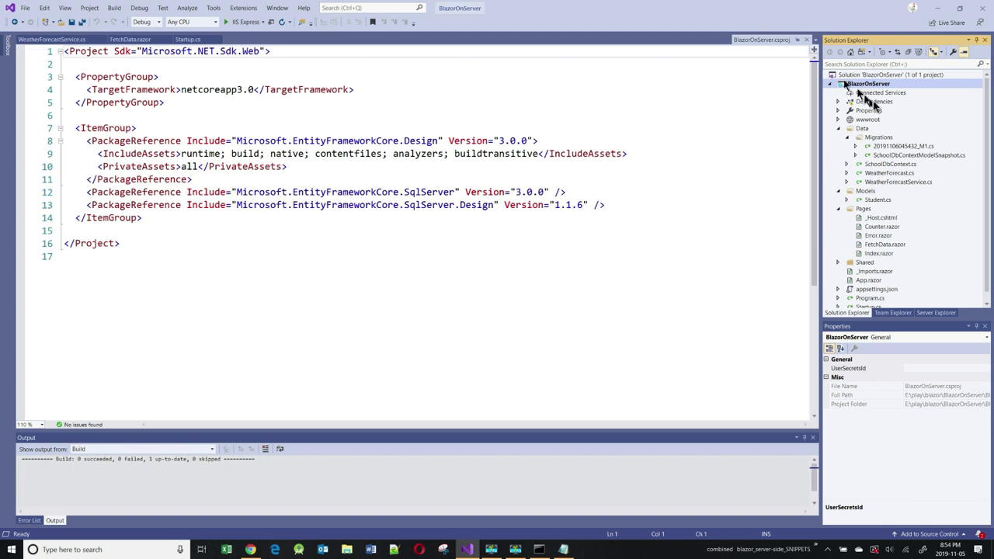
- Run 'dotnet-ef database update' from a prompt in the BlazorOnServer project folder
{"action": "right_click", "coordinate": [867, 84]}
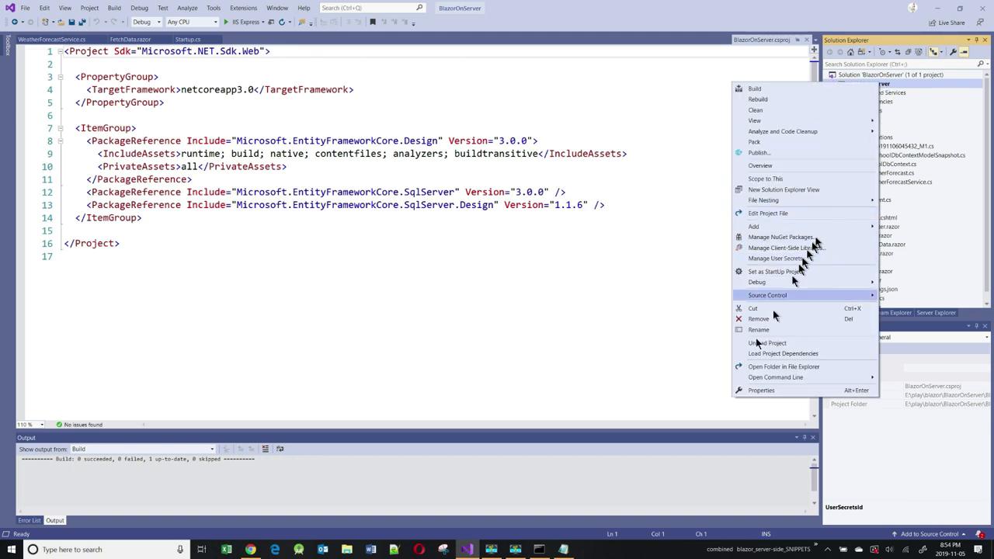
{"action": "mouse_move", "coordinate": [775, 377]}
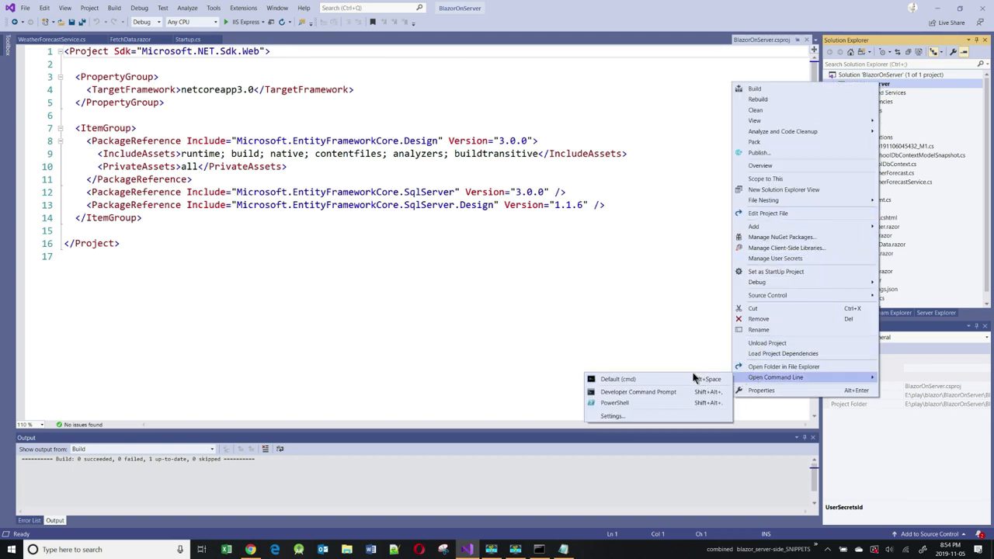
{"action": "left_click", "coordinate": [618, 379]}
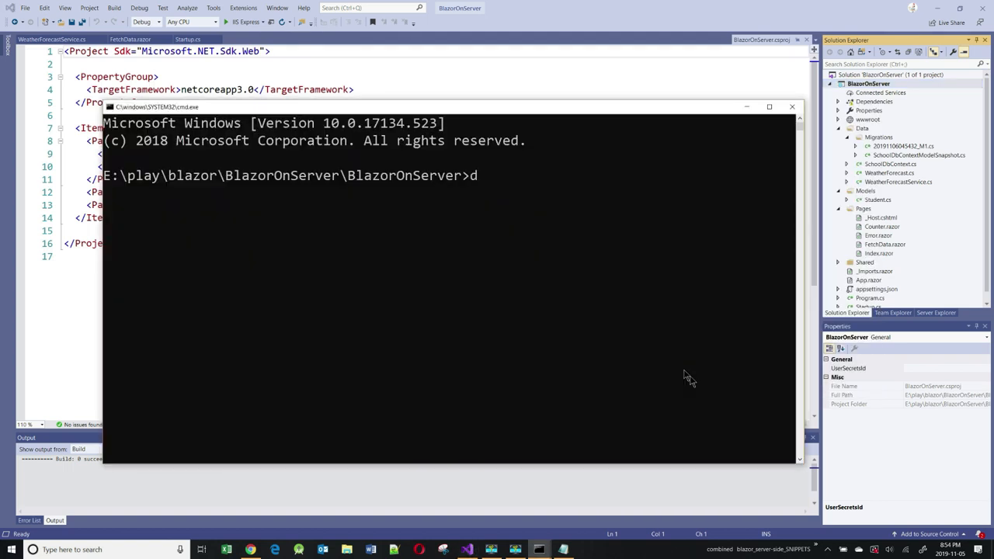
{"action": "type", "text": "otnet"}
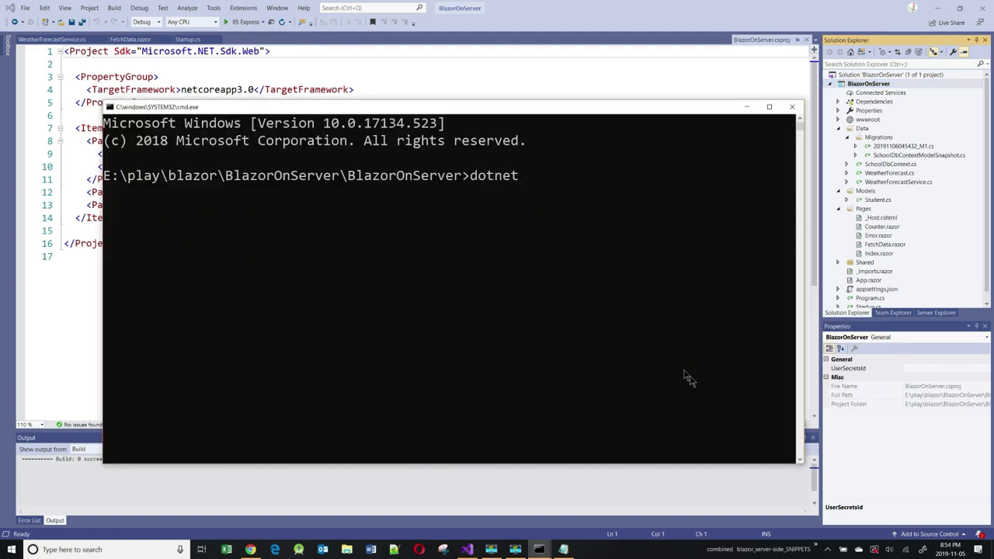
{"action": "type", "text": "-ef database u"}
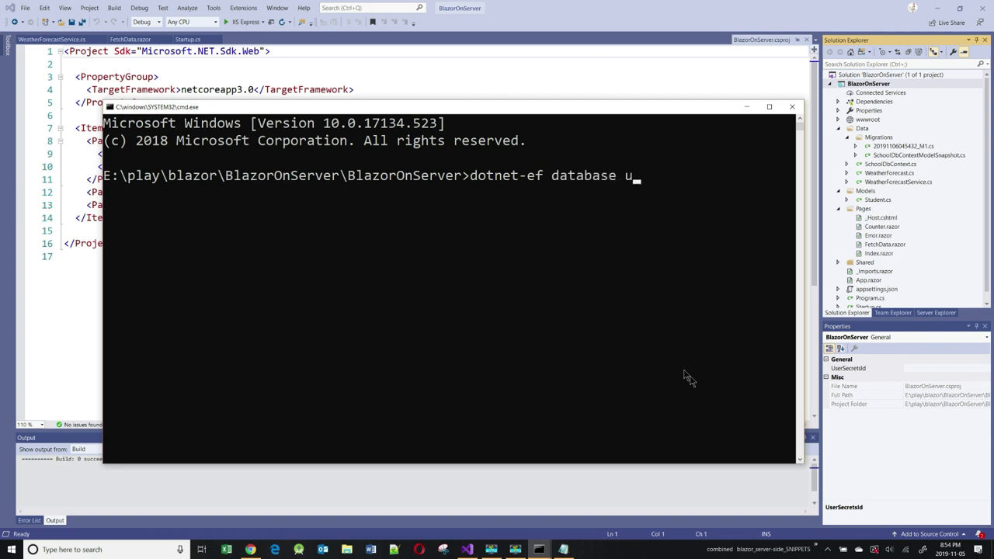
{"action": "type", "text": "pdate"}
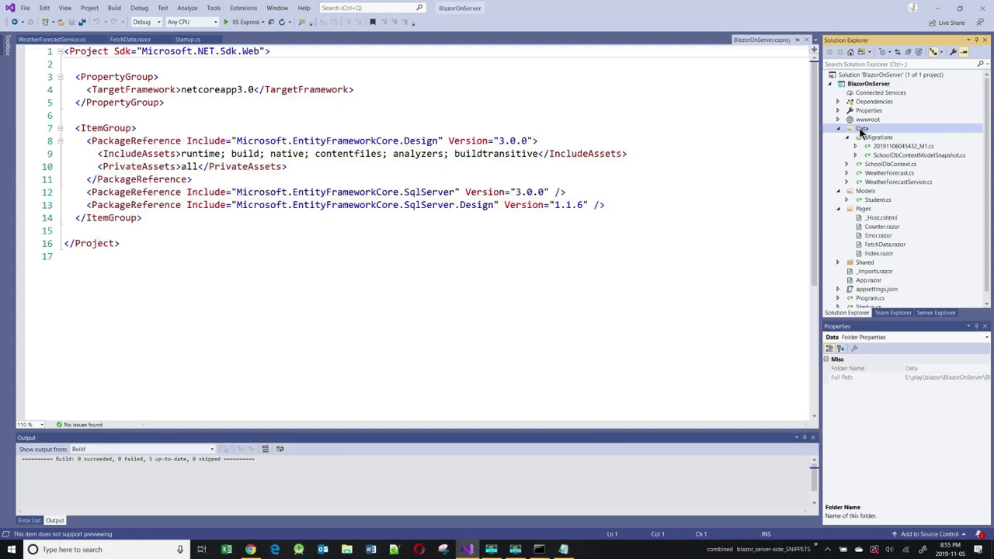
- Add a new class file named StudentService to the Data folder
{"action": "right_click", "coordinate": [860, 127]}
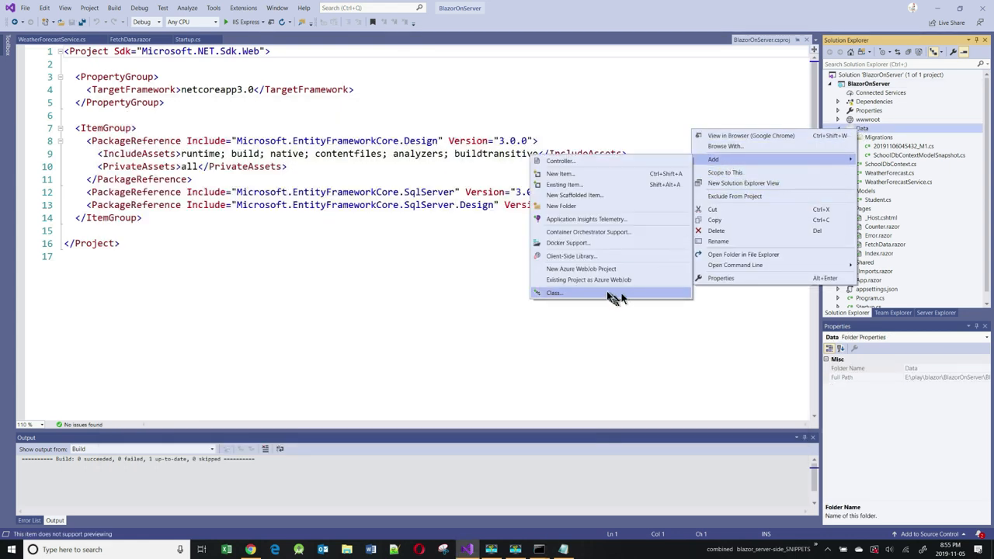
{"action": "left_click", "coordinate": [553, 292]}
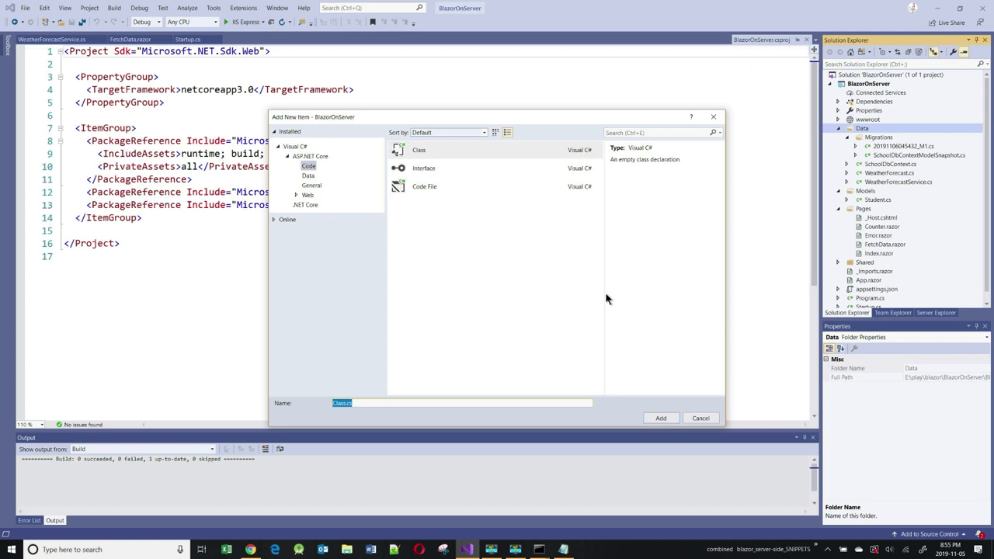
{"action": "type", "text": "S"}
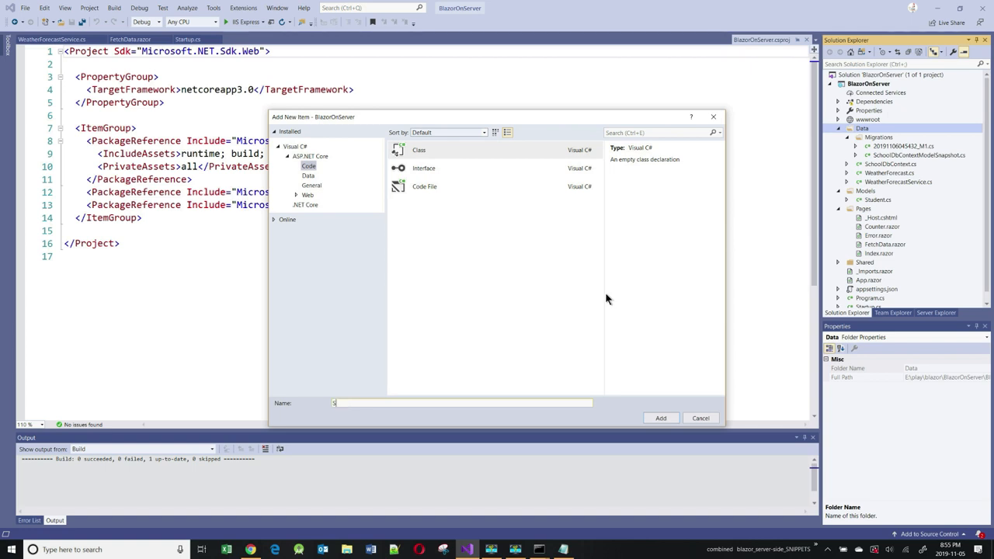
{"action": "left_click", "coordinate": [661, 418]}
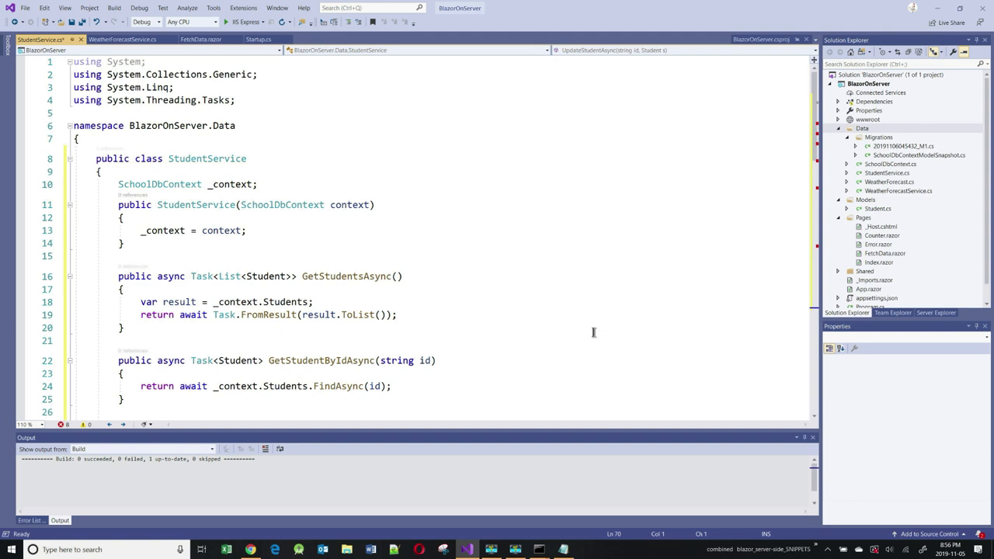
{"action": "left_click", "coordinate": [268, 276]}
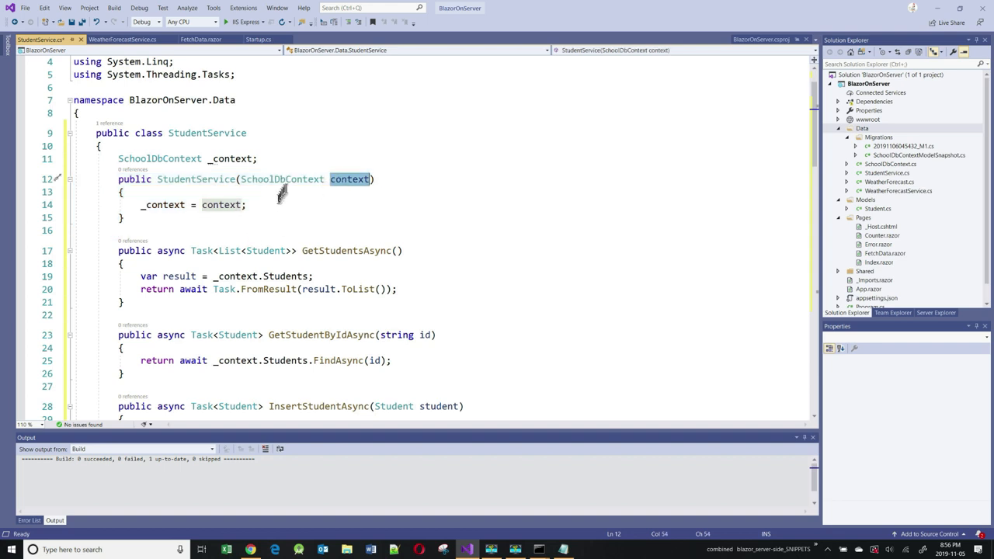
{"action": "mouse_move", "coordinate": [163, 205]}
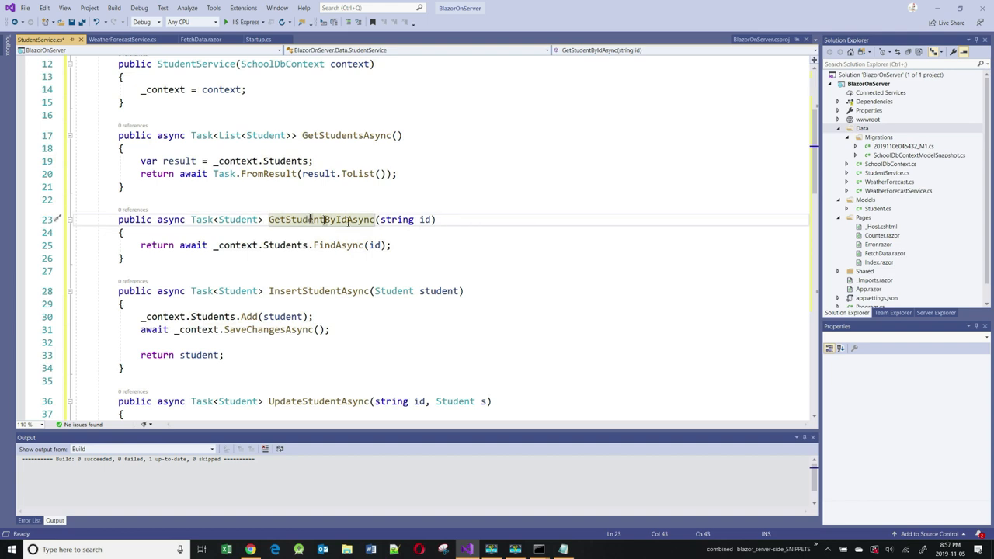
{"action": "mouse_move", "coordinate": [398, 221]}
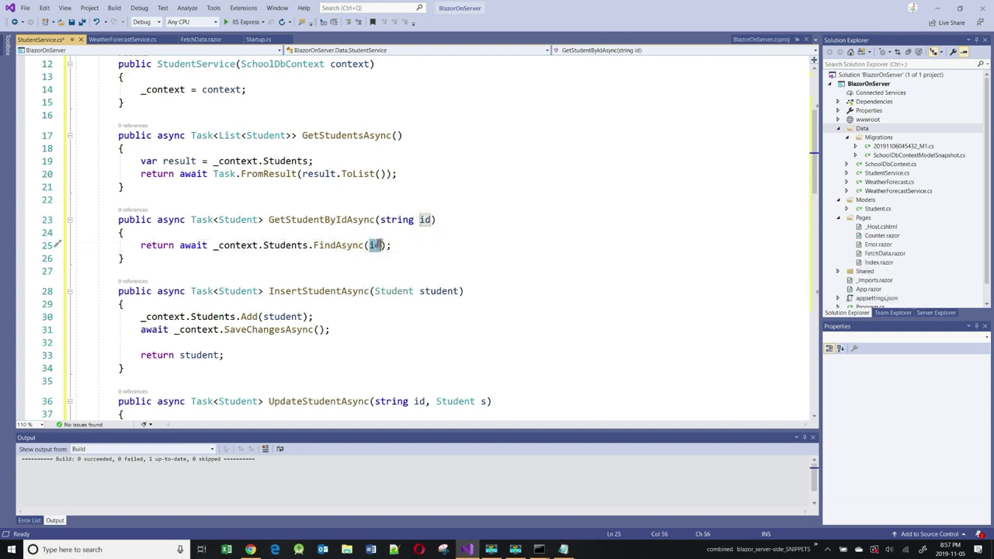
{"action": "mouse_move", "coordinate": [193, 245]}
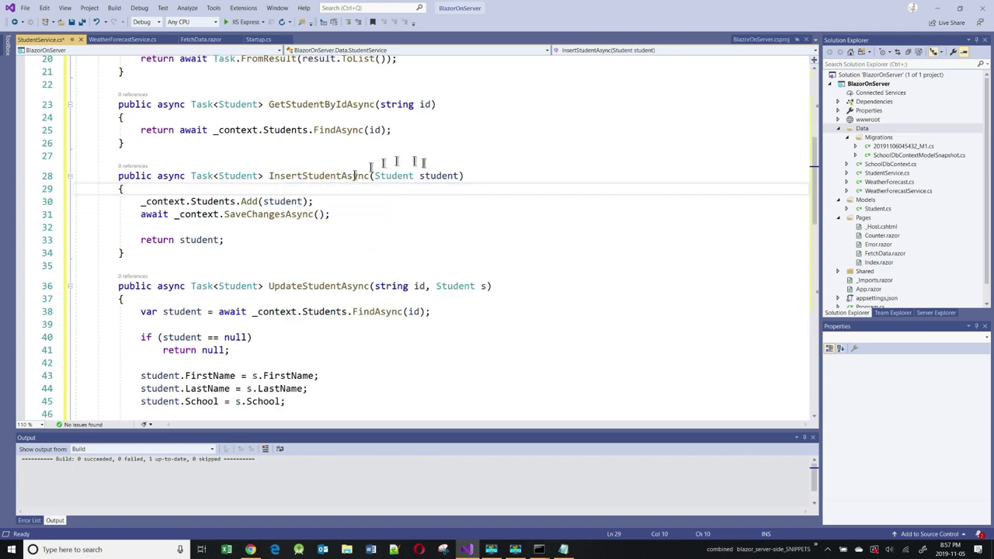
{"action": "double_click", "coordinate": [440, 175]}
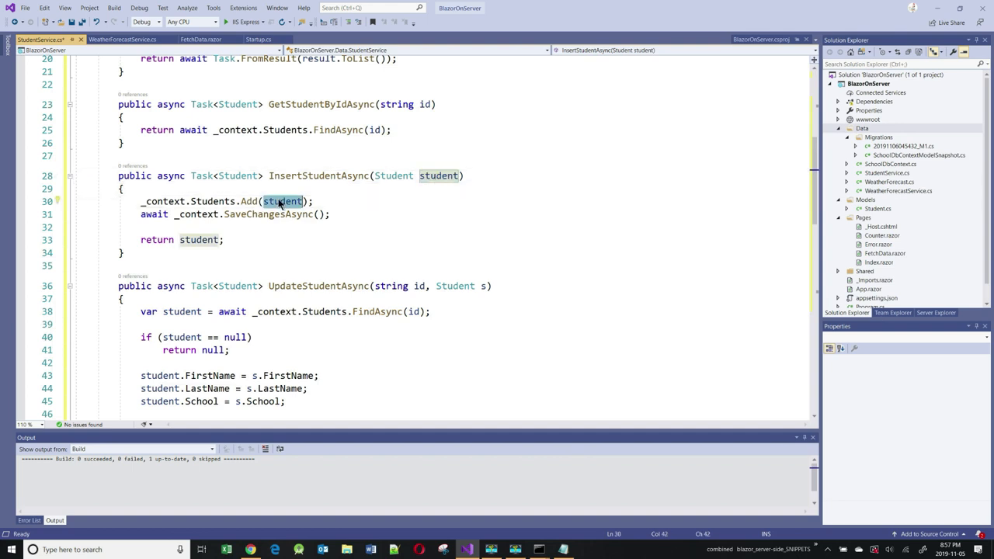
{"action": "scroll", "scroll_direction": "down", "scroll_amount": 3}
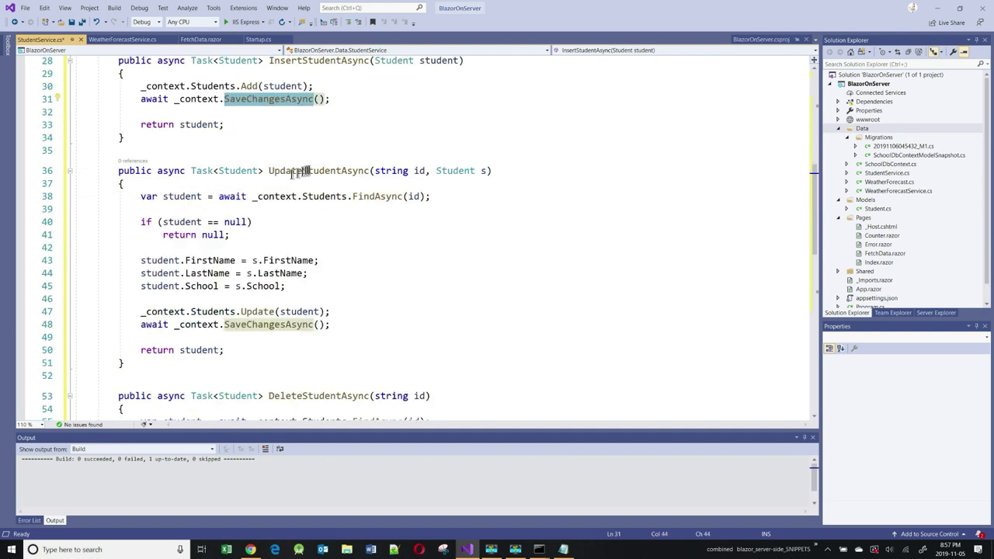
{"action": "mouse_move", "coordinate": [318, 169]}
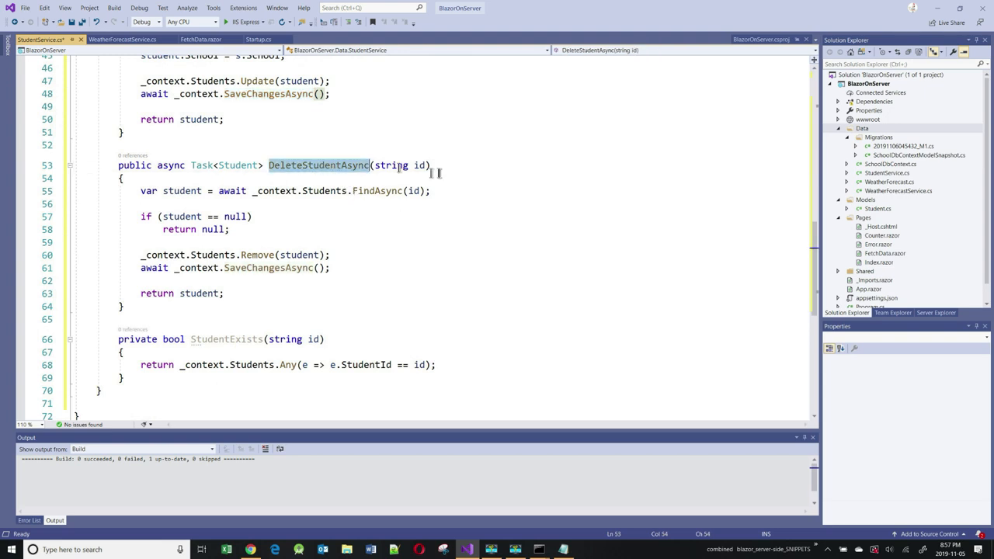
{"action": "double_click", "coordinate": [420, 165]}
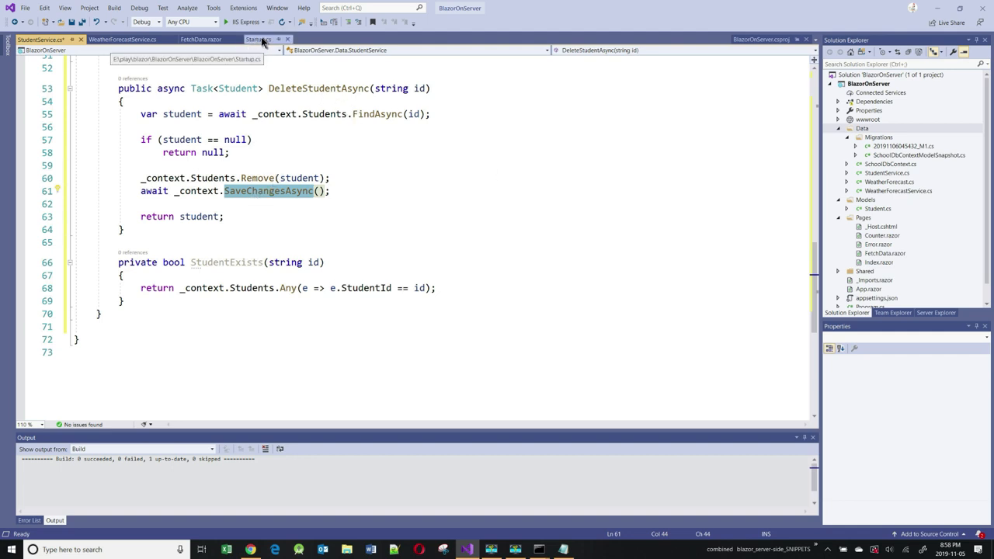
- Add services.AddScoped<StudentService>(); after the weather registration in Startup.cs and save
{"action": "left_click", "coordinate": [257, 41]}
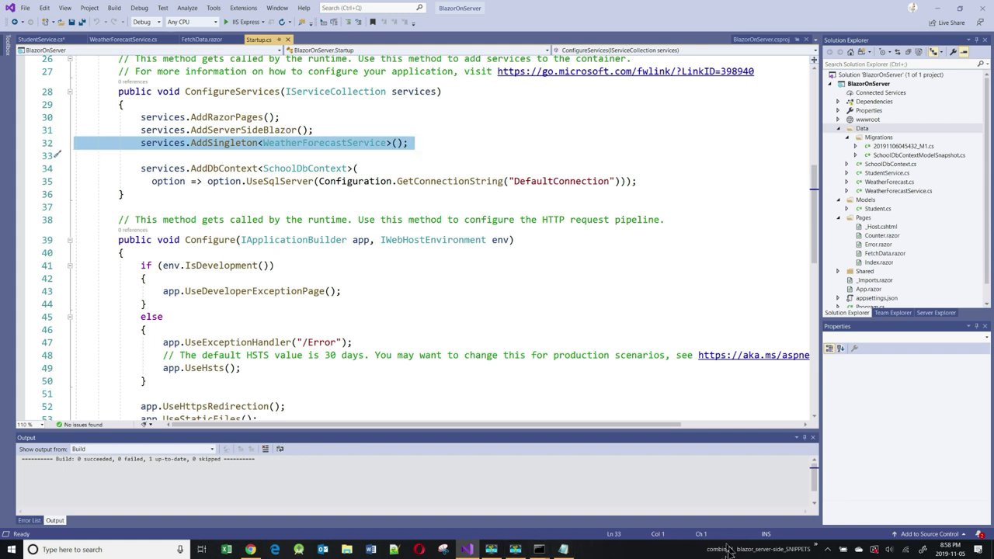
{"action": "left_click", "coordinate": [407, 143]}
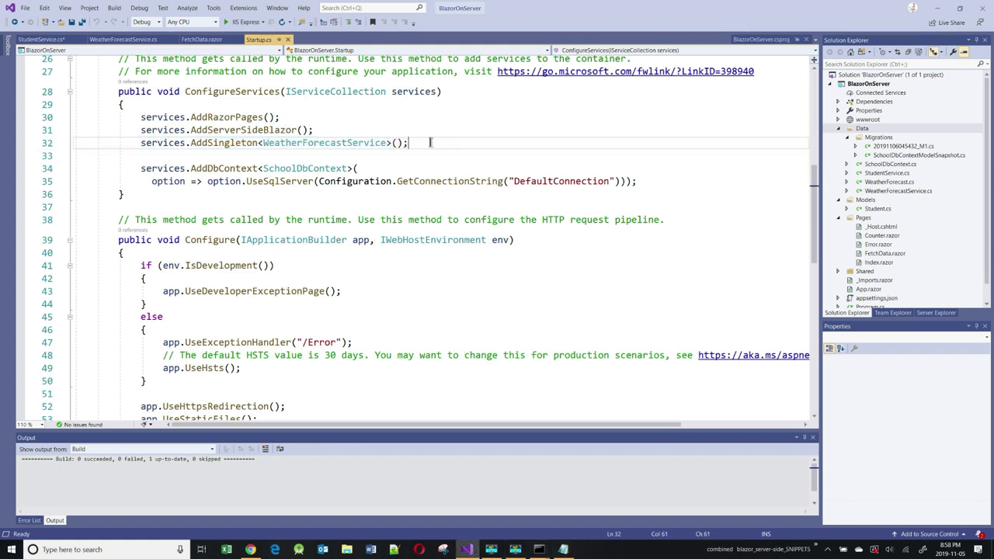
{"action": "type", "text": "services.AddScoped<StudentService>();"}
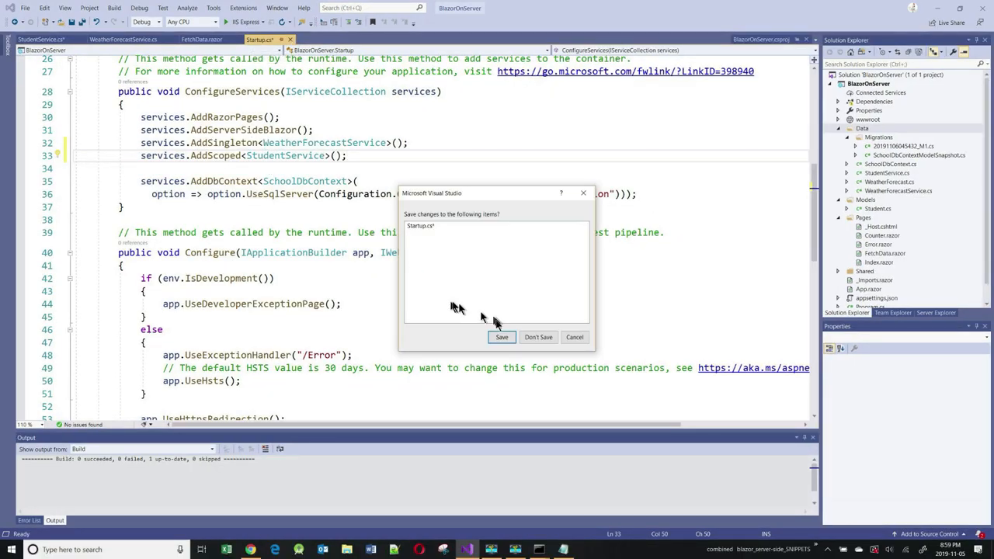
{"action": "left_click", "coordinate": [502, 337]}
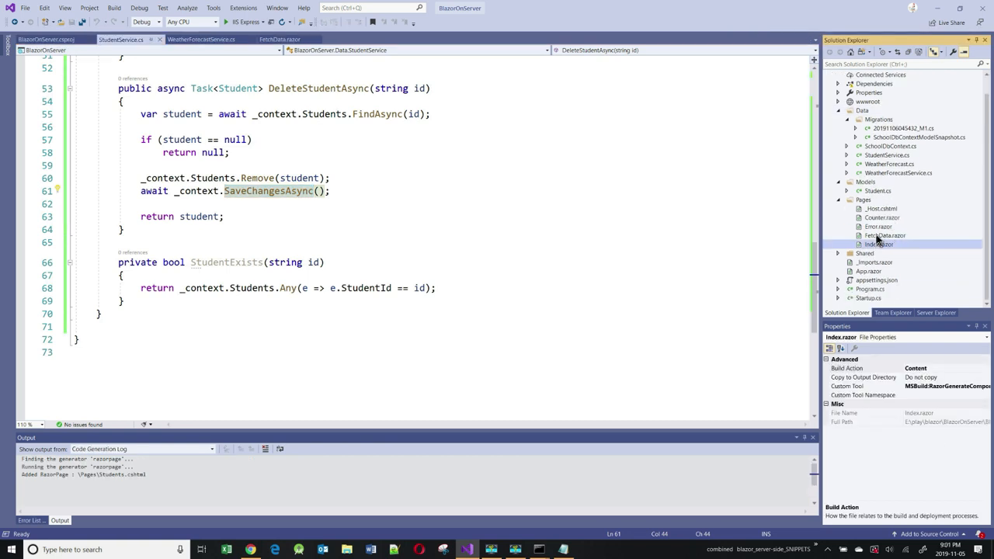
- Copy FetchData.razor into Pages as the basis for the new Students.razor page
{"action": "right_click", "coordinate": [884, 236]}
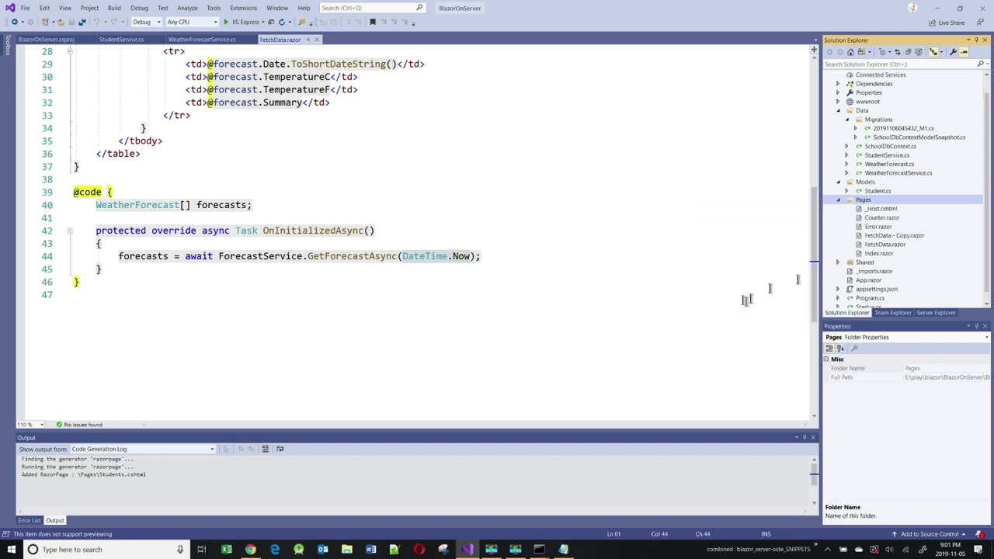
{"action": "mouse_move", "coordinate": [886, 246]}
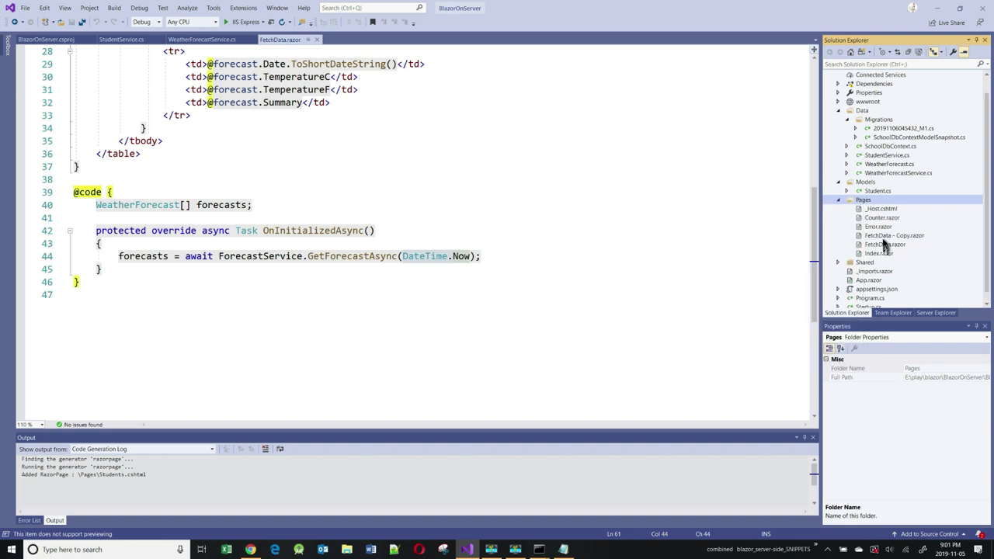
{"action": "left_click", "coordinate": [893, 235]}
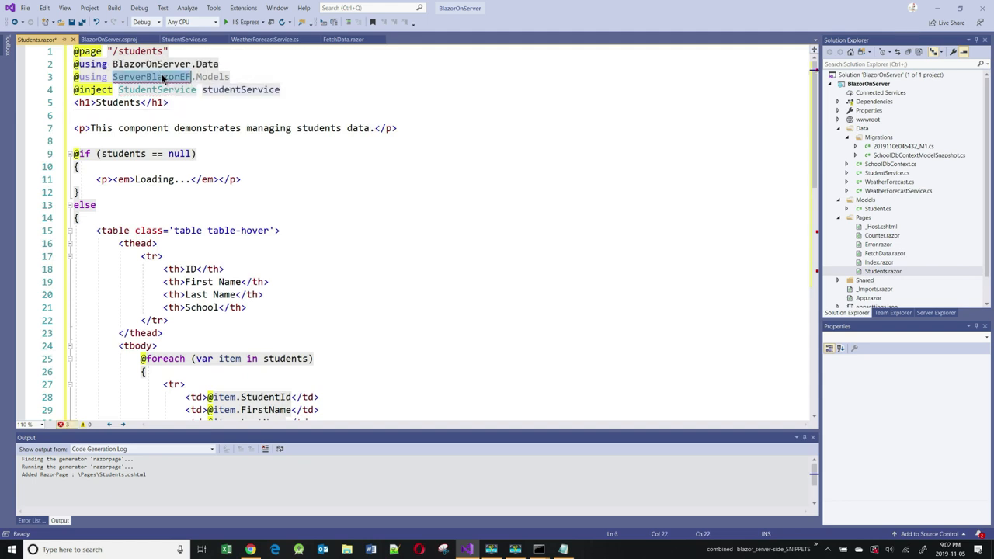
{"action": "type", "text": "BlazorOnServer"}
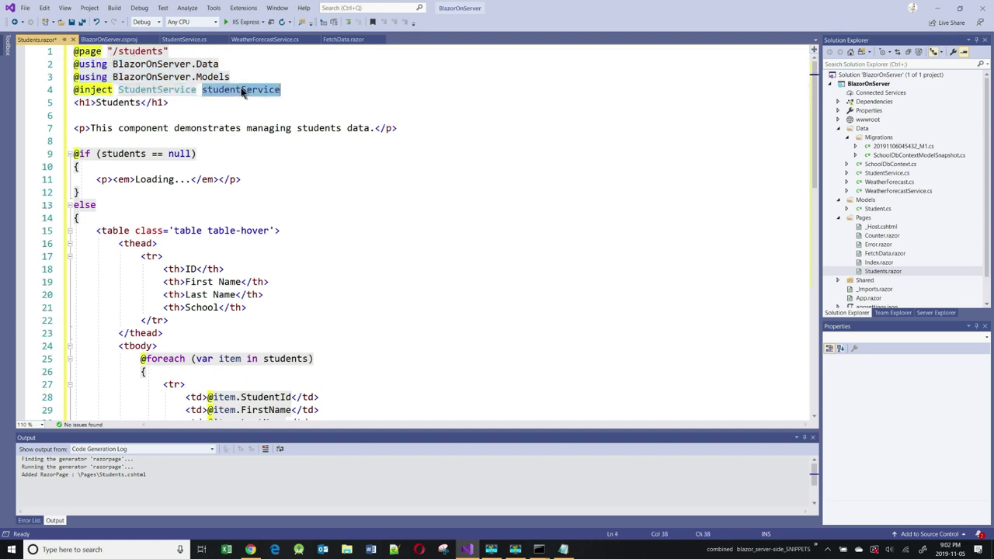
{"action": "scroll", "scroll_direction": "down", "scroll_amount": 3}
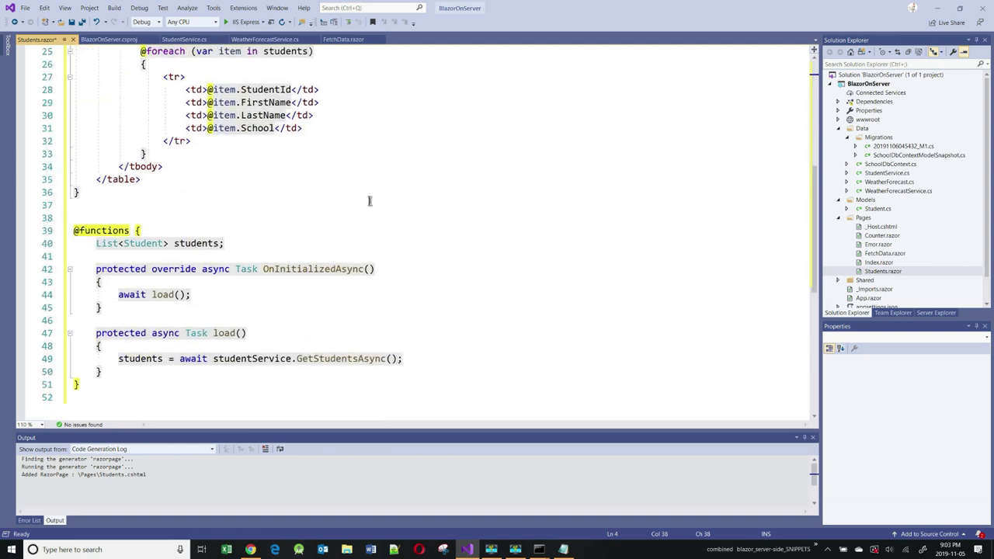
{"action": "scroll", "scroll_direction": "down", "scroll_amount": 3}
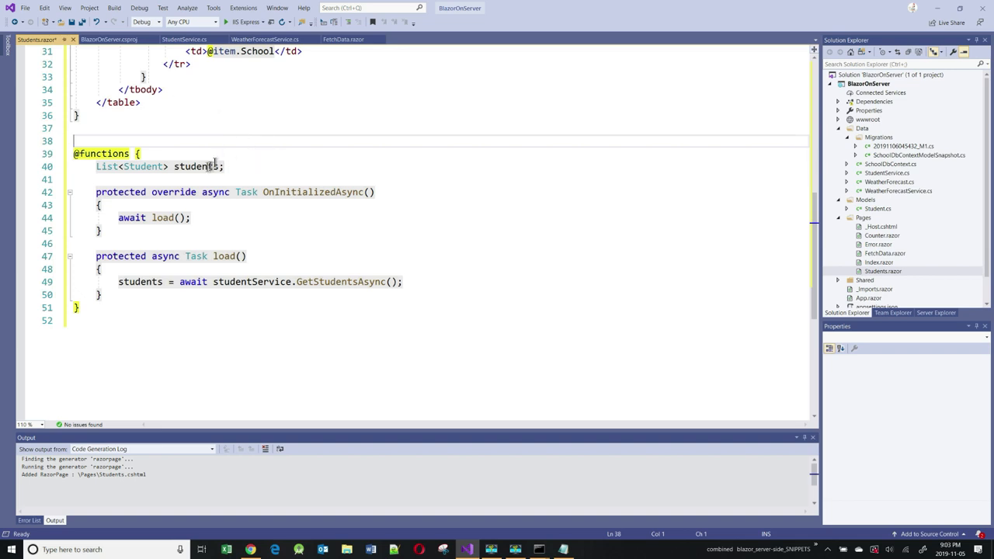
{"action": "double_click", "coordinate": [198, 166]}
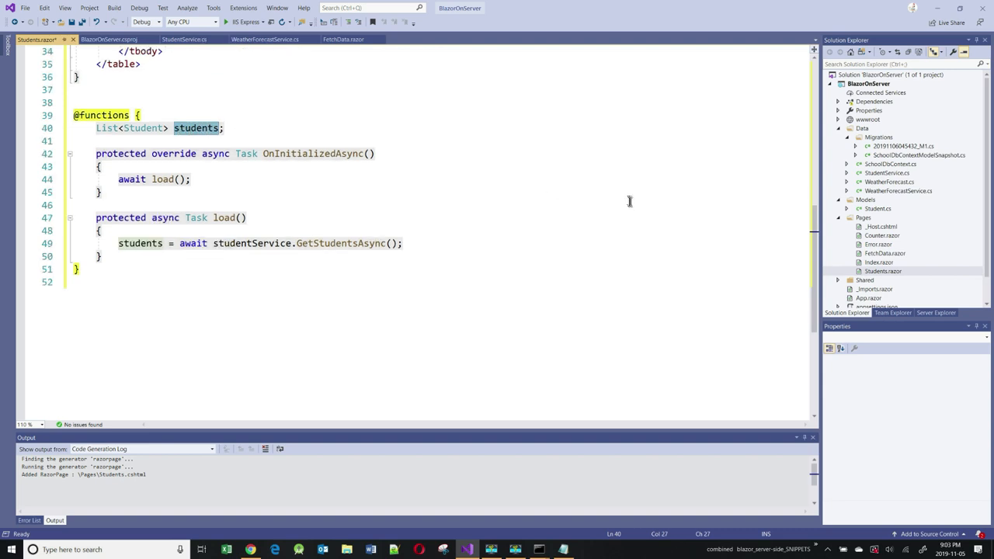
- Review OnInitializedAsync loading students via the injected studentService.GetStudentsAsync, then run the app
{"action": "left_click", "coordinate": [314, 154]}
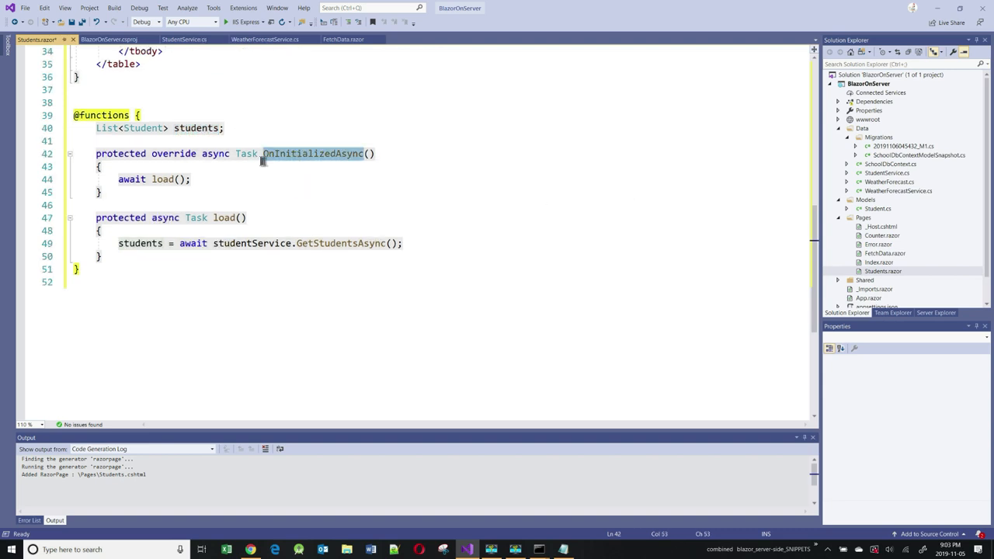
{"action": "mouse_move", "coordinate": [314, 154]}
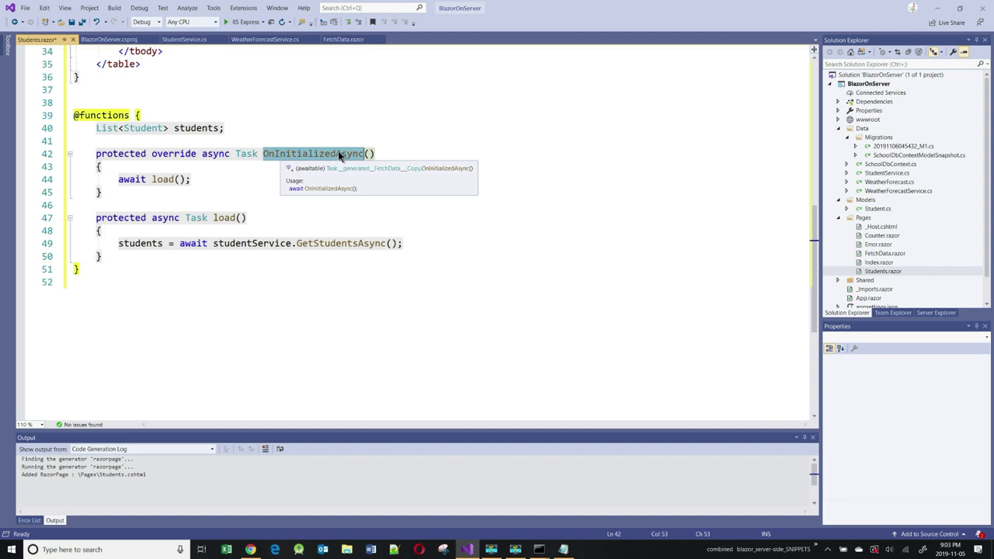
{"action": "mouse_move", "coordinate": [347, 137]}
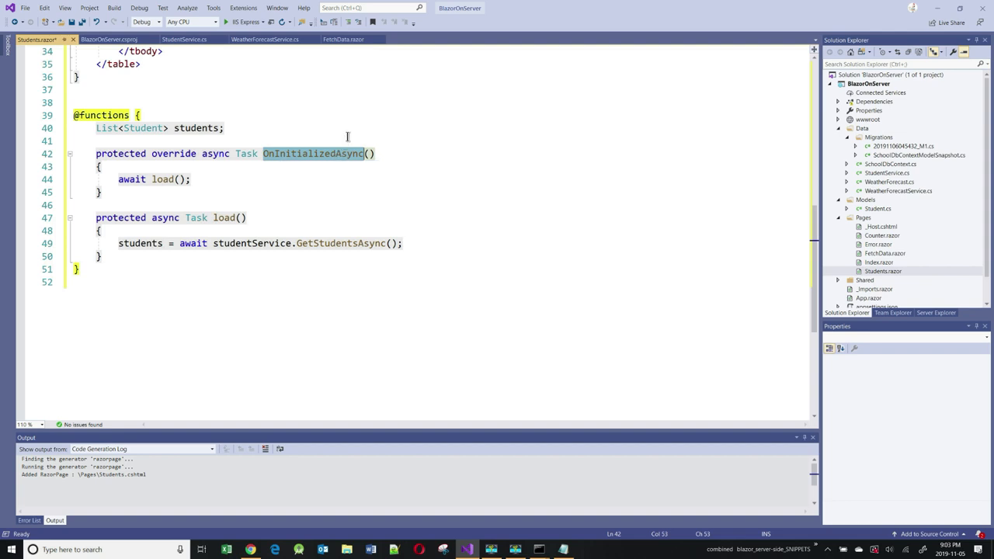
{"action": "left_click", "coordinate": [163, 180]}
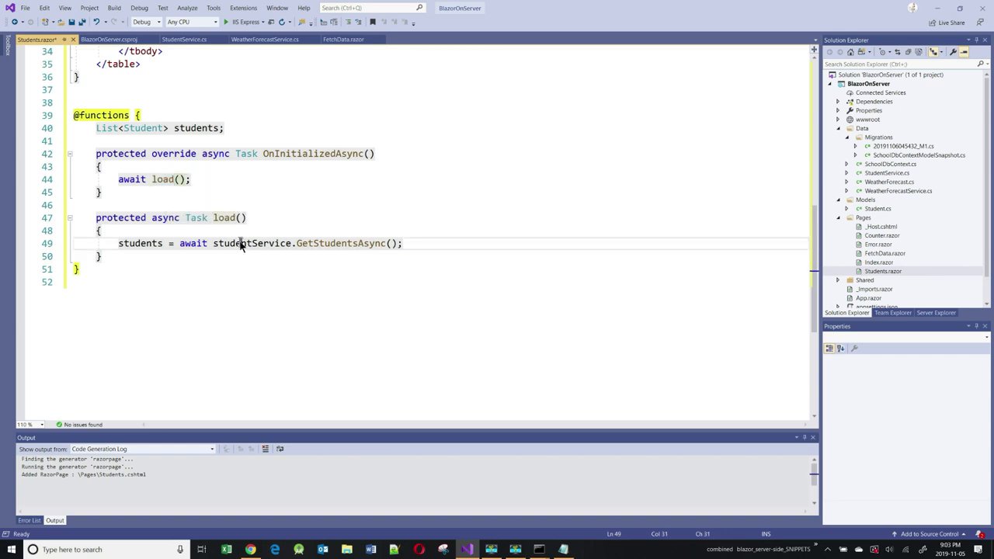
{"action": "double_click", "coordinate": [342, 242]}
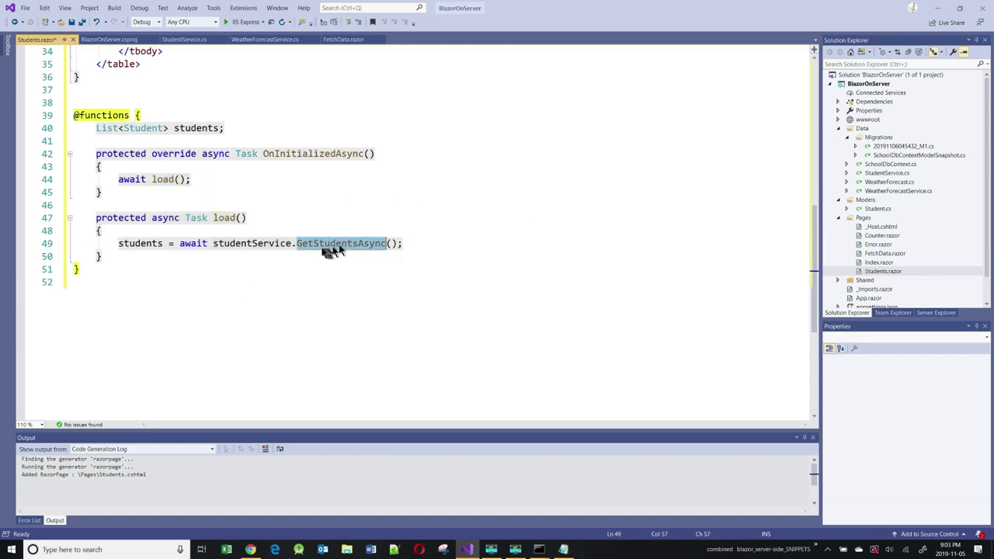
{"action": "mouse_move", "coordinate": [342, 242]}
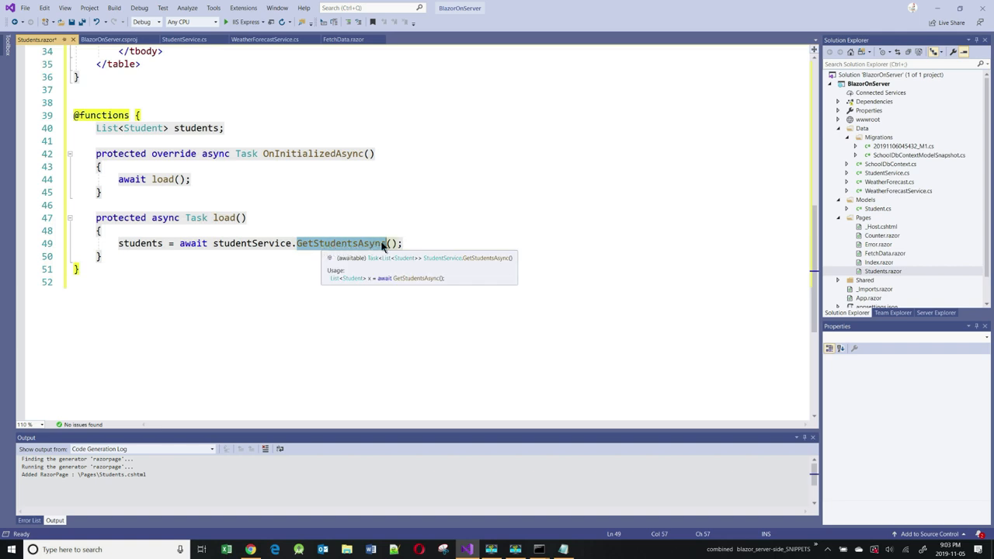
{"action": "left_click", "coordinate": [370, 281]}
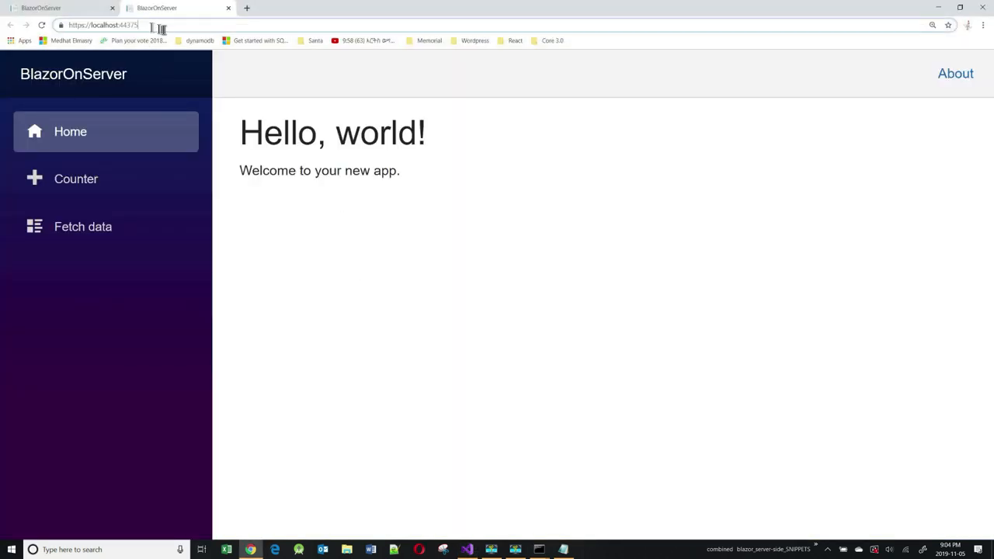
- Navigate to /students listing the four students and inspect the negotiate request in DevTools, then return to Visual Studio
{"action": "left_click", "coordinate": [101, 25]}
{"action": "type", "text": "students"}
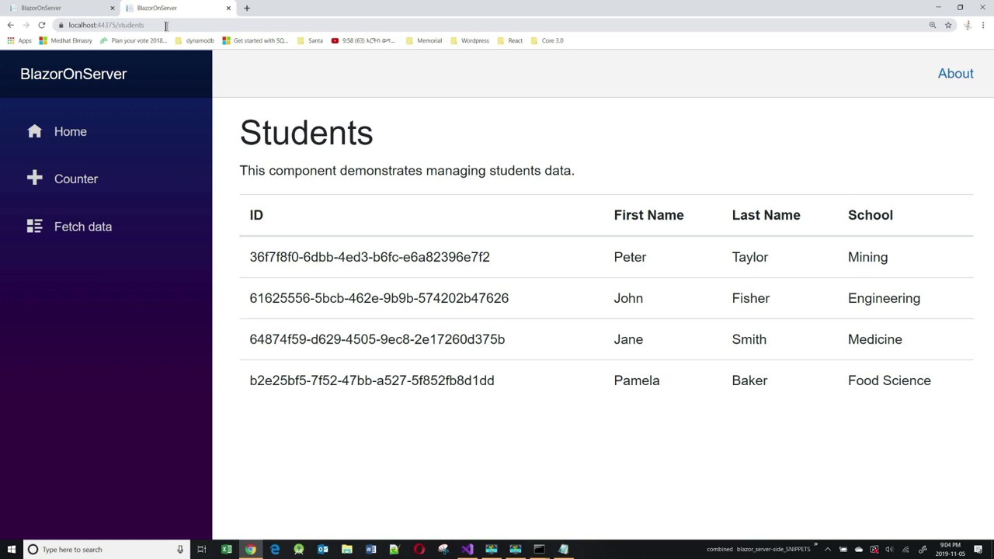
{"action": "key", "text": "F12"}
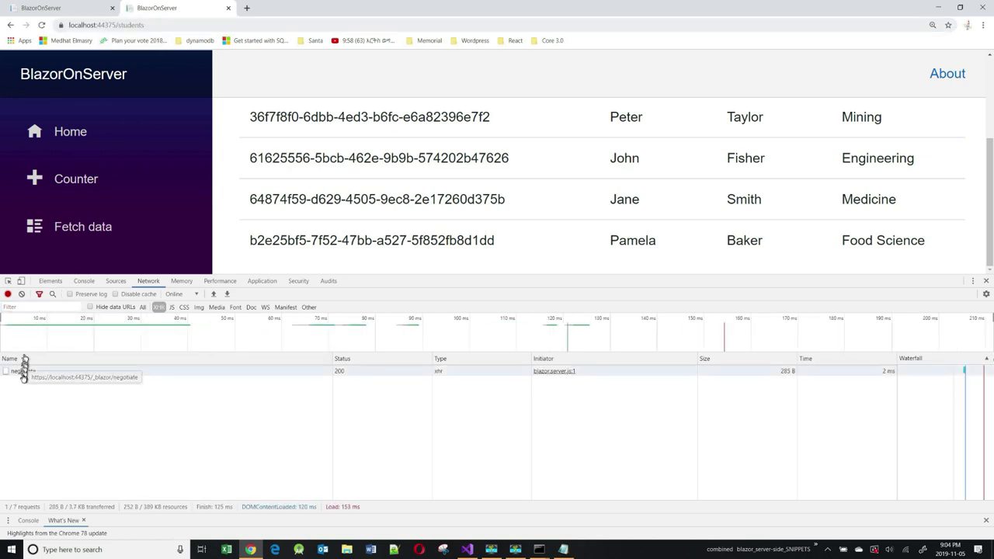
{"action": "left_click", "coordinate": [19, 370]}
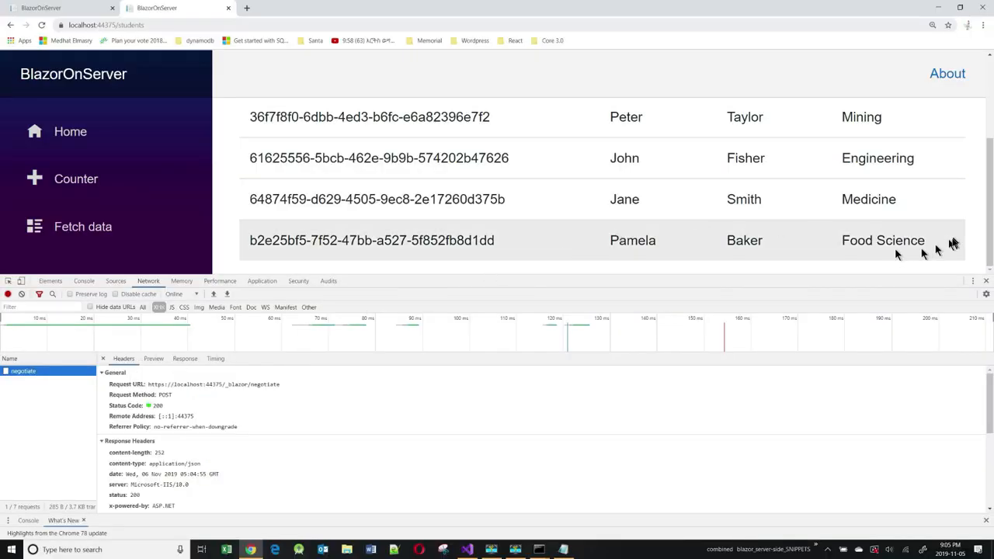
{"action": "left_click", "coordinate": [986, 279]}
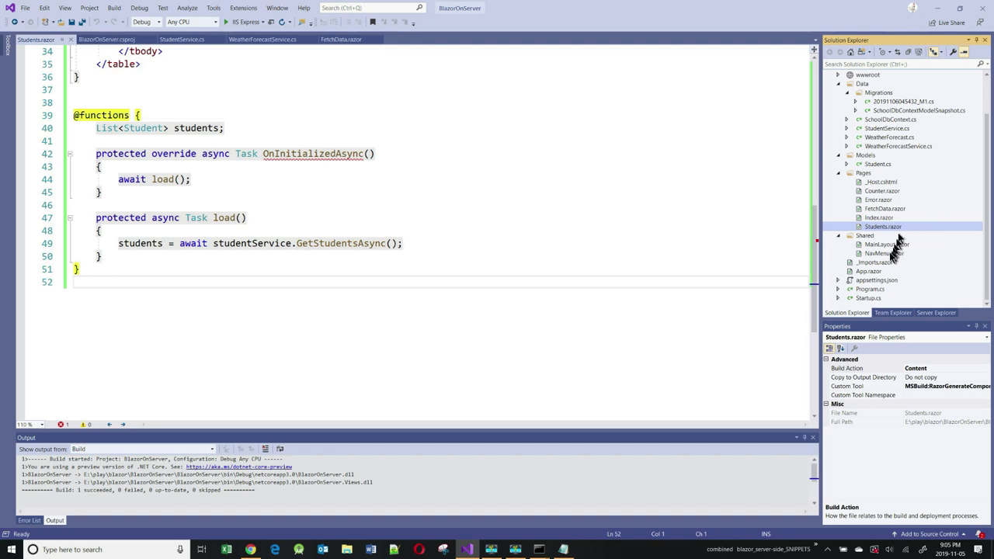
- Add a Students NavLink (href="students") in NavMenu.razor and follow it in the running app's sidebar
{"action": "double_click", "coordinate": [884, 253]}
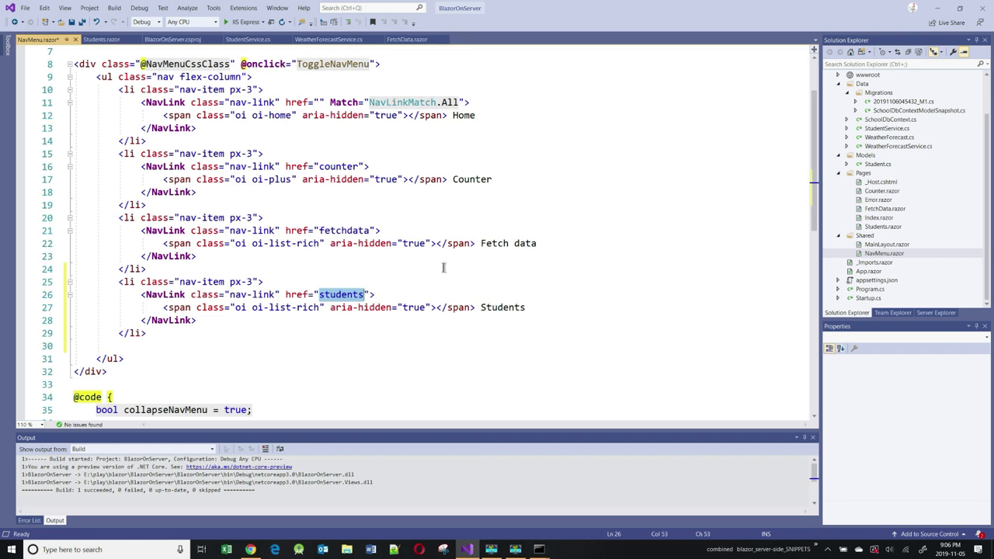
{"action": "mouse_move", "coordinate": [458, 267]}
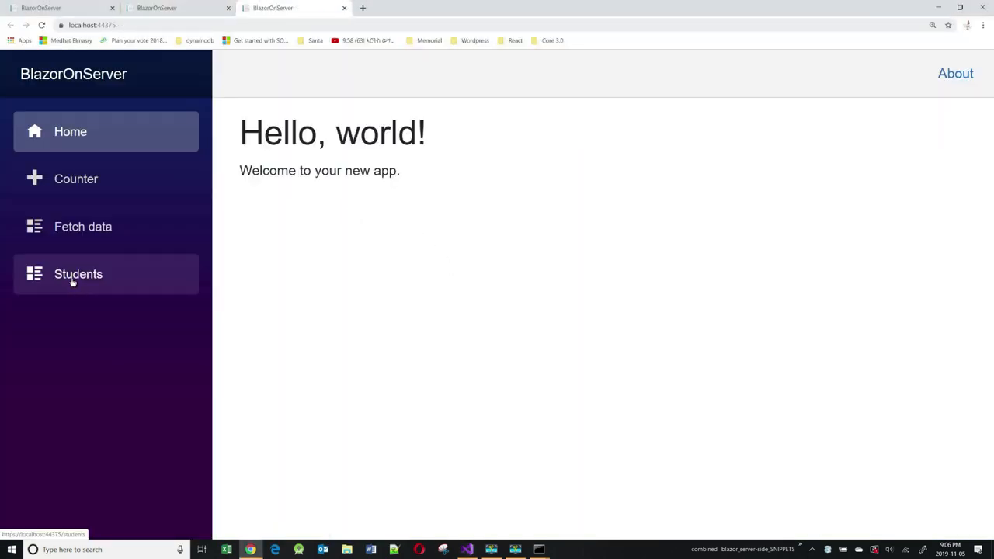
{"action": "left_click", "coordinate": [78, 273]}
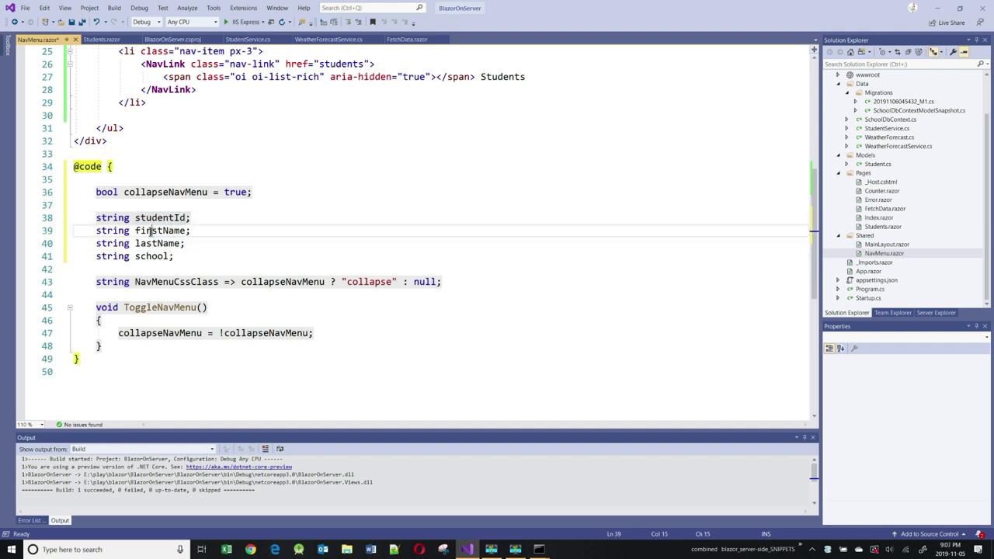
{"action": "double_click", "coordinate": [162, 230]}
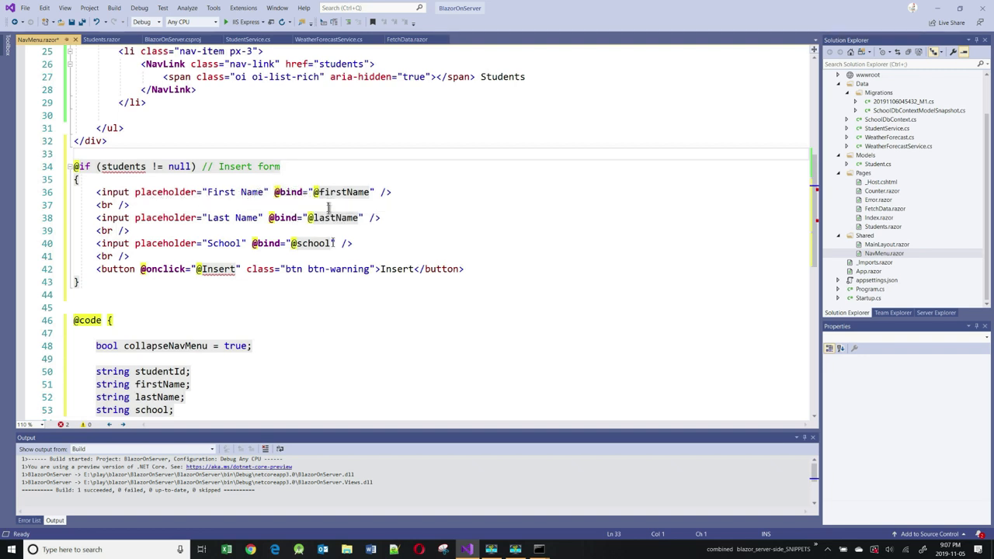
{"action": "double_click", "coordinate": [159, 371]}
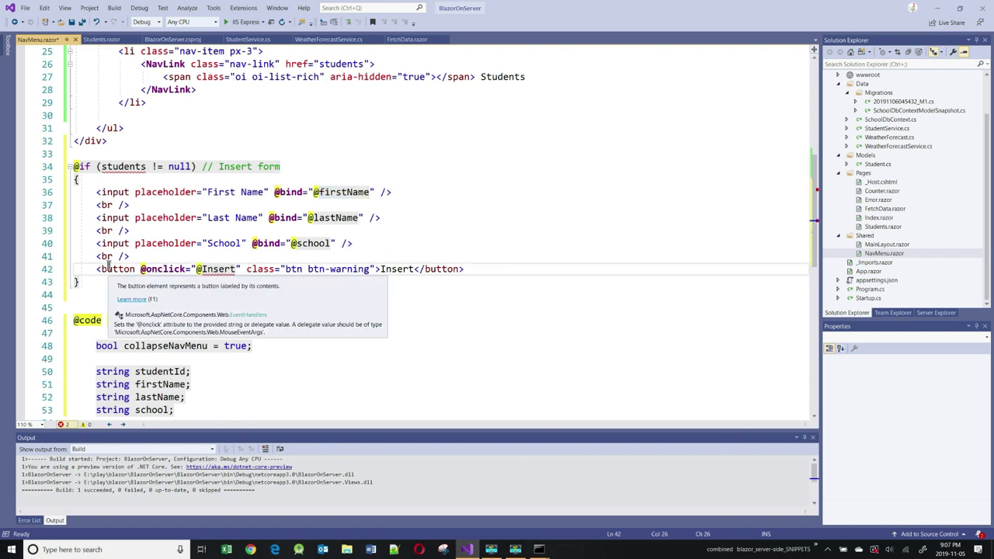
{"action": "left_click", "coordinate": [117, 269]}
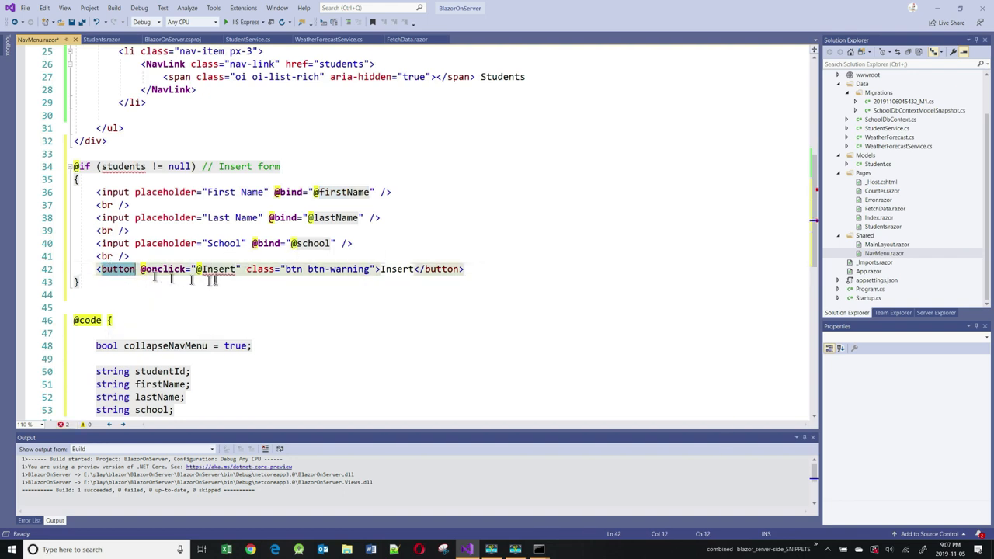
{"action": "double_click", "coordinate": [217, 269]}
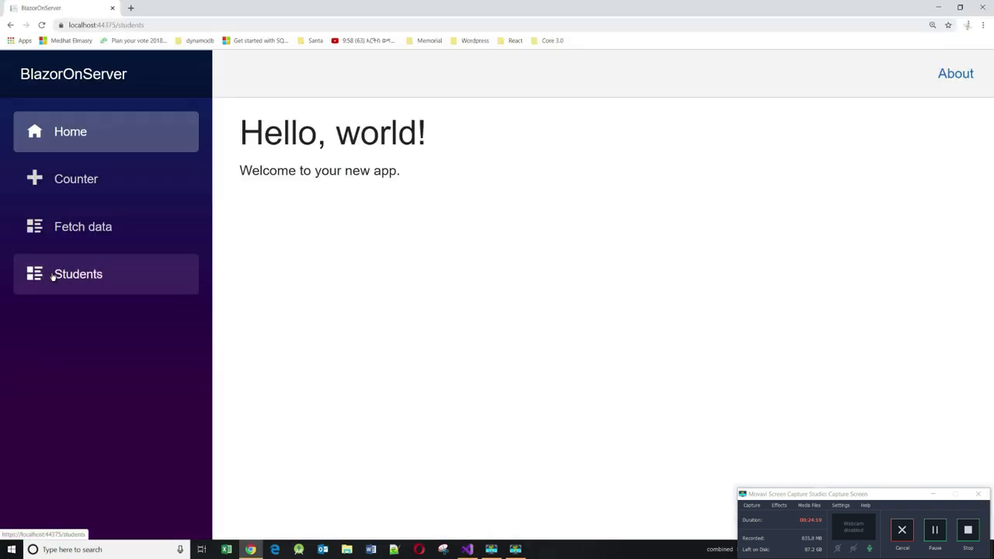
- Insert student AAAA BBBB CCCC via the Add form on the Students page, then return to the Insert handler code
{"action": "left_click", "coordinate": [78, 273]}
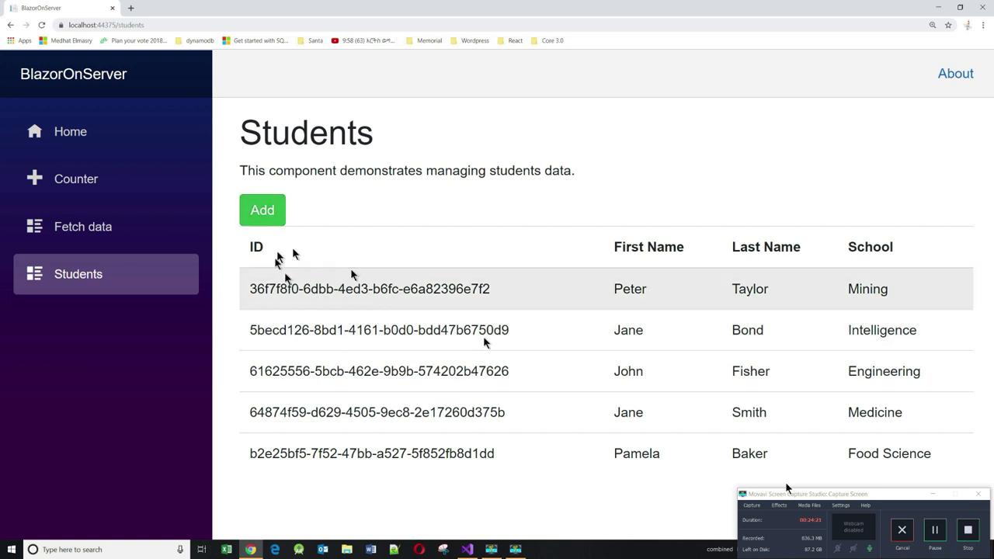
{"action": "left_click", "coordinate": [261, 210]}
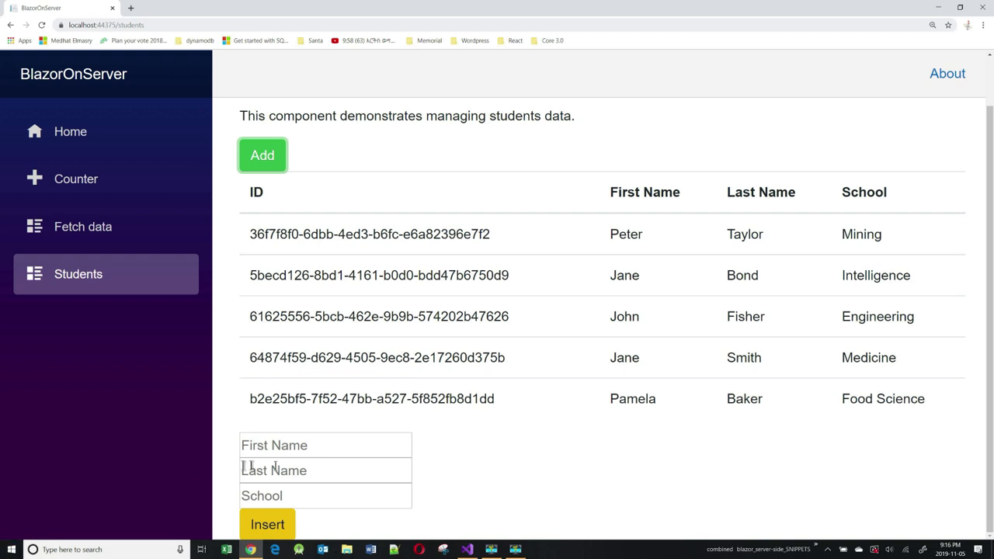
{"action": "left_click", "coordinate": [324, 444]}
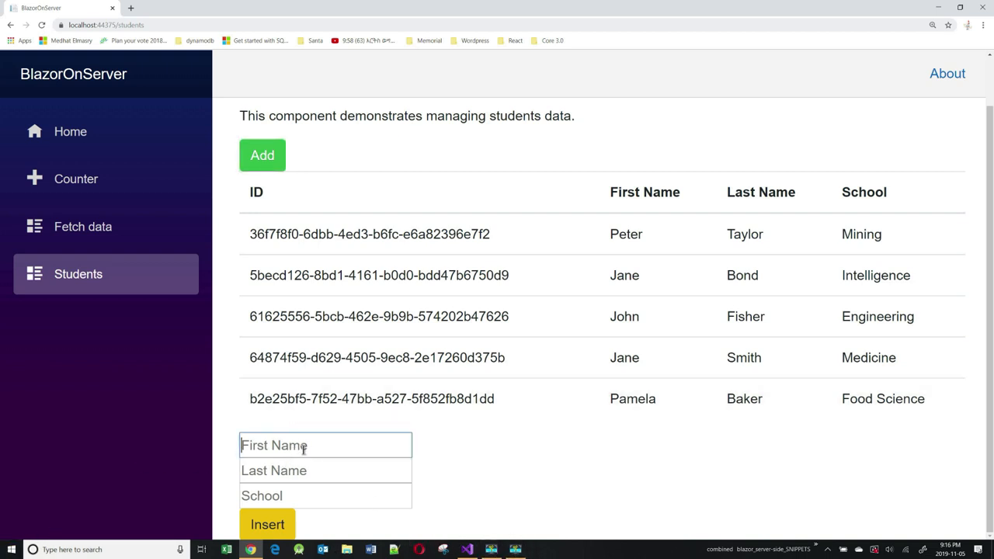
{"action": "type", "text": "AAA"}
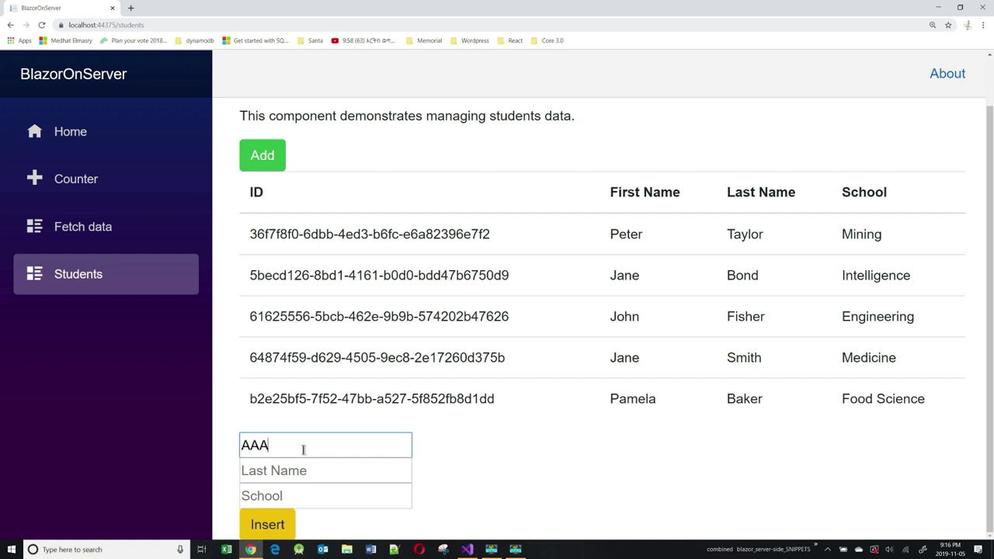
{"action": "type", "text": "BBBB"}
{"action": "left_click", "coordinate": [325, 496]}
{"action": "type", "text": "CCC"}
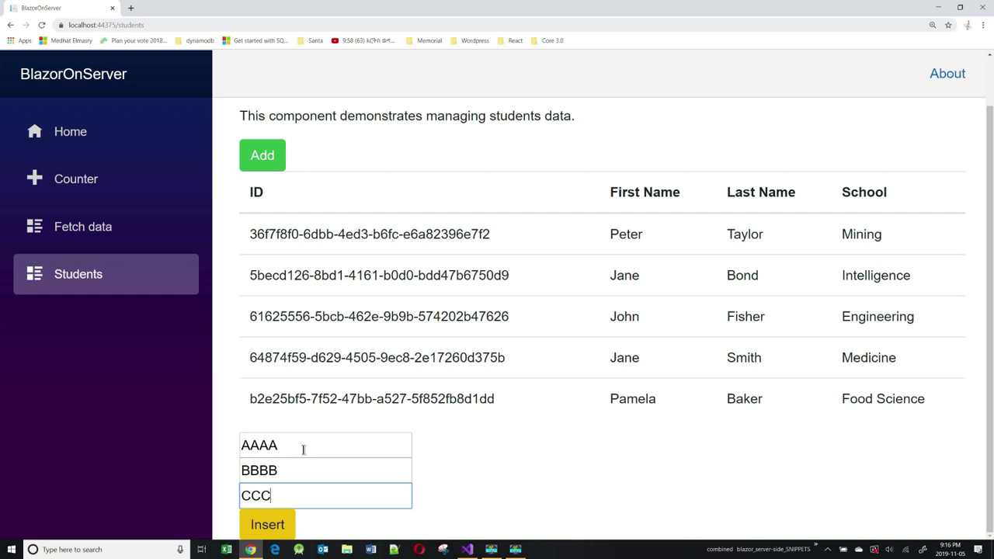
{"action": "left_click", "coordinate": [267, 525]}
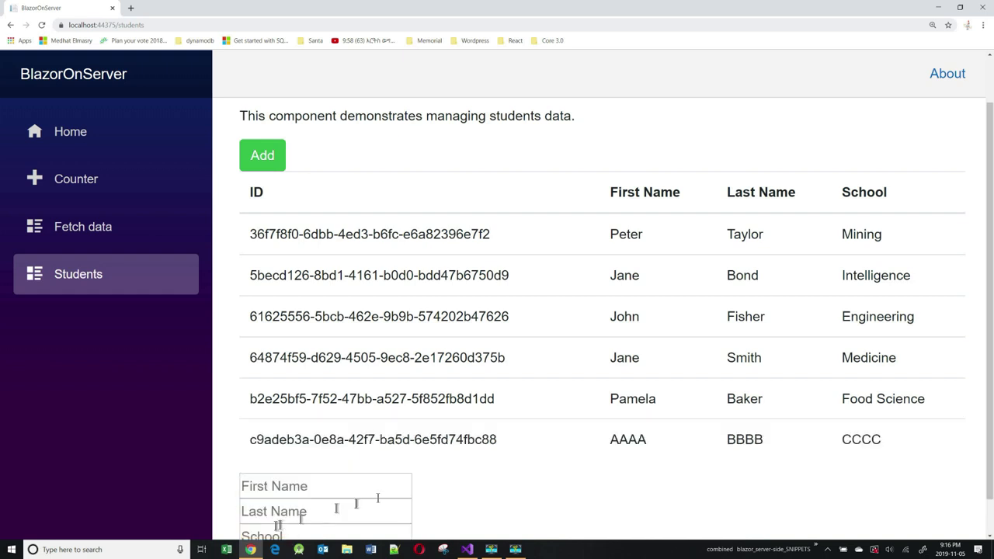
{"action": "scroll", "scroll_direction": "down", "scroll_amount": 3}
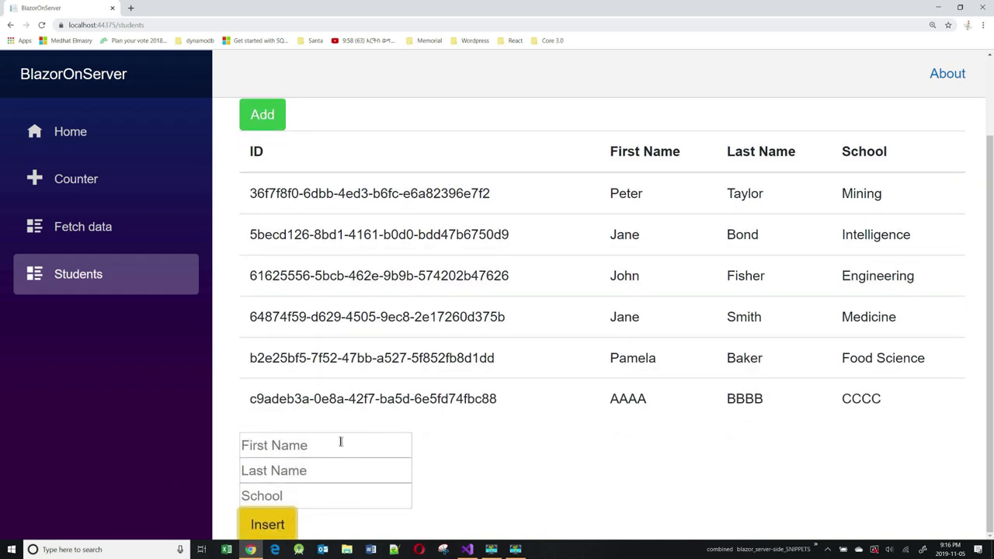
{"action": "mouse_move", "coordinate": [466, 550]}
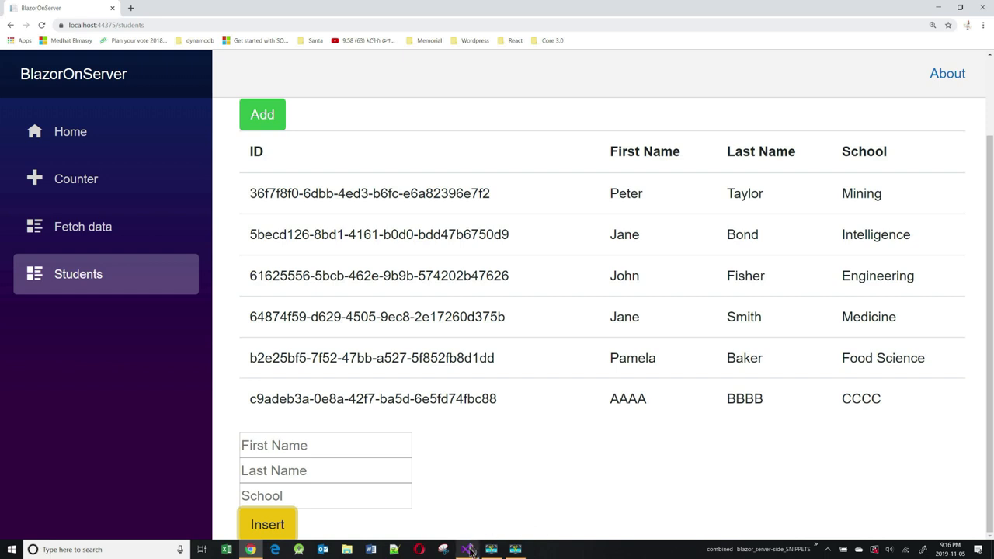
{"action": "left_click", "coordinate": [465, 550]}
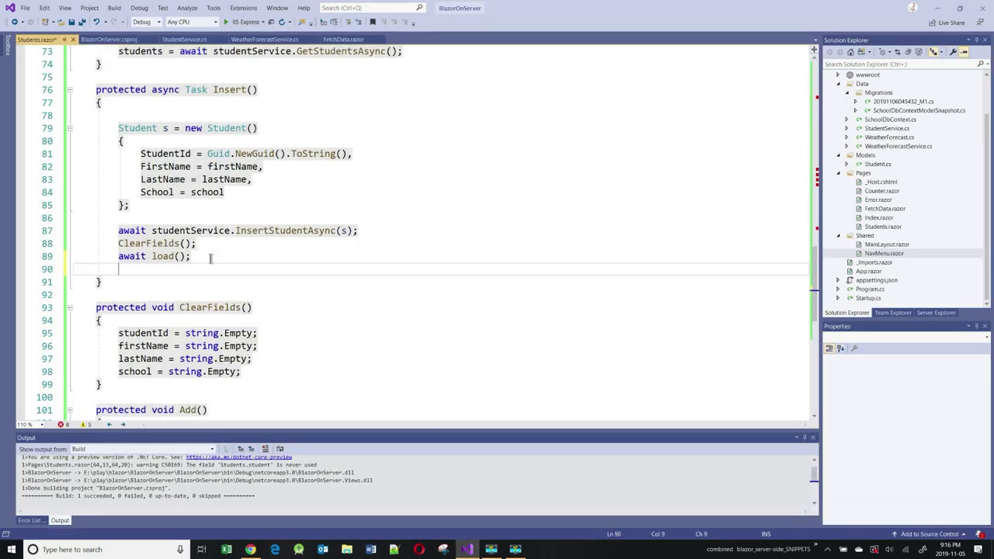
- Append mode = MODE.None; after await load(); at the end of the Insert method
{"action": "type", "text": "mode -"}
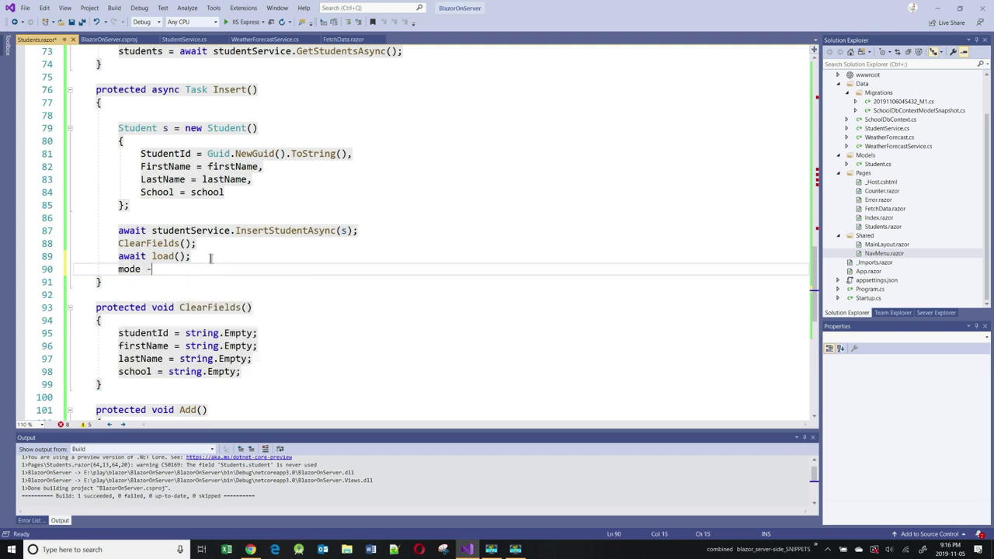
{"action": "type", "text": "MODE.None"}
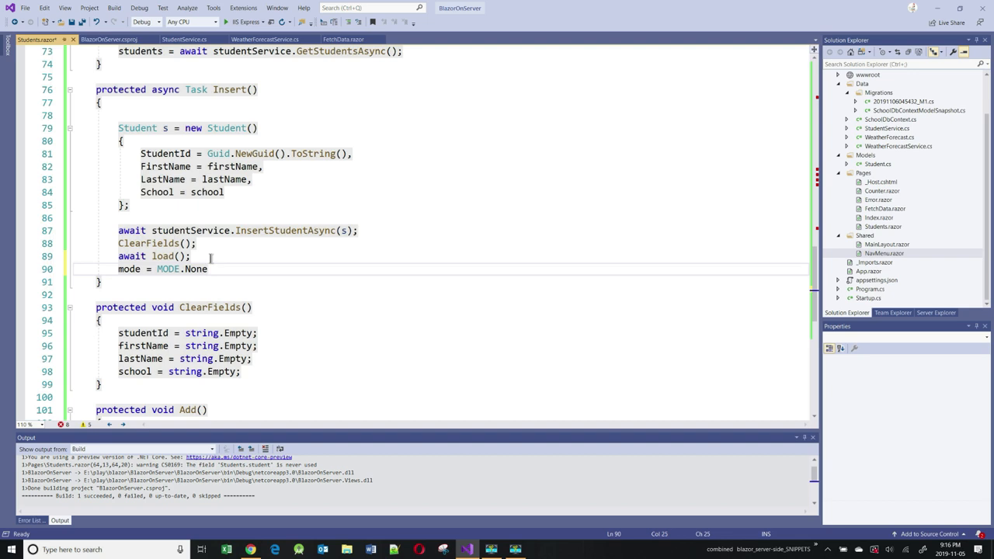
{"action": "type", "text": ";"}
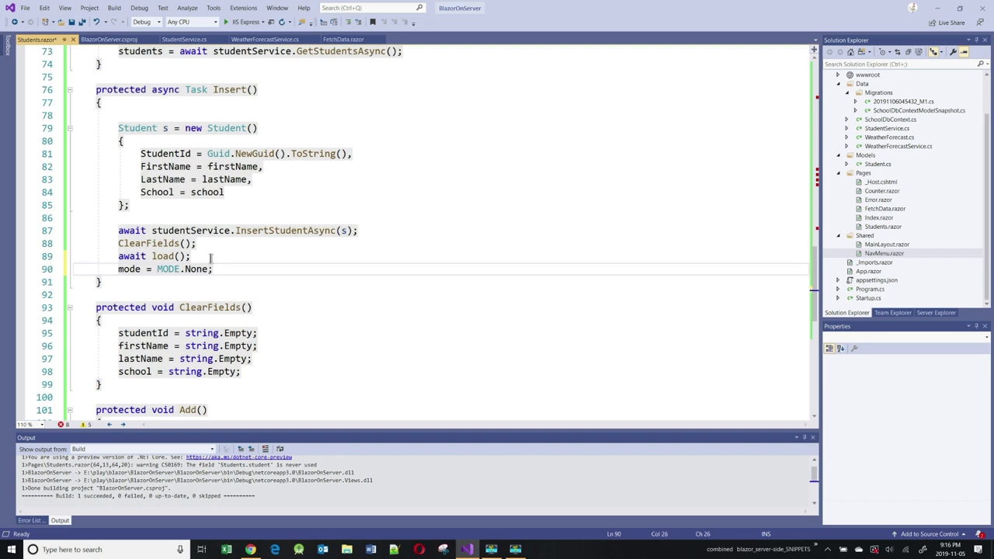
{"action": "scroll", "scroll_direction": "down", "scroll_amount": 3}
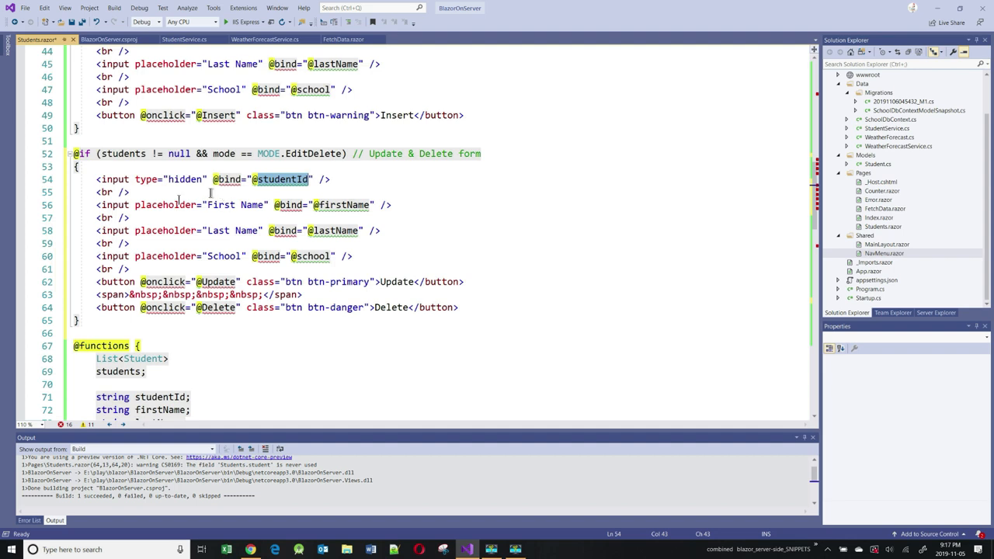
- Insert the EditDelete-mode form with hidden studentId, name and school inputs, and Update and Delete buttons
{"action": "left_click_drag", "start_coordinate": [97, 205], "coordinate": [352, 257]}
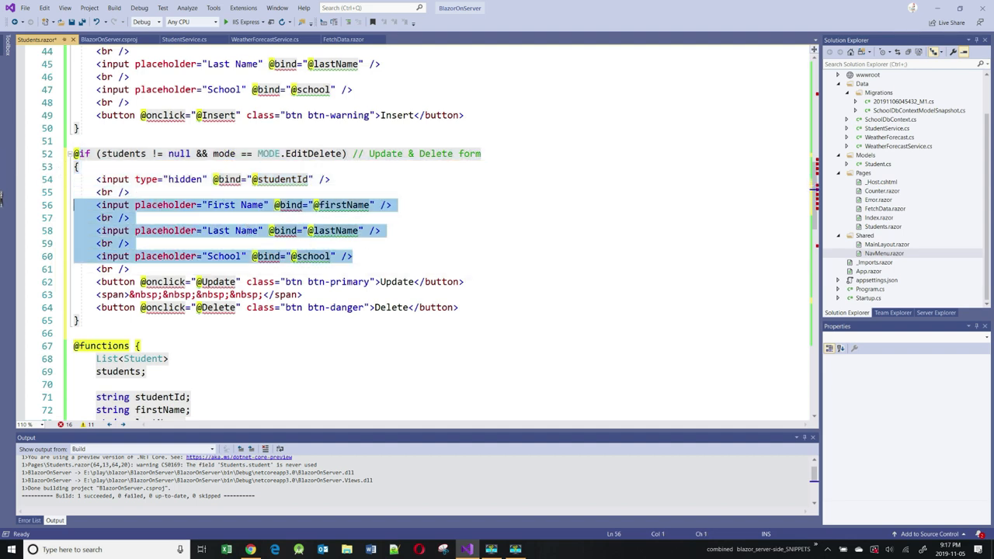
{"action": "left_click", "coordinate": [342, 205]}
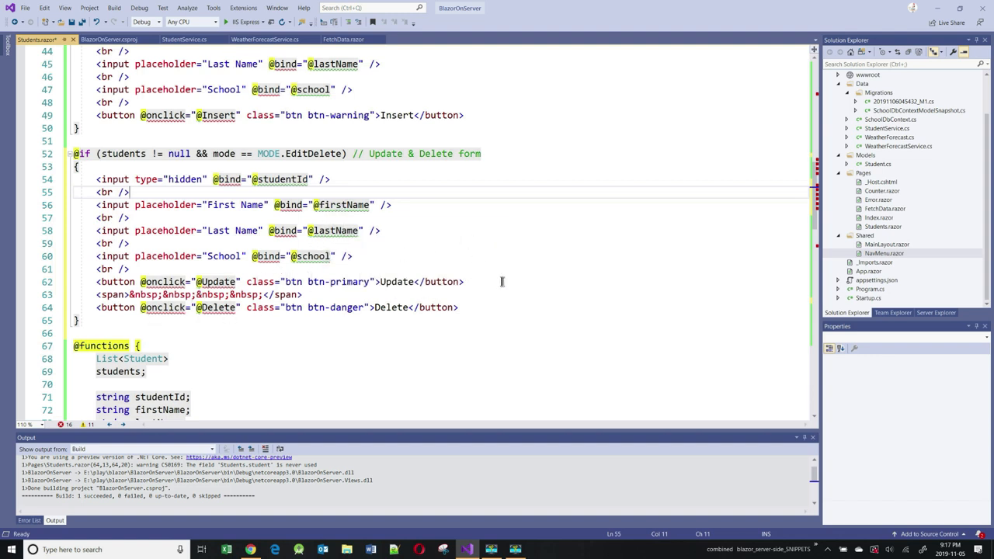
{"action": "mouse_move", "coordinate": [216, 282]}
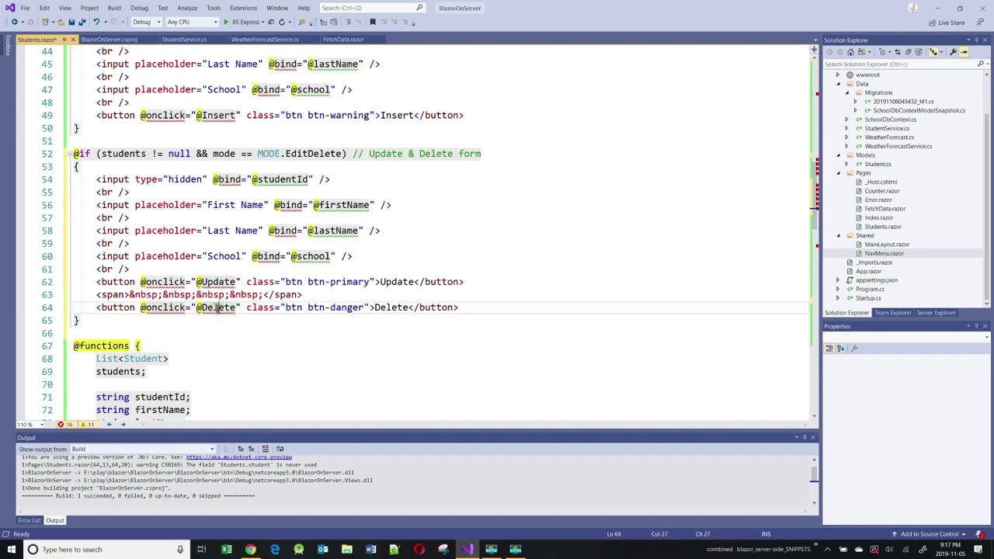
{"action": "double_click", "coordinate": [217, 307]}
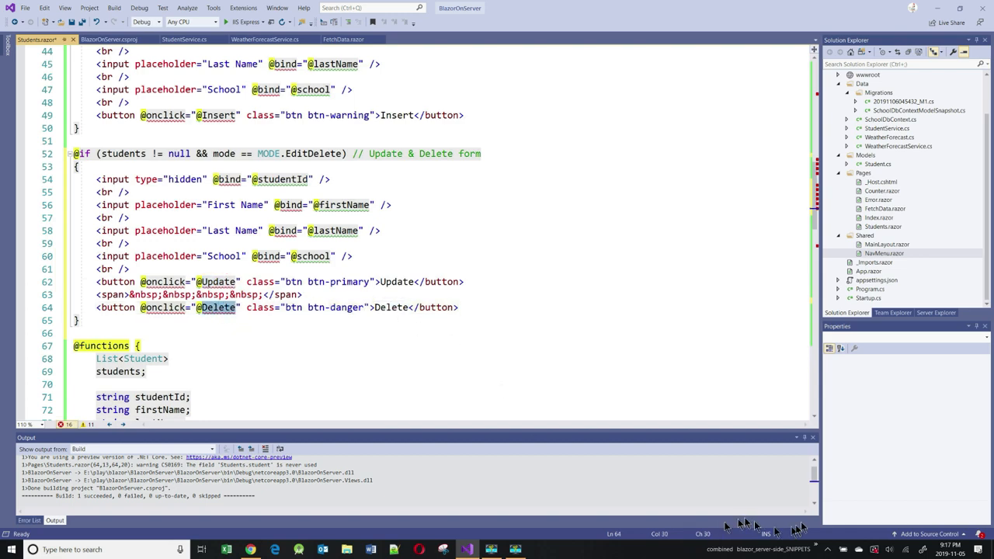
{"action": "scroll", "scroll_direction": "down", "scroll_amount": 3}
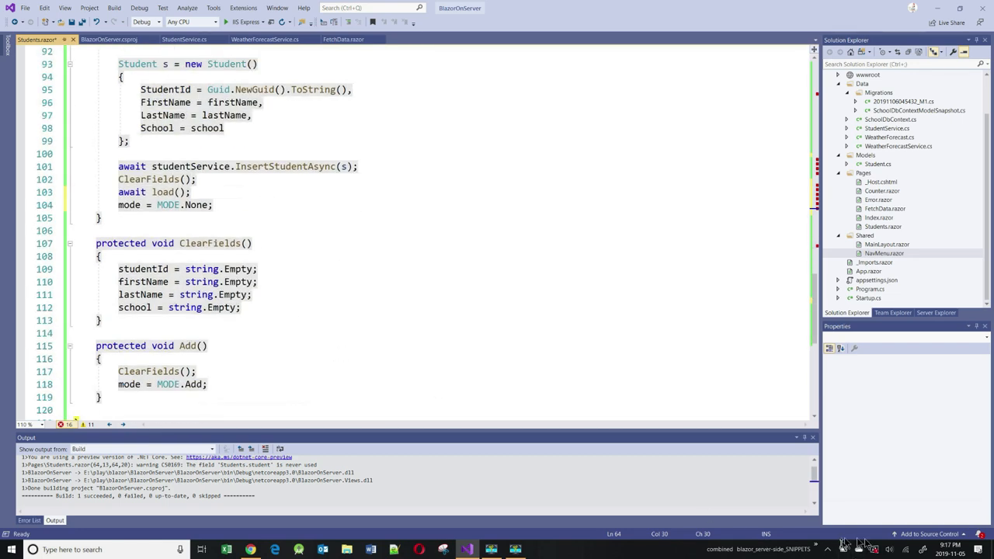
- Add Update and Delete methods calling UpdateStudentAsync/DeleteStudentAsync, then ClearFields(), await load(), mode = MODE.None
{"action": "scroll", "scroll_direction": "down", "scroll_amount": 3}
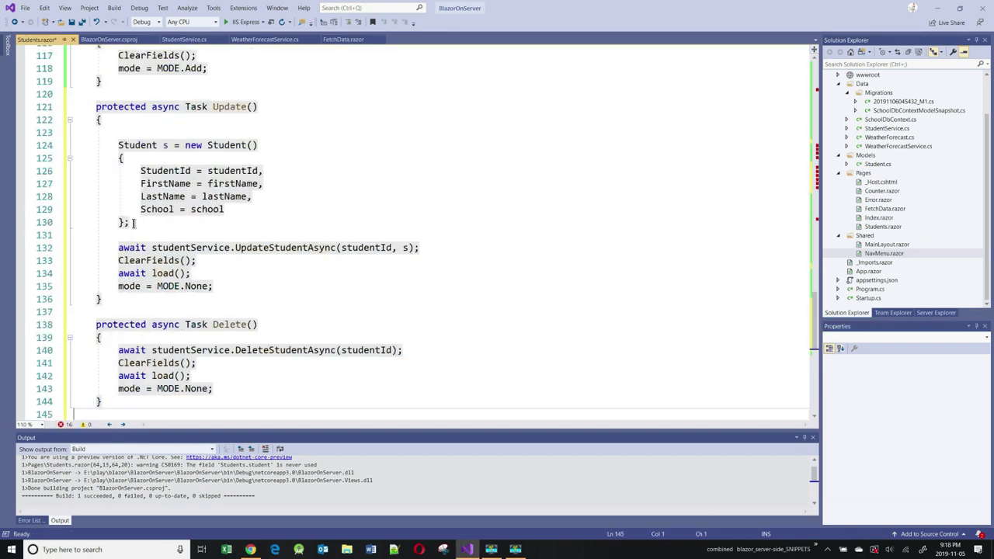
{"action": "mouse_move", "coordinate": [226, 106]}
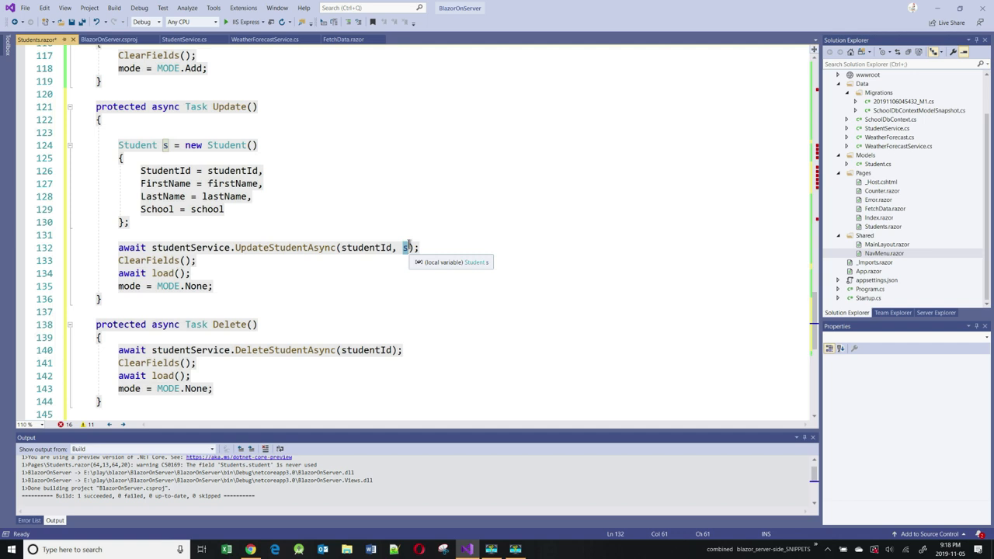
{"action": "scroll", "scroll_direction": "down", "scroll_amount": 3}
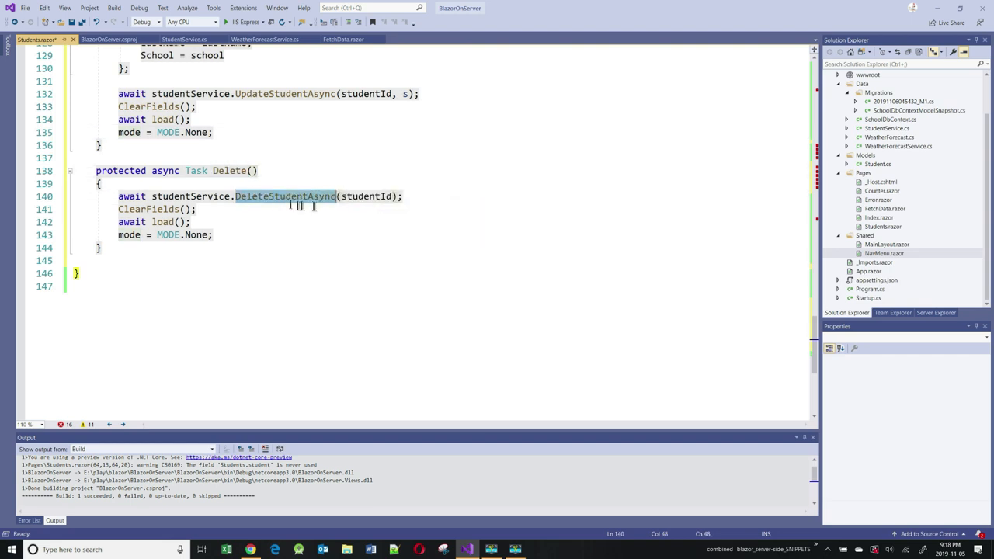
{"action": "double_click", "coordinate": [189, 195]}
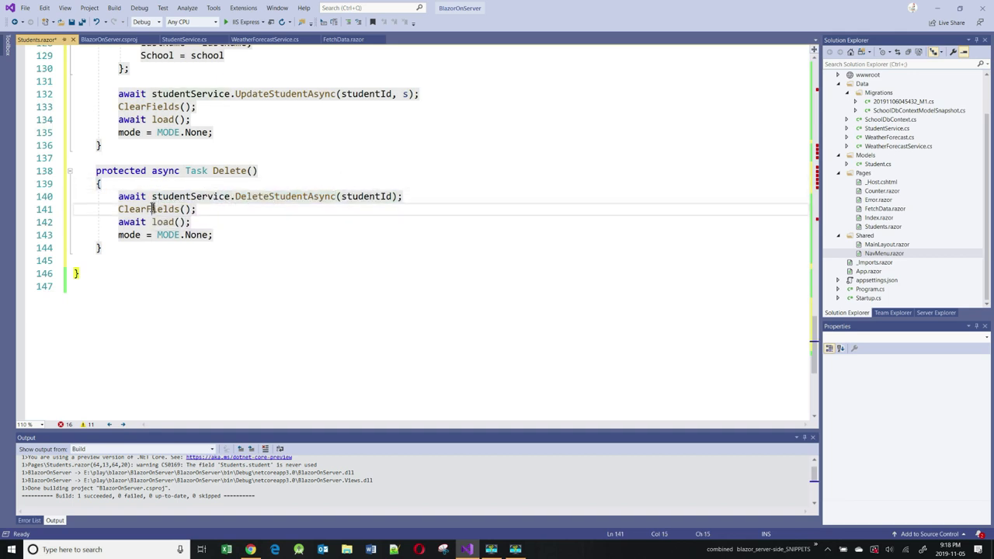
{"action": "left_click", "coordinate": [161, 223]}
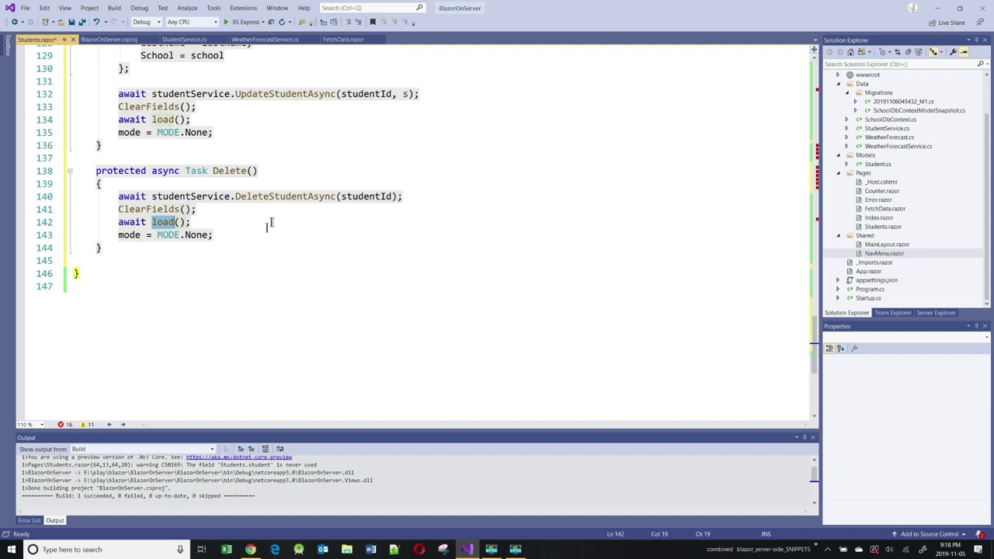
{"action": "double_click", "coordinate": [196, 235]}
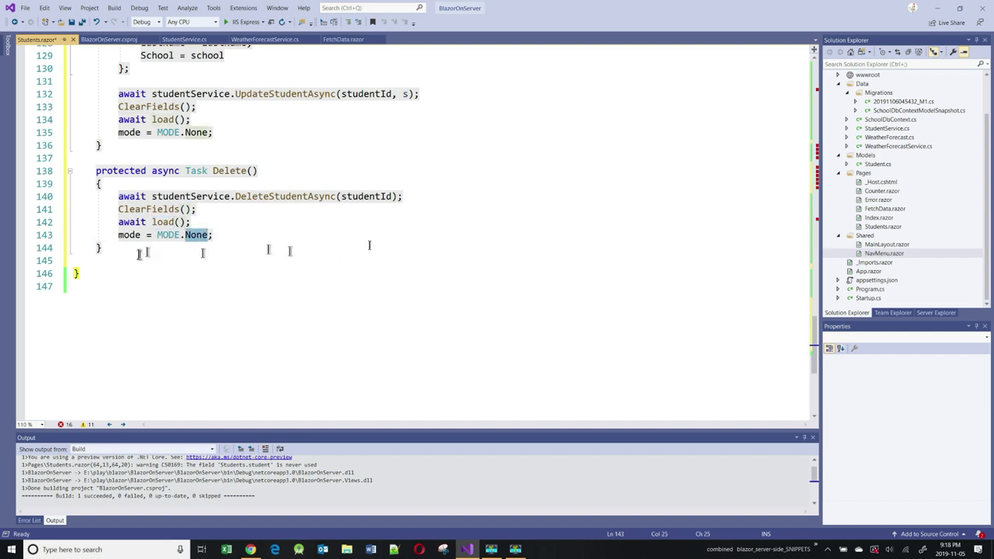
{"action": "scroll", "scroll_direction": "up", "scroll_amount": 3}
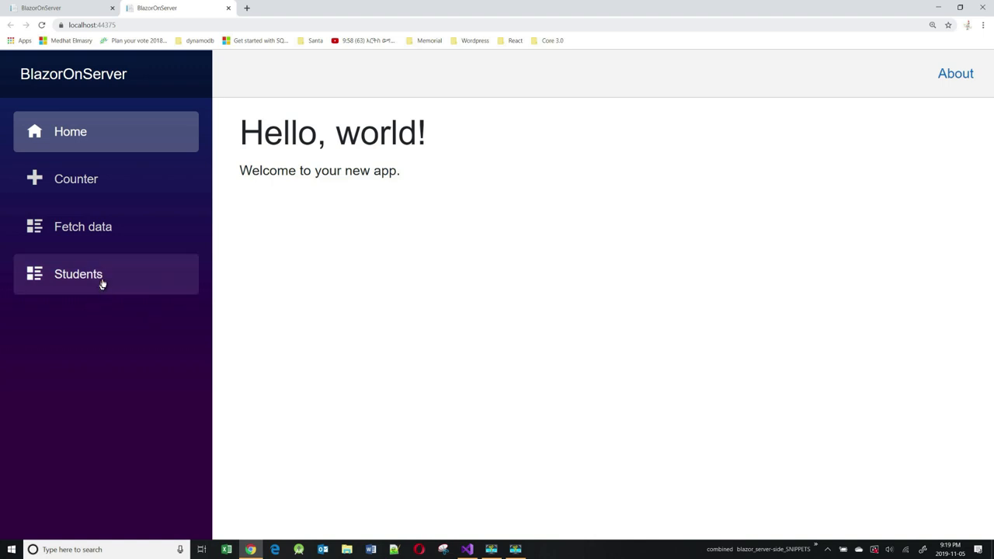
{"action": "left_click", "coordinate": [78, 273]}
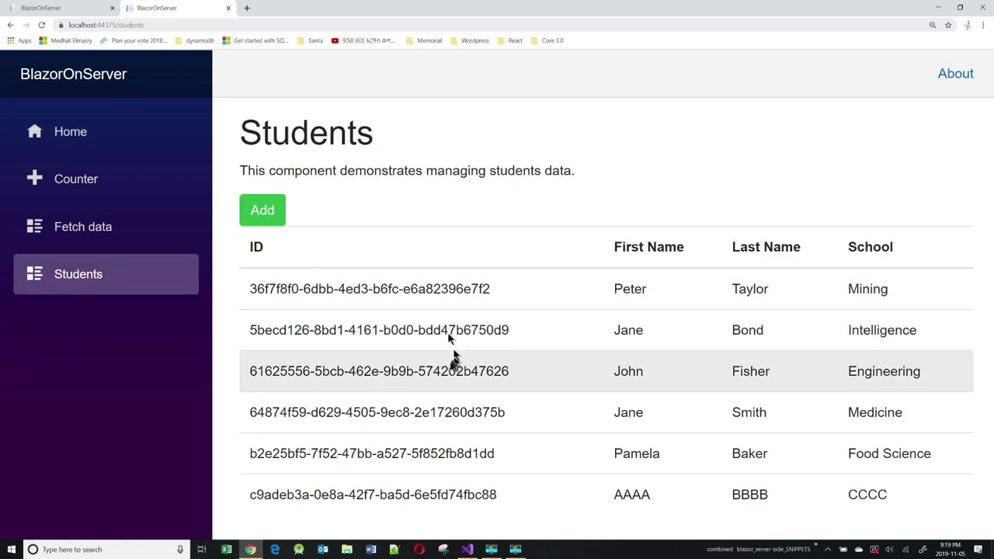
{"action": "mouse_move", "coordinate": [552, 385]}
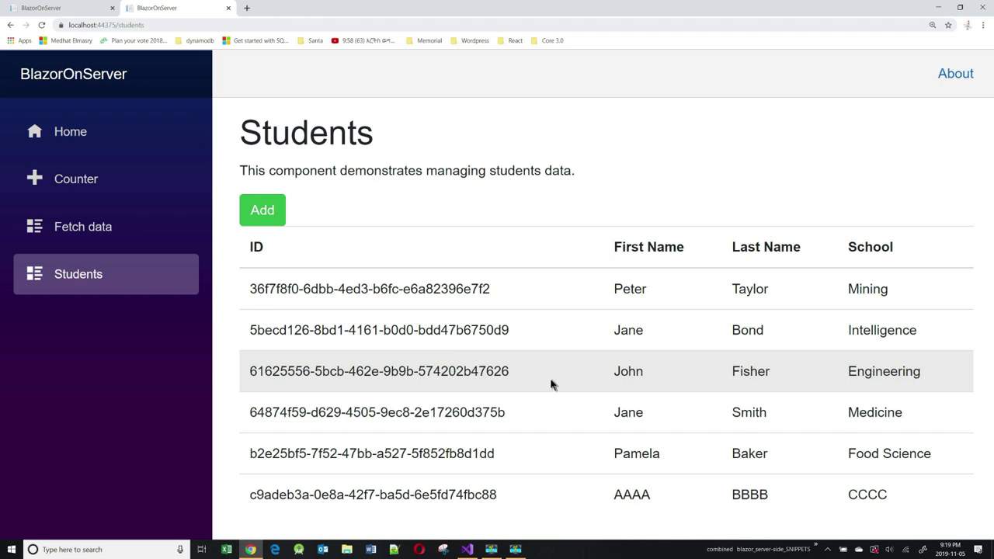
{"action": "mouse_move", "coordinate": [553, 382]}
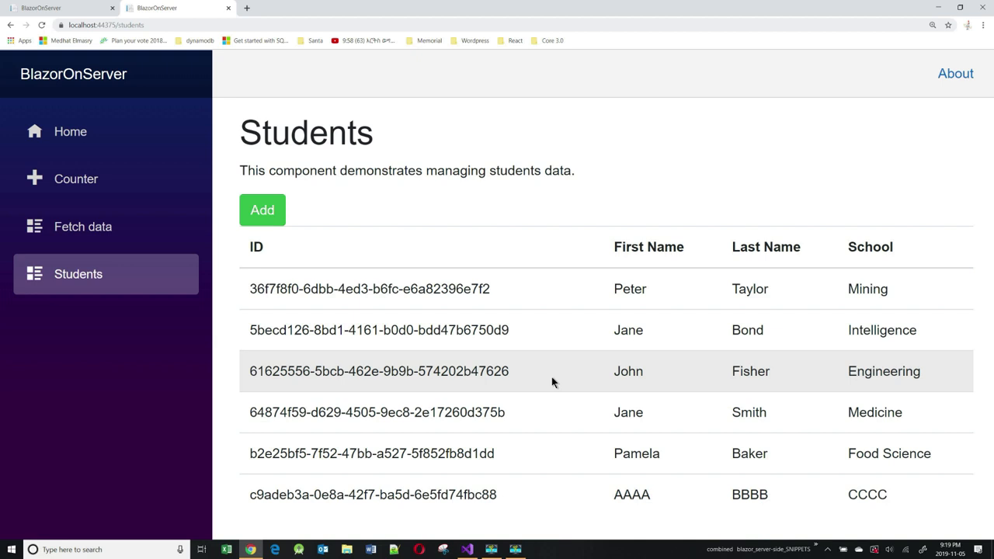
{"action": "mouse_move", "coordinate": [567, 302]}
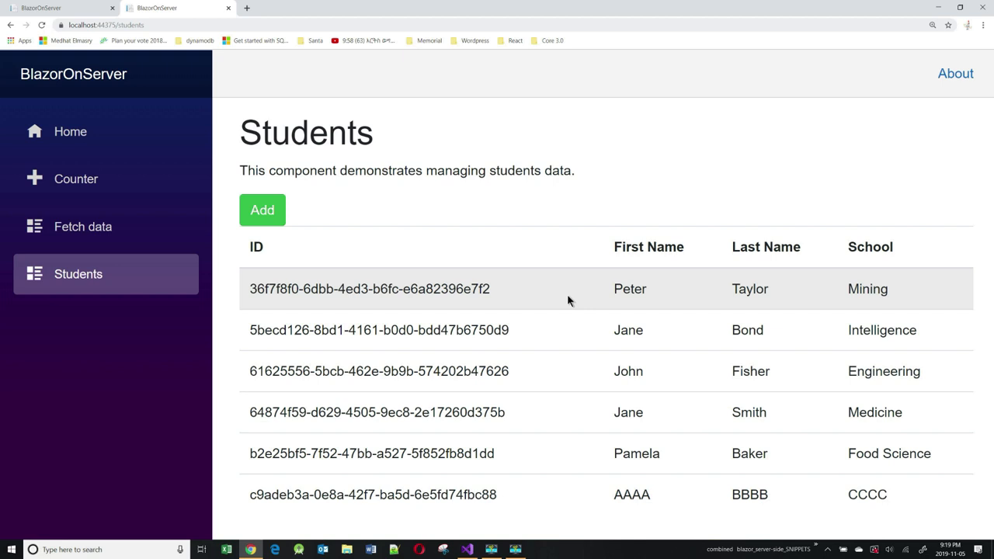
{"action": "mouse_move", "coordinate": [796, 550]}
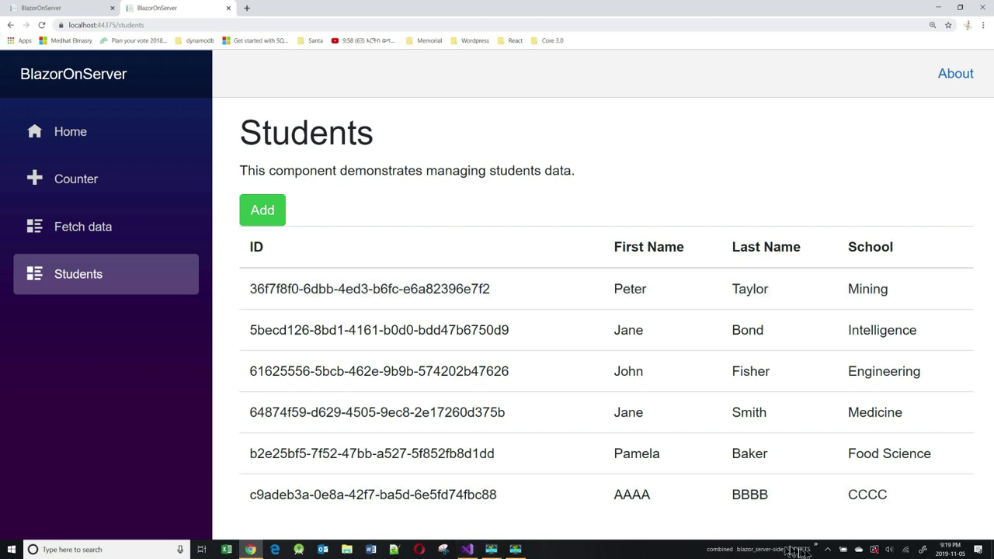
{"action": "mouse_move", "coordinate": [541, 534]}
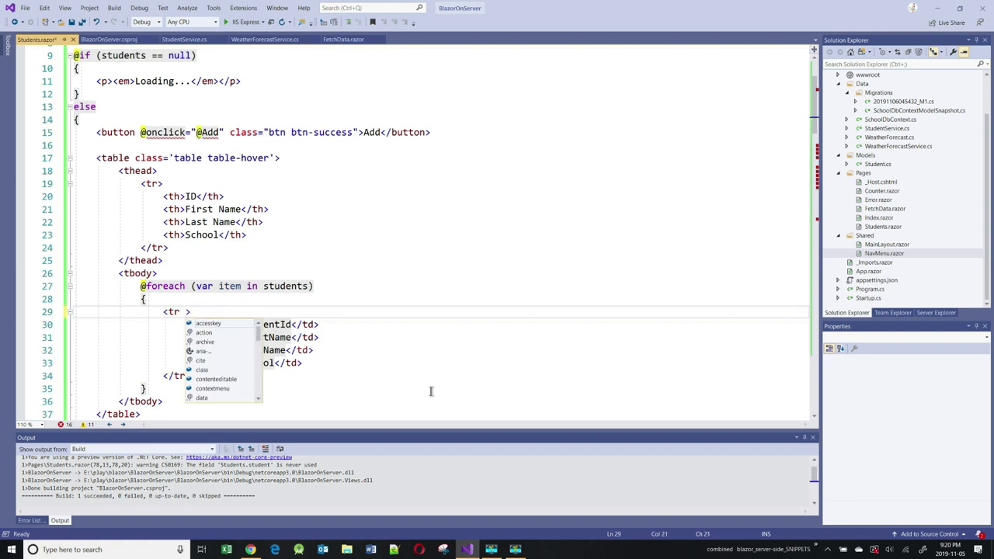
{"action": "type", "text": "@onclick"}
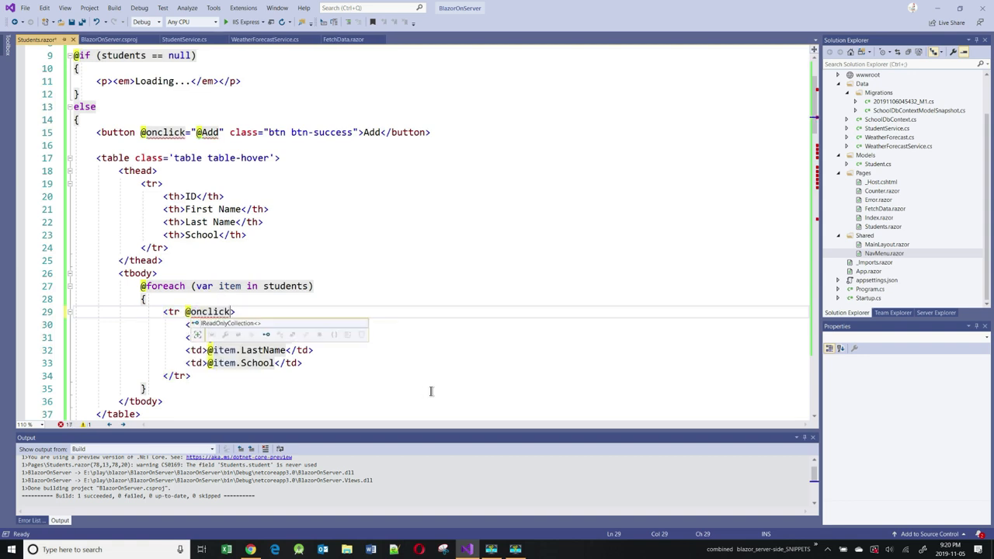
{"action": "type", "text": "@(() => Show(item.StudentId))\">"}
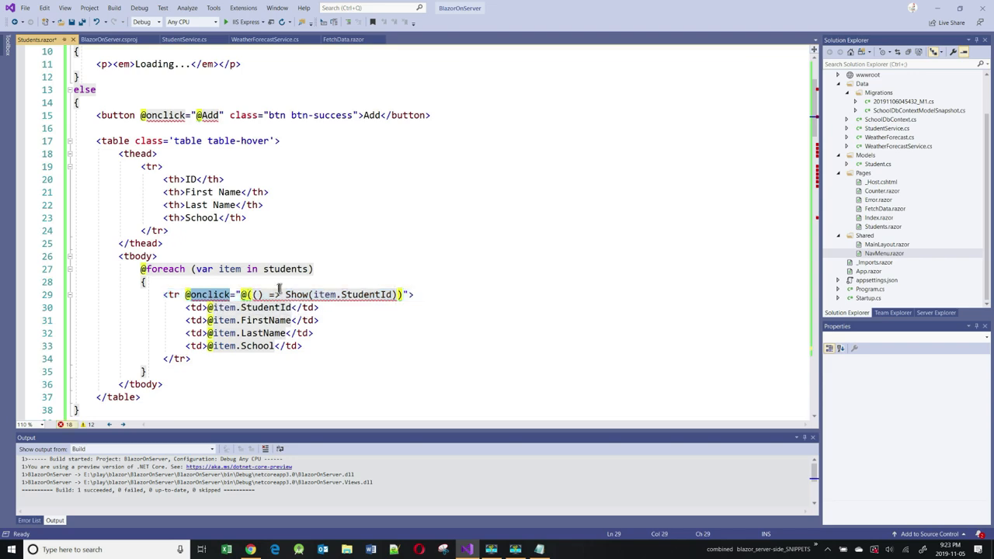
{"action": "double_click", "coordinate": [295, 295]}
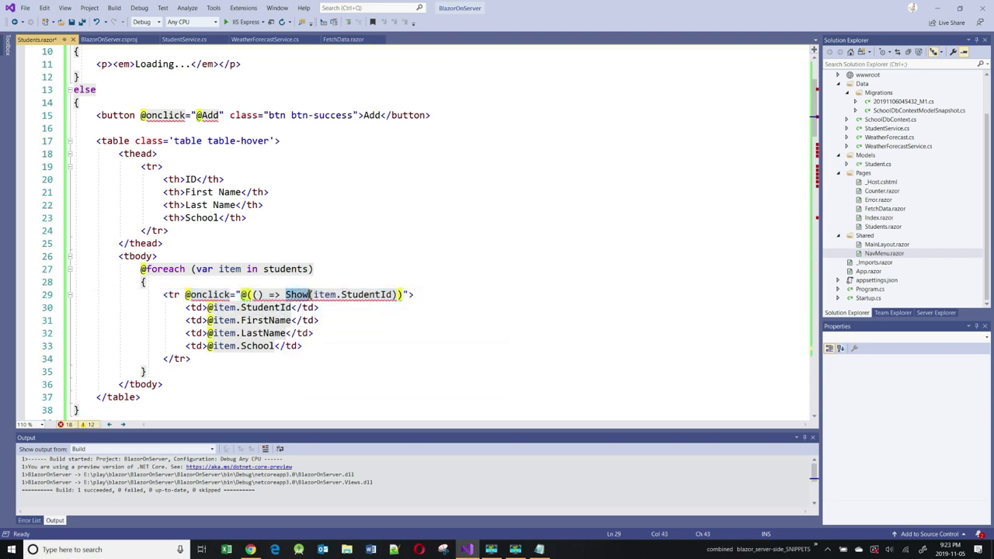
{"action": "scroll", "scroll_direction": "down", "scroll_amount": 3}
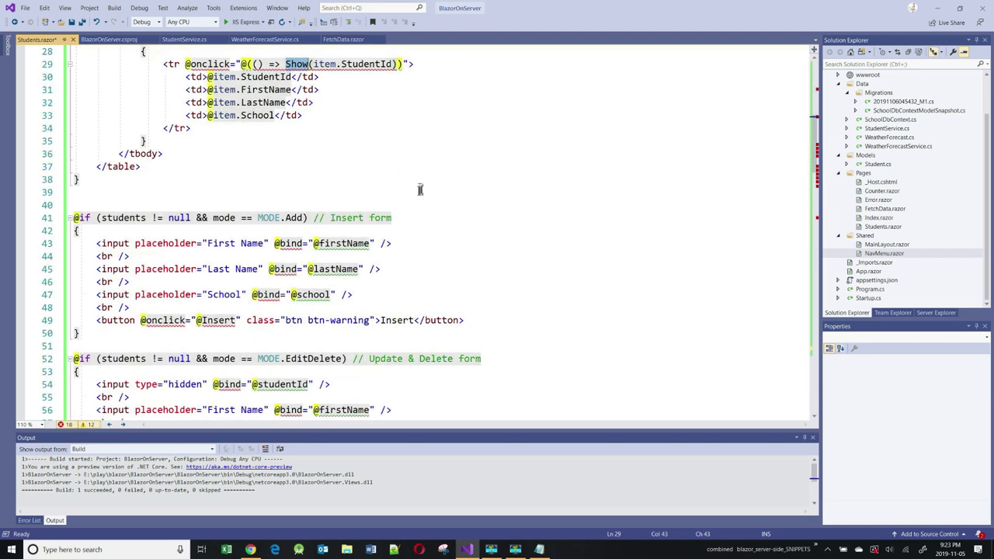
{"action": "scroll", "scroll_direction": "down", "scroll_amount": 3}
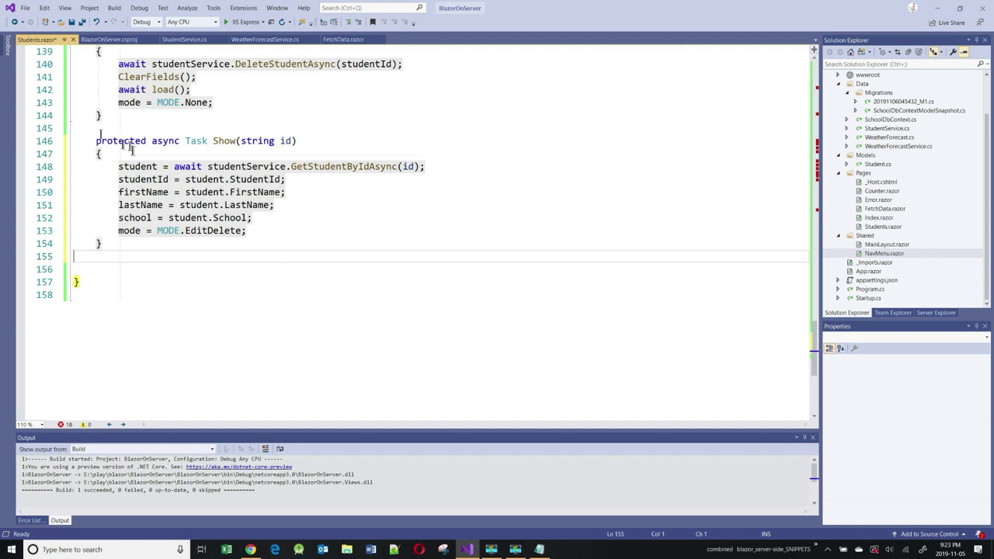
{"action": "left_click", "coordinate": [279, 139]}
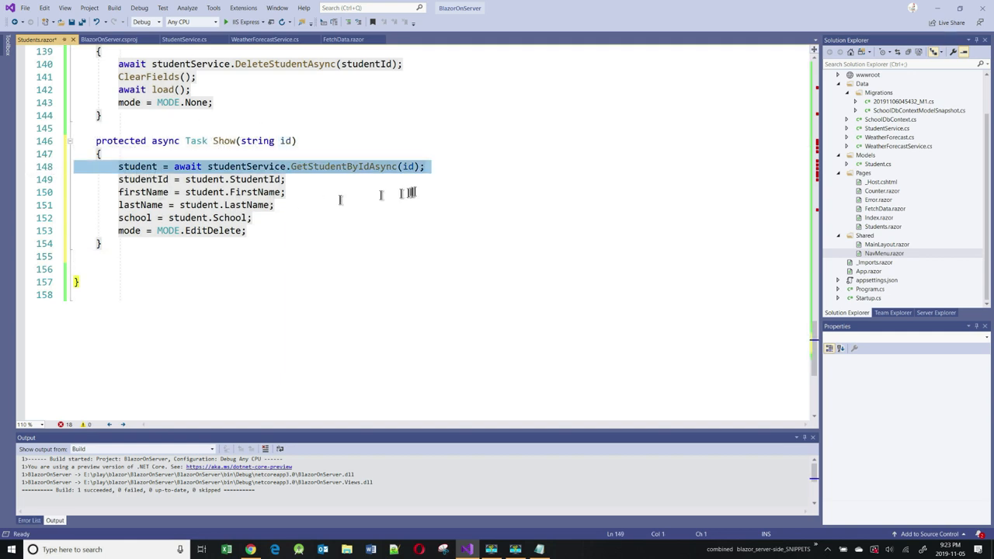
{"action": "mouse_move", "coordinate": [342, 166]}
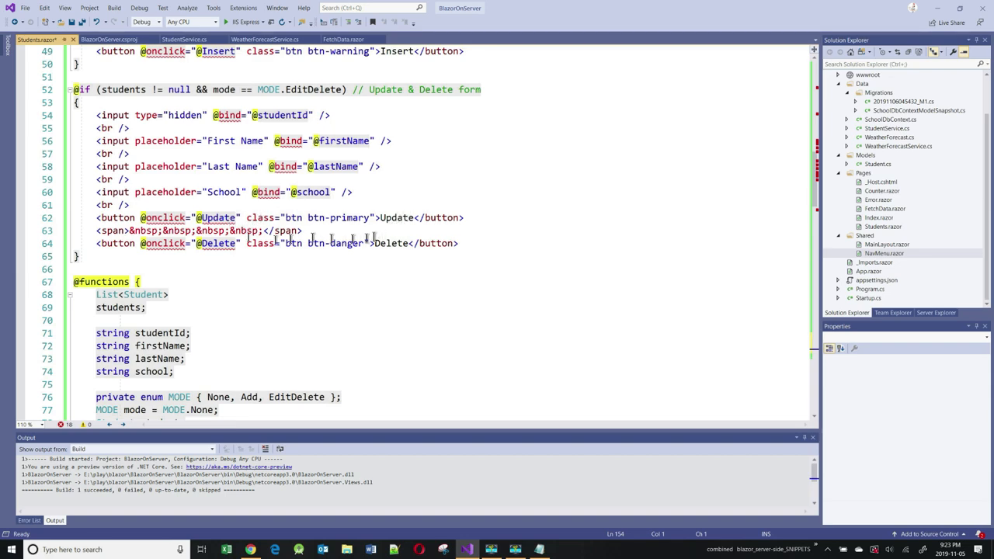
{"action": "scroll", "scroll_direction": "down", "scroll_amount": 3}
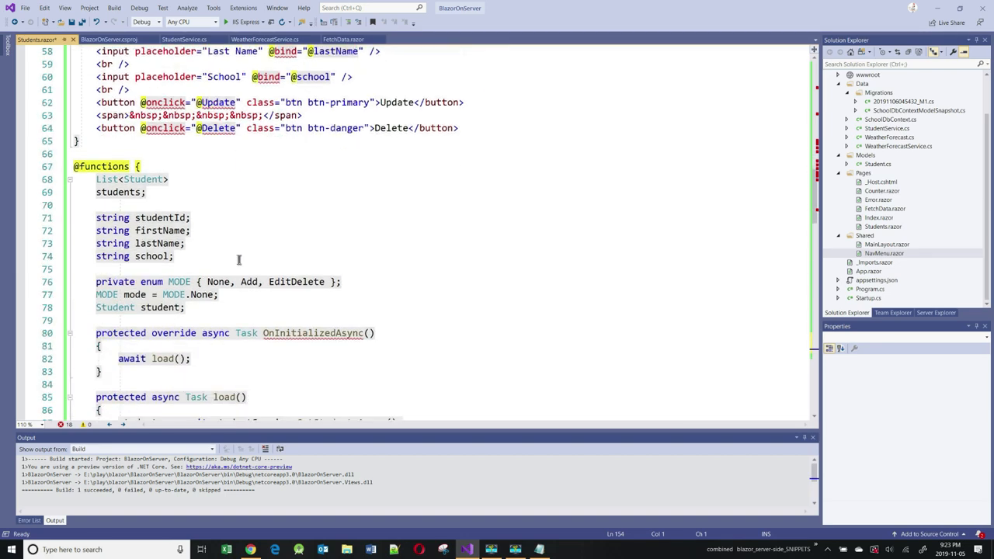
{"action": "double_click", "coordinate": [218, 103]}
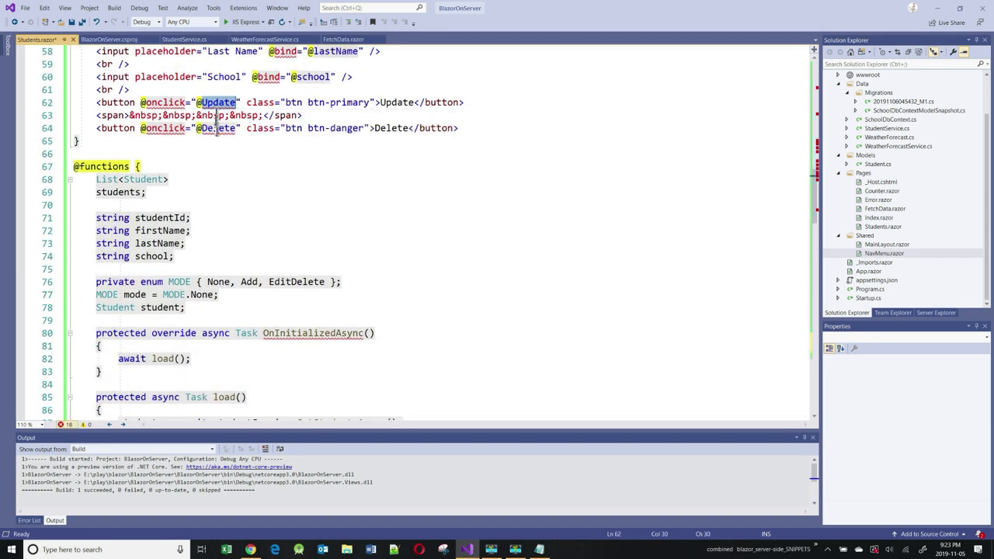
{"action": "scroll", "scroll_direction": "down", "scroll_amount": 3}
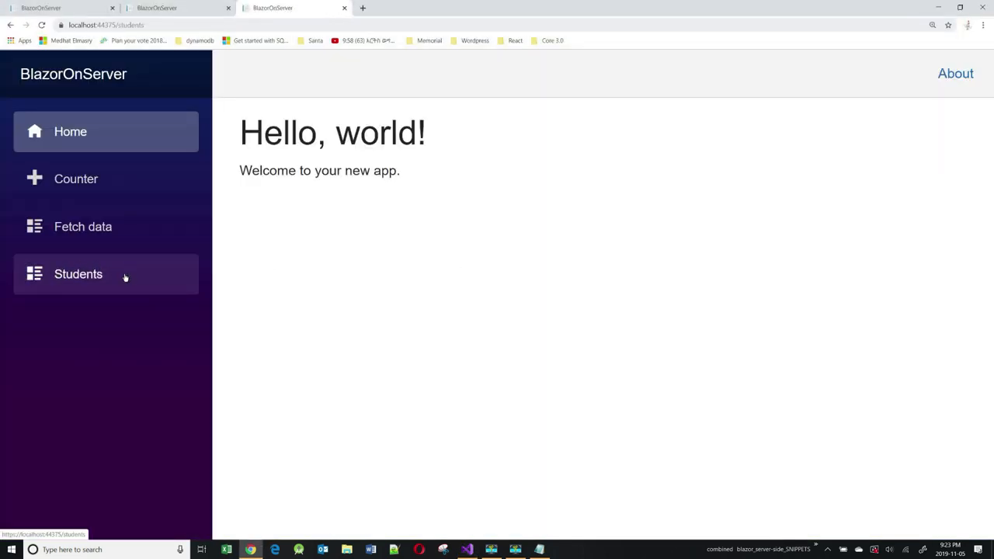
- Insert student Fred Jones of school Art through the Students page Add form
{"action": "left_click", "coordinate": [77, 273]}
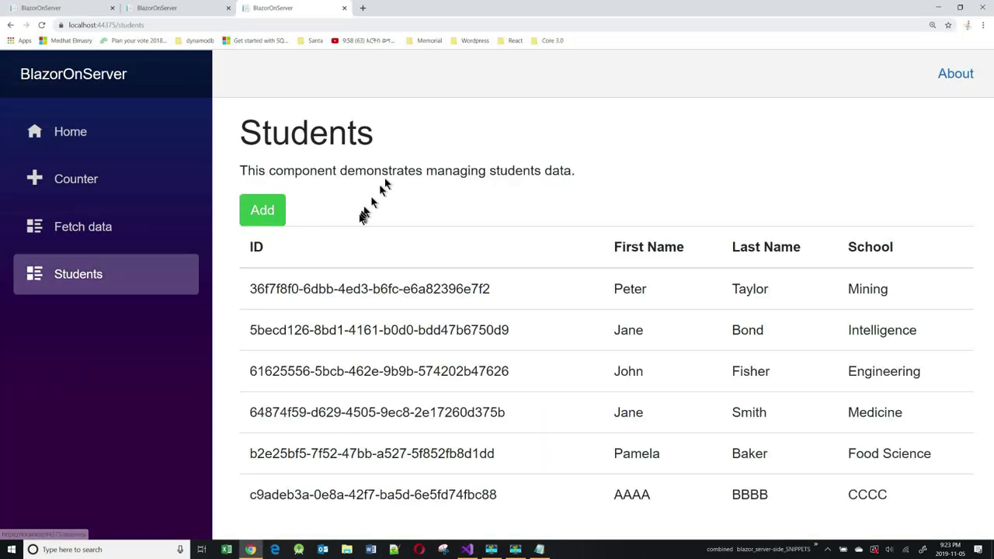
{"action": "left_click", "coordinate": [261, 210]}
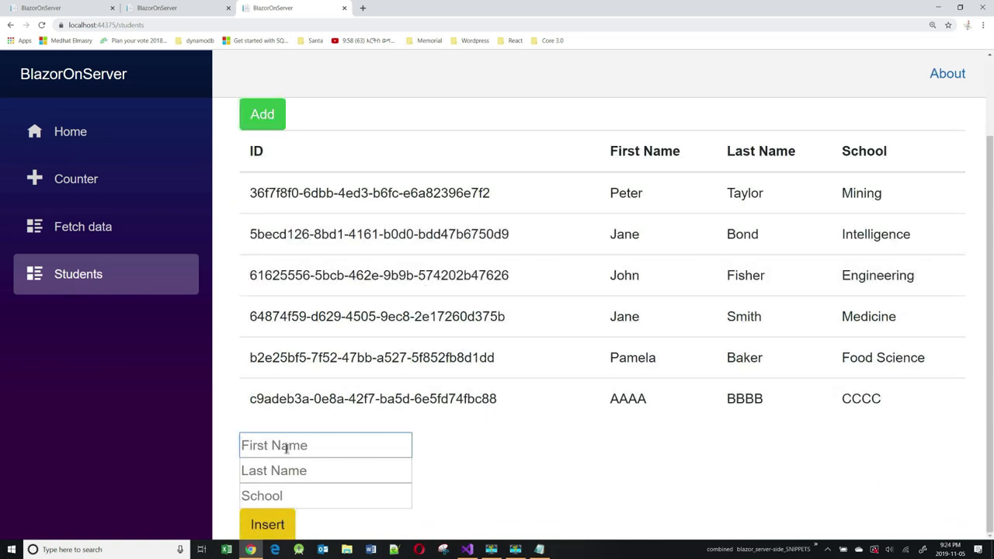
{"action": "type", "text": "Fred"}
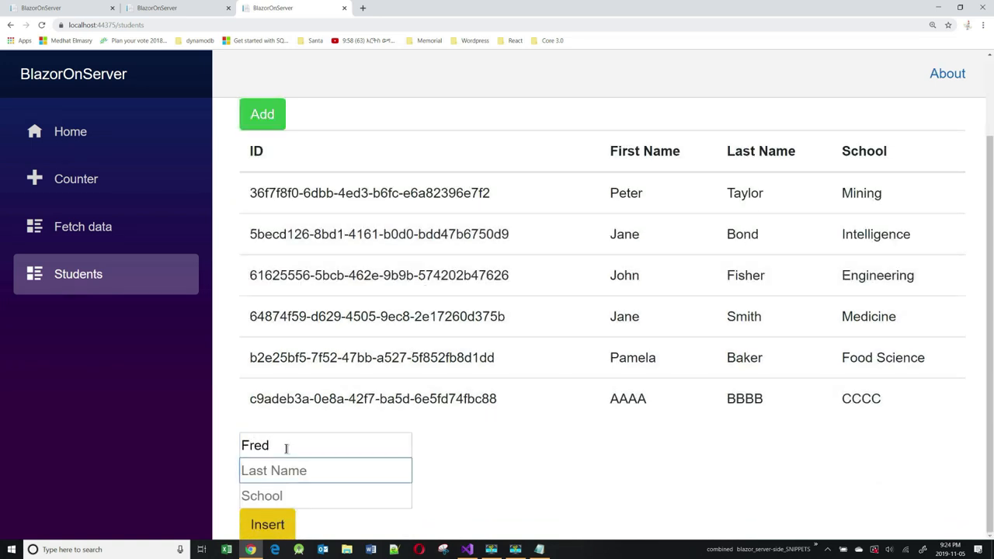
{"action": "type", "text": "Jones"}
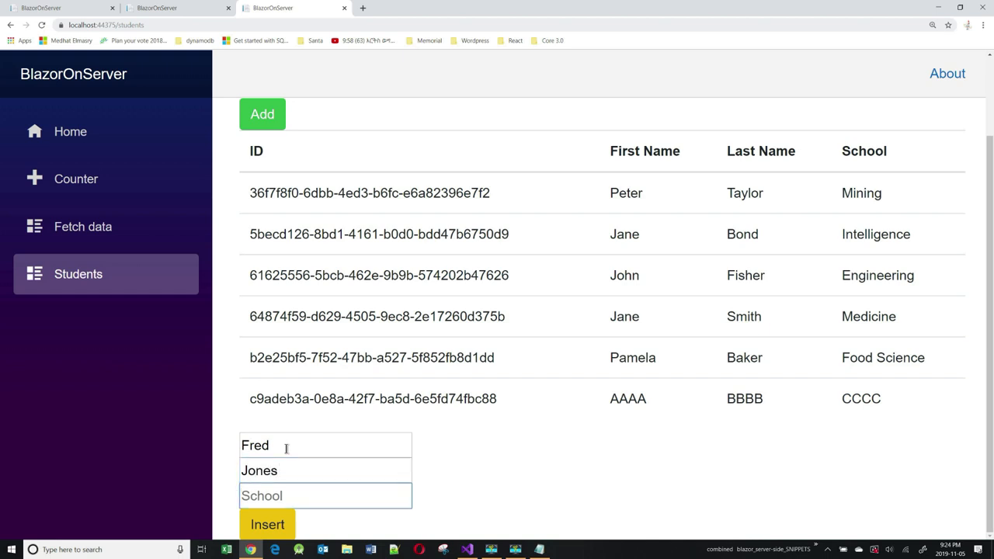
{"action": "type", "text": "Art"}
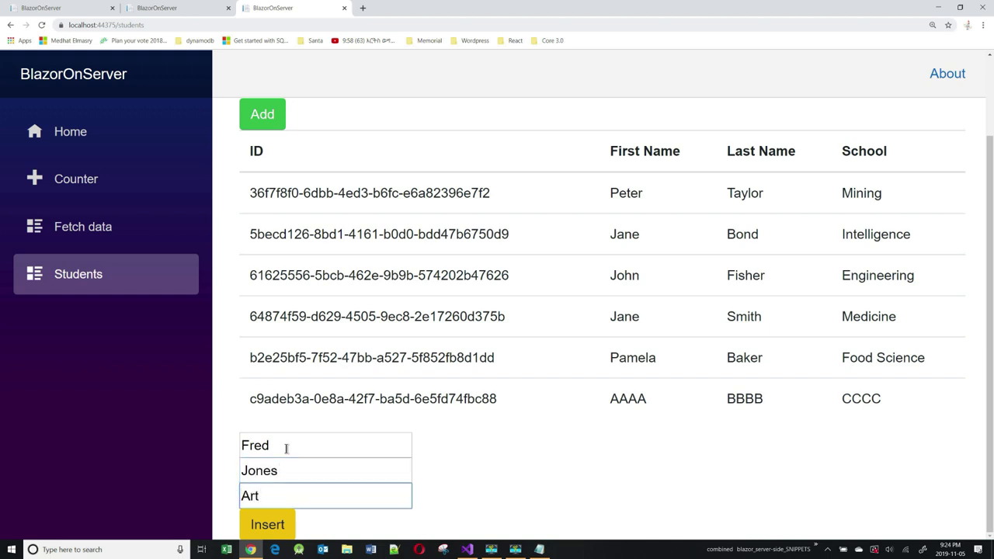
{"action": "left_click", "coordinate": [267, 525]}
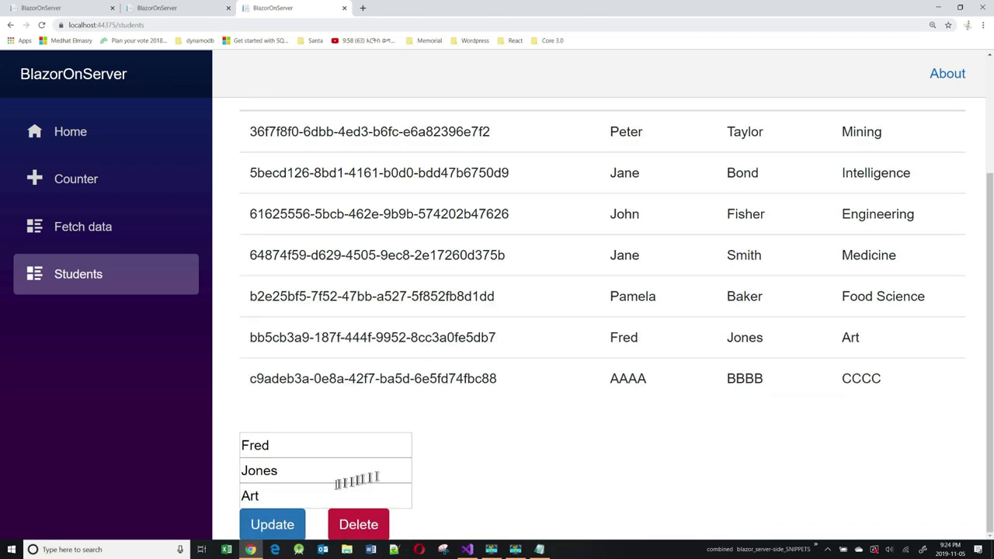
{"action": "triple_click", "coordinate": [326, 495]}
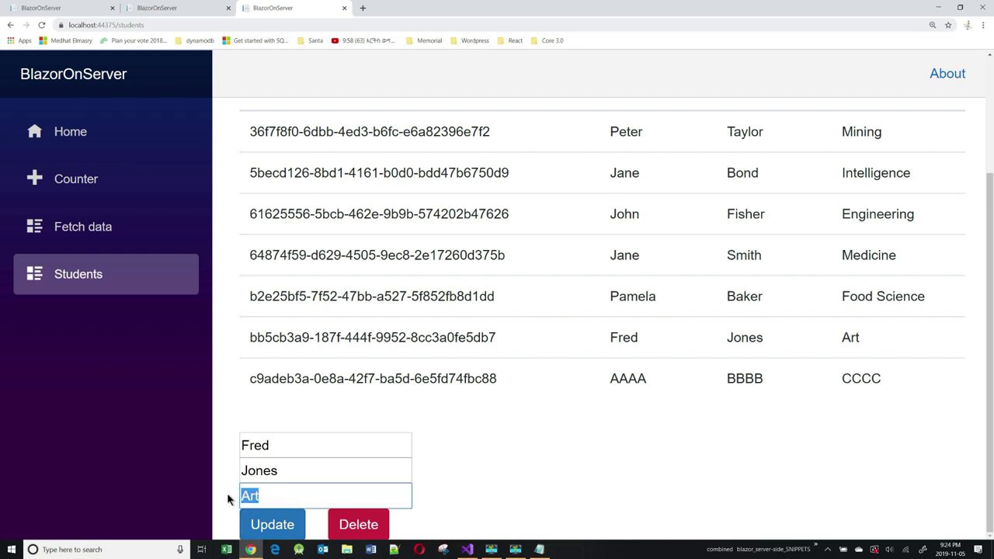
{"action": "type", "text": "Music"}
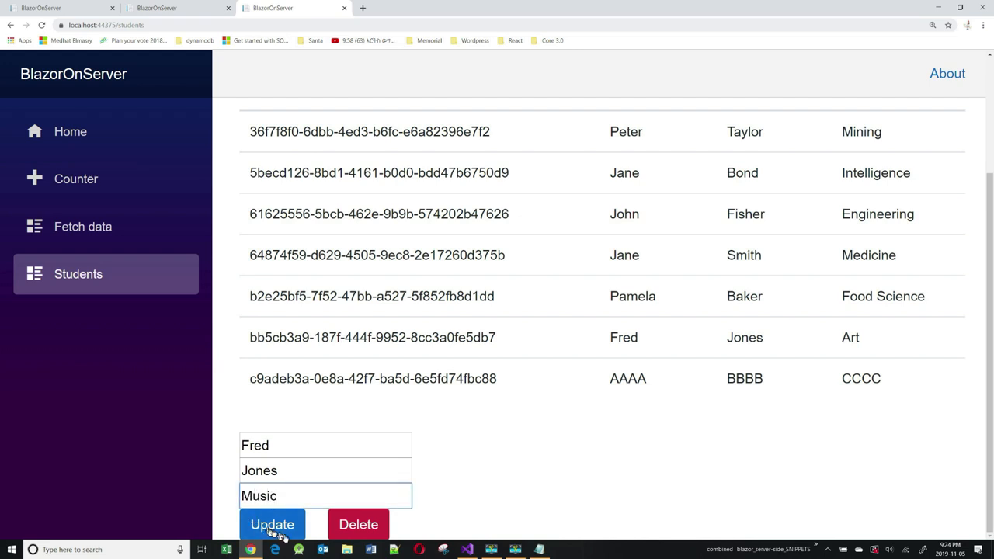
{"action": "left_click", "coordinate": [272, 525]}
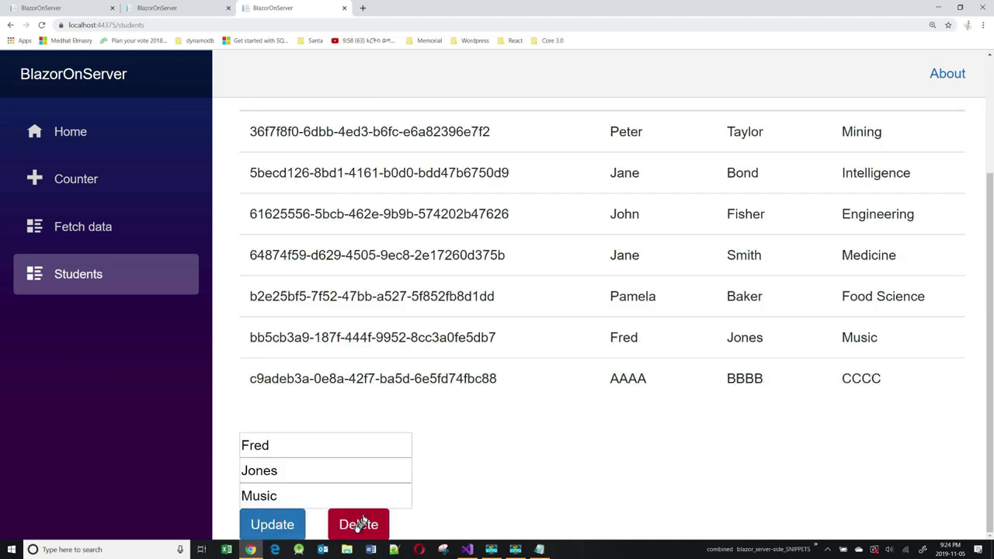
{"action": "left_click", "coordinate": [357, 525]}
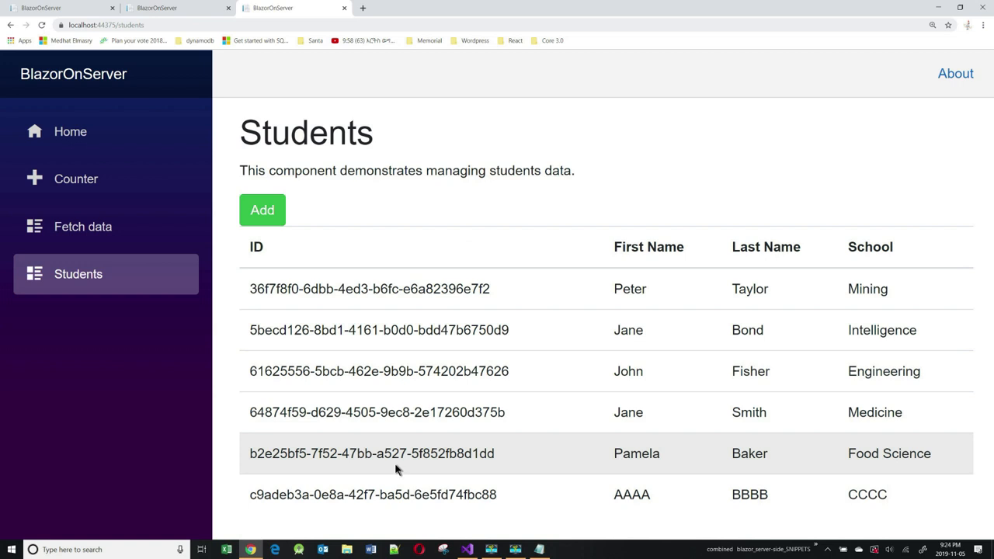